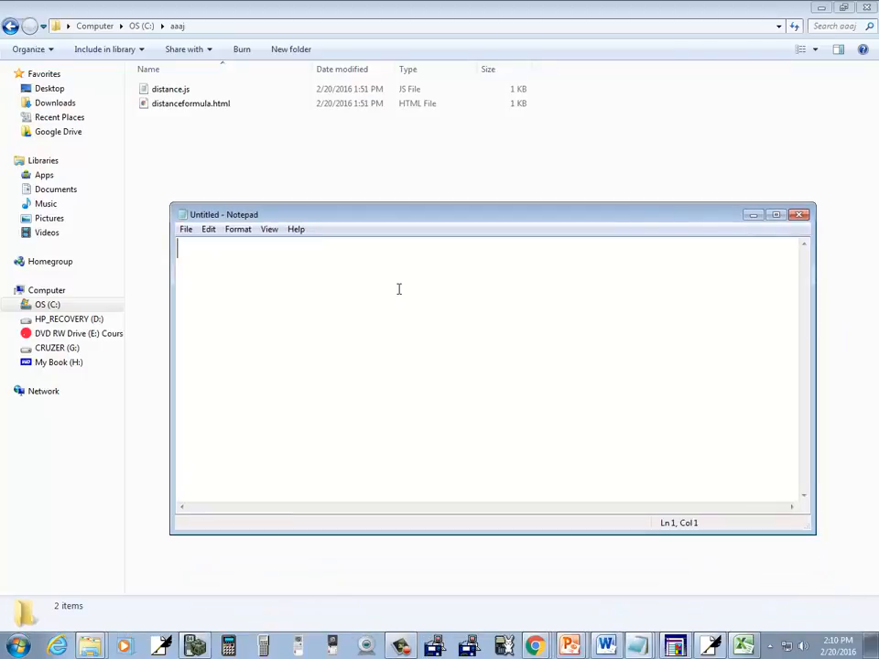
Type the html, head, title 'Inches to Feet', body and closing tags.
text(<h)
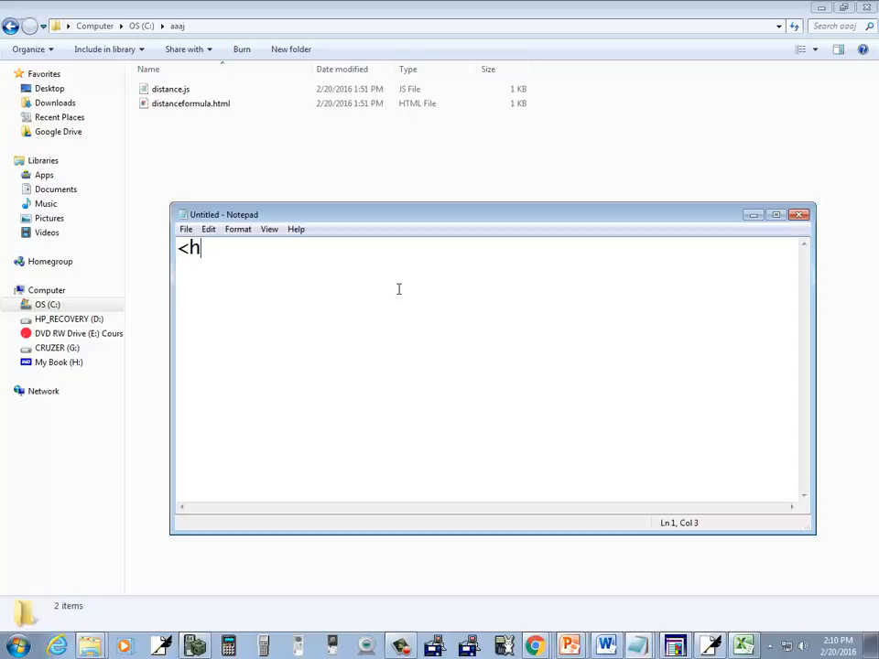
text(tml>)
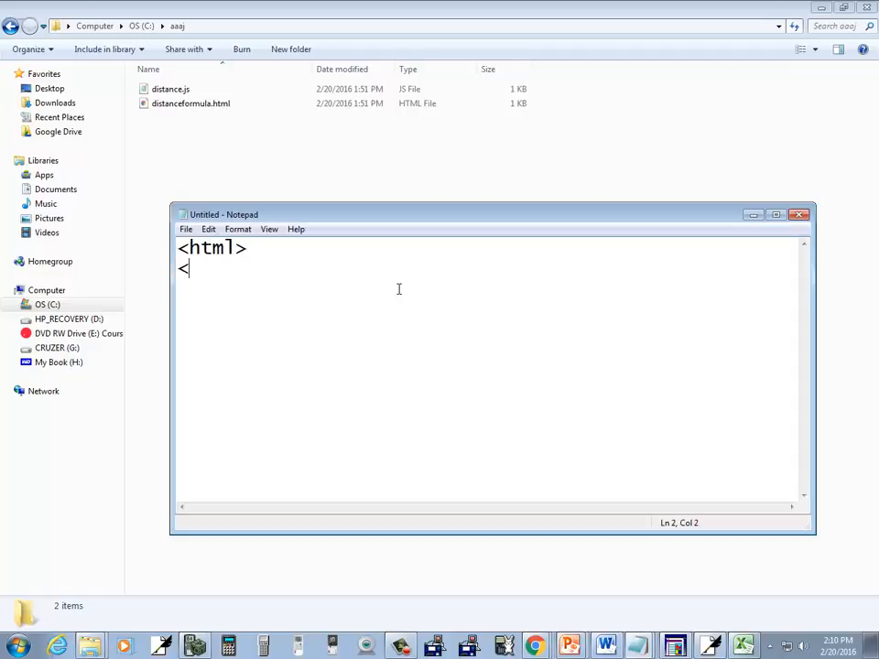
text(head)
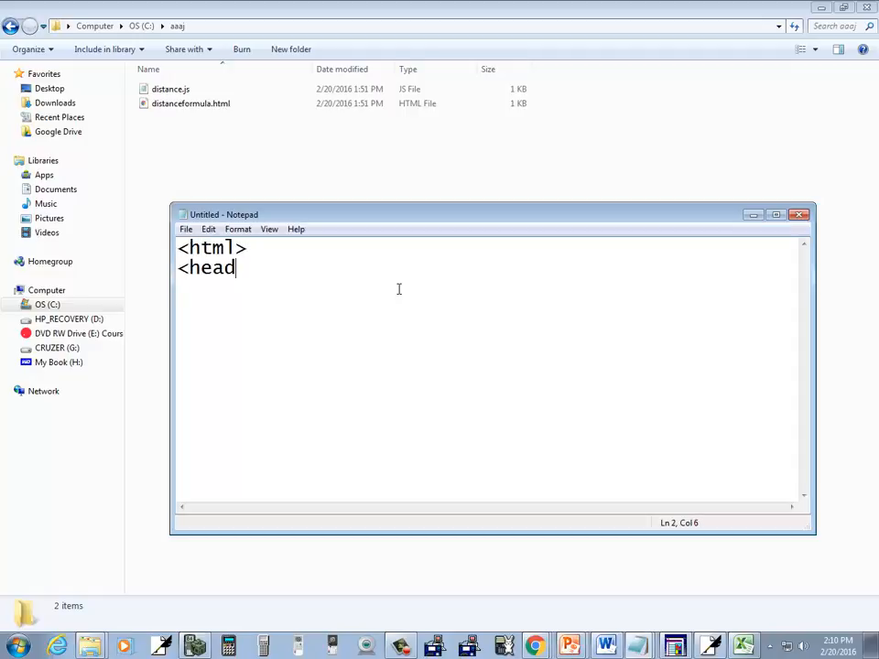
text(>)
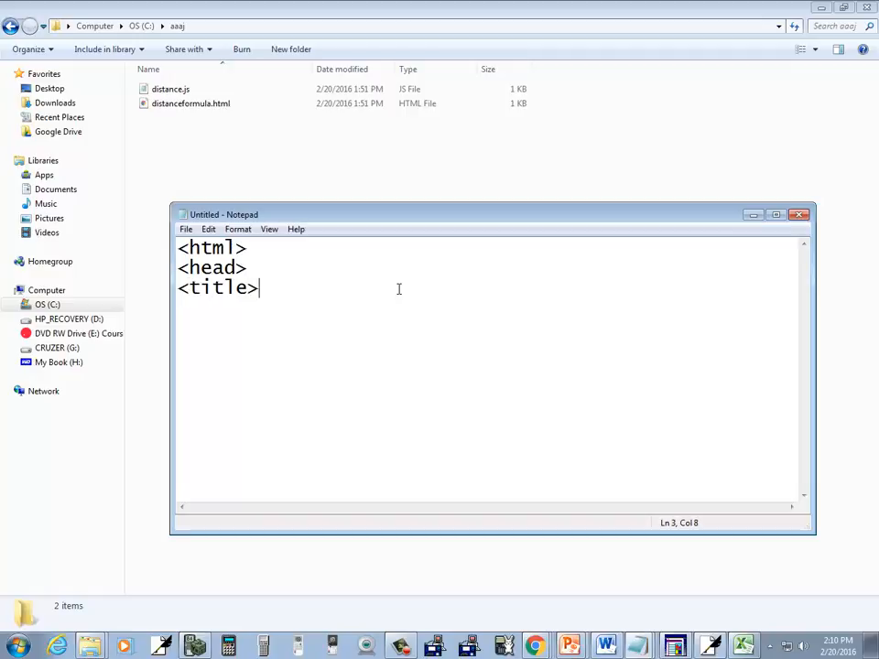
text(I)
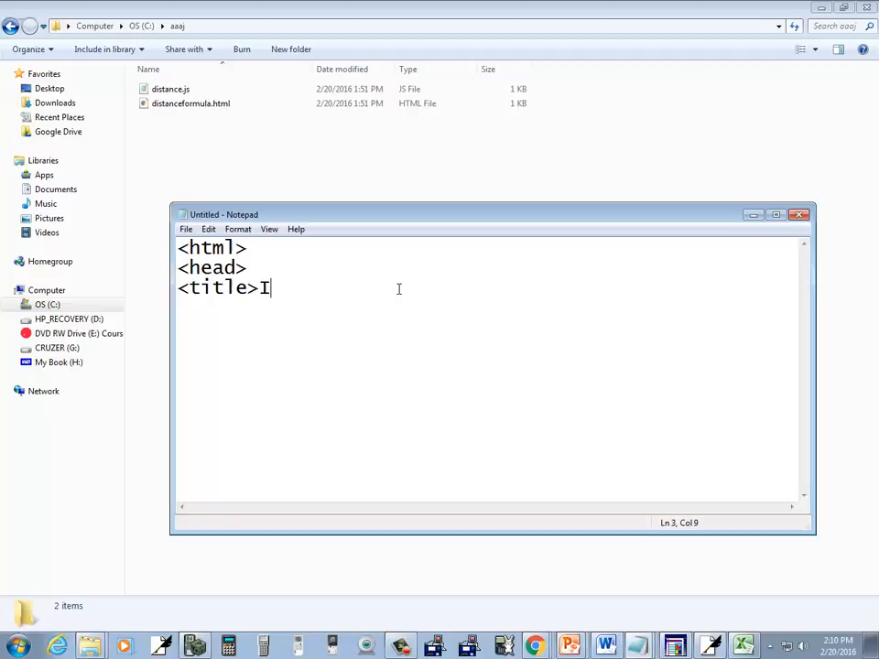
text(nches to F)
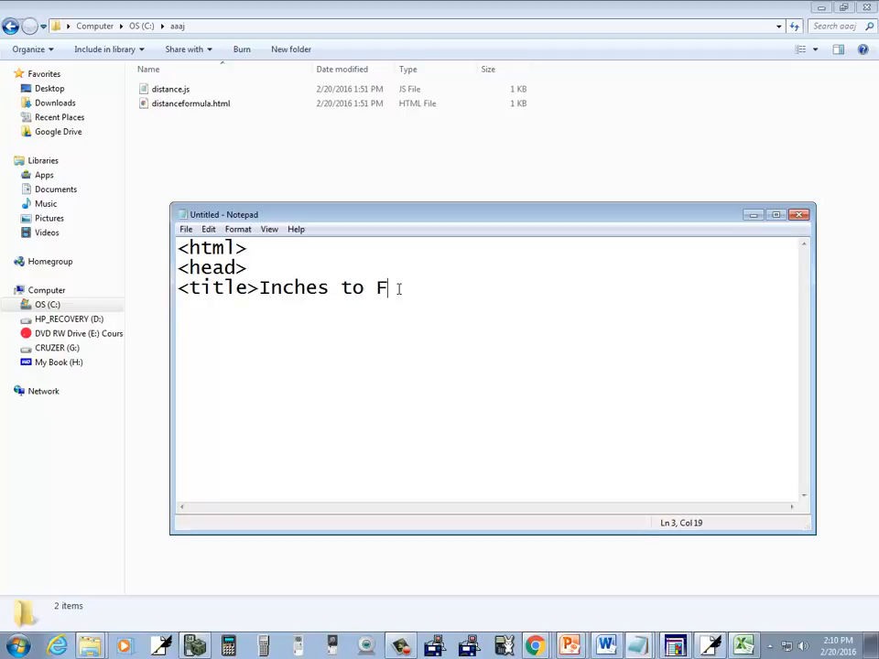
text(eet</title>)
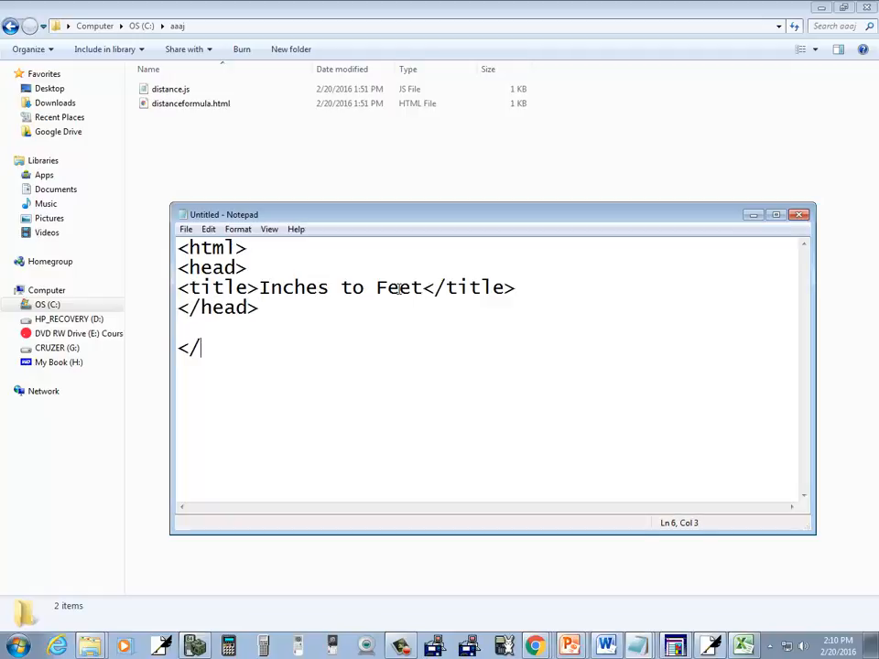
text(<body>)
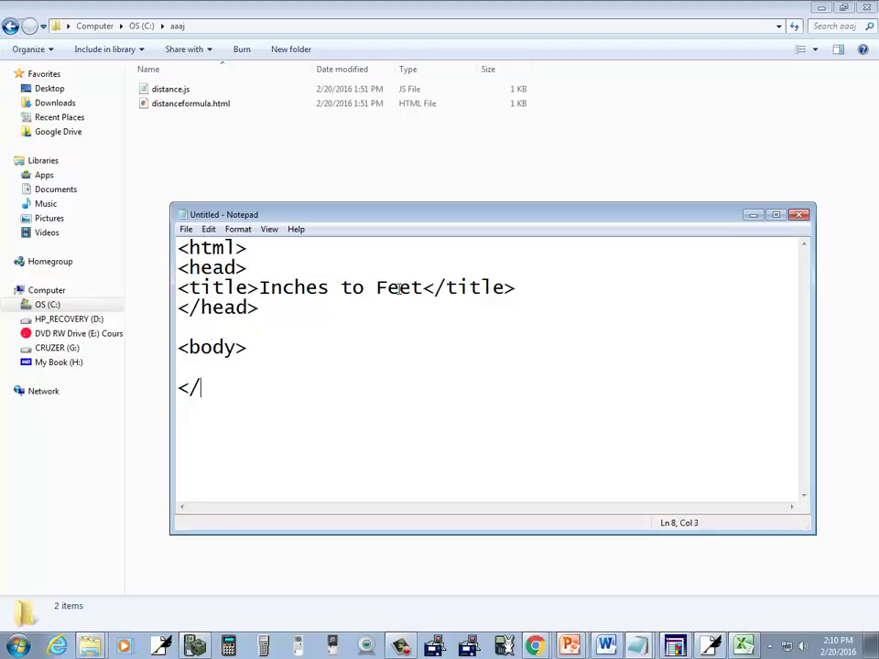
text(body>)
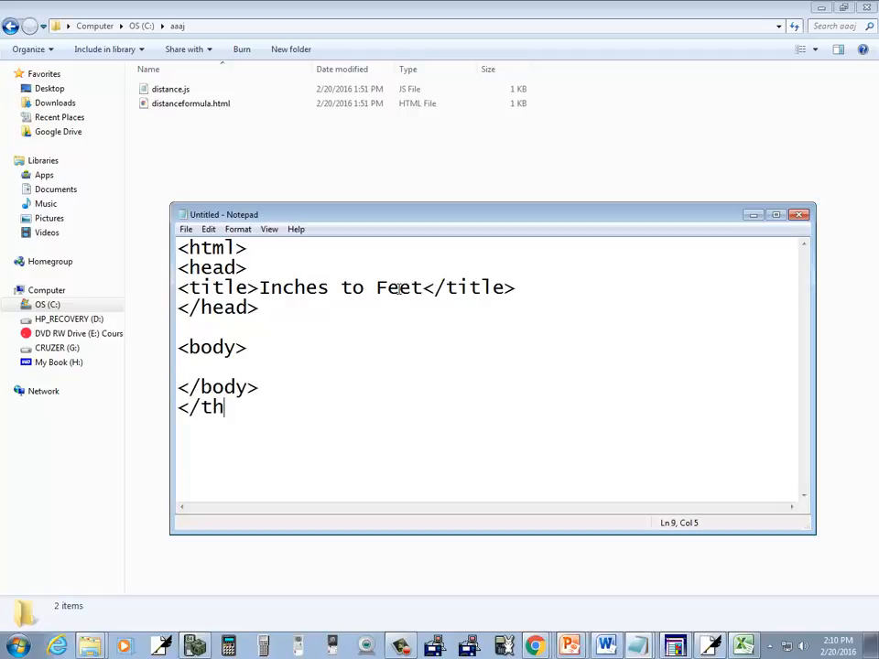
text(m)
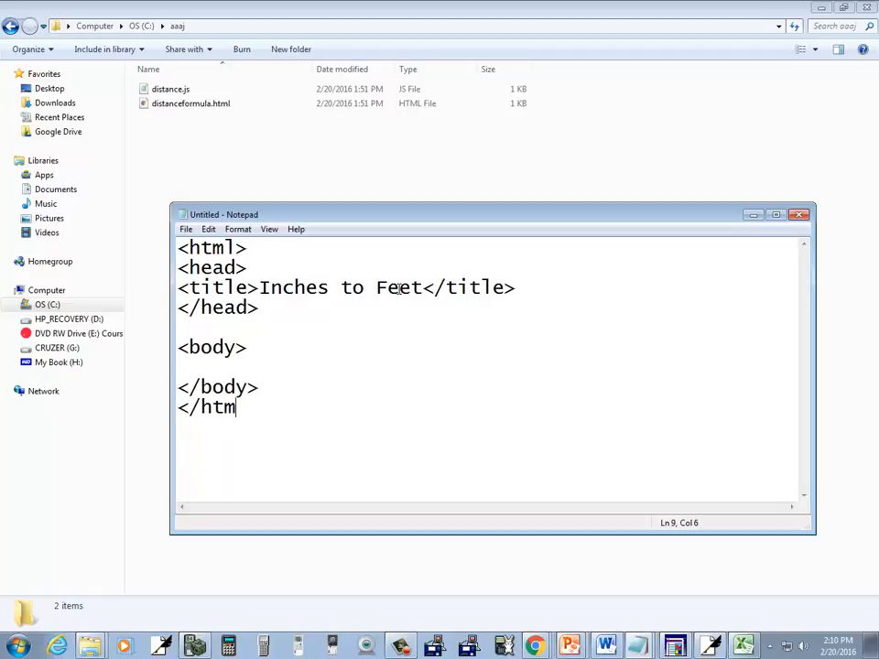
text(l>)
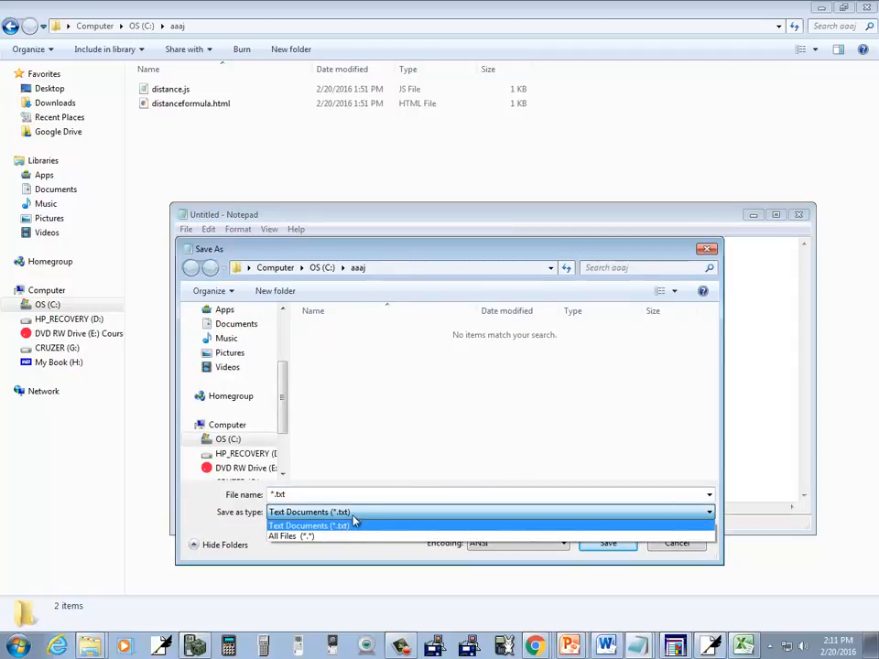
Save the page as testconversion.html using the All Files type.
click(291, 536)
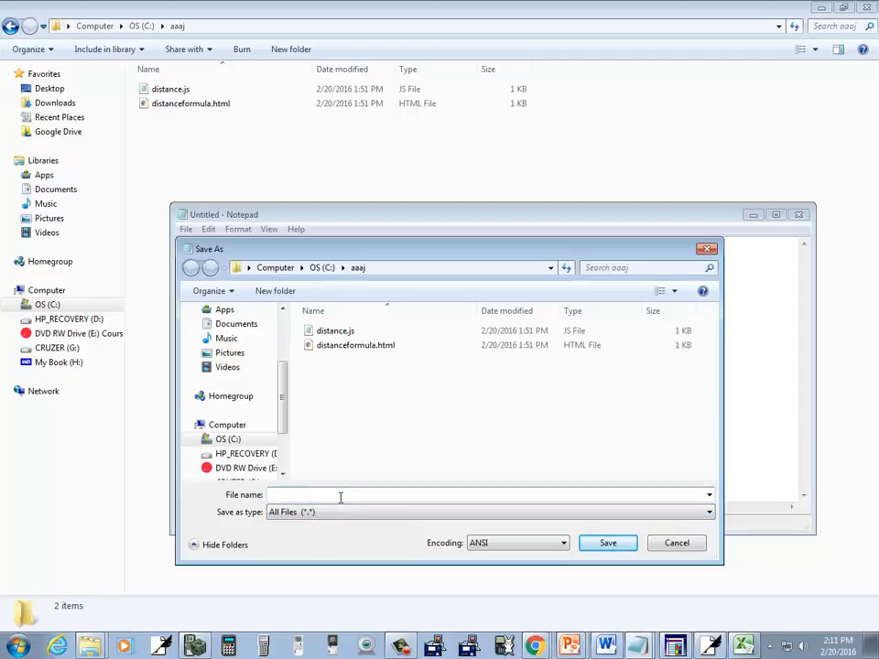
text(testconversion.htm)
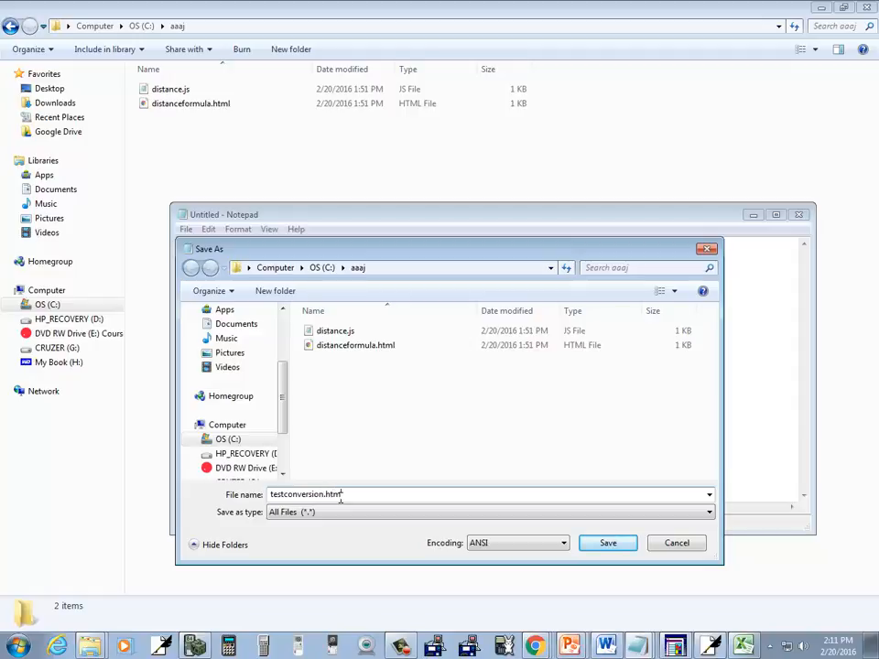
click(607, 542)
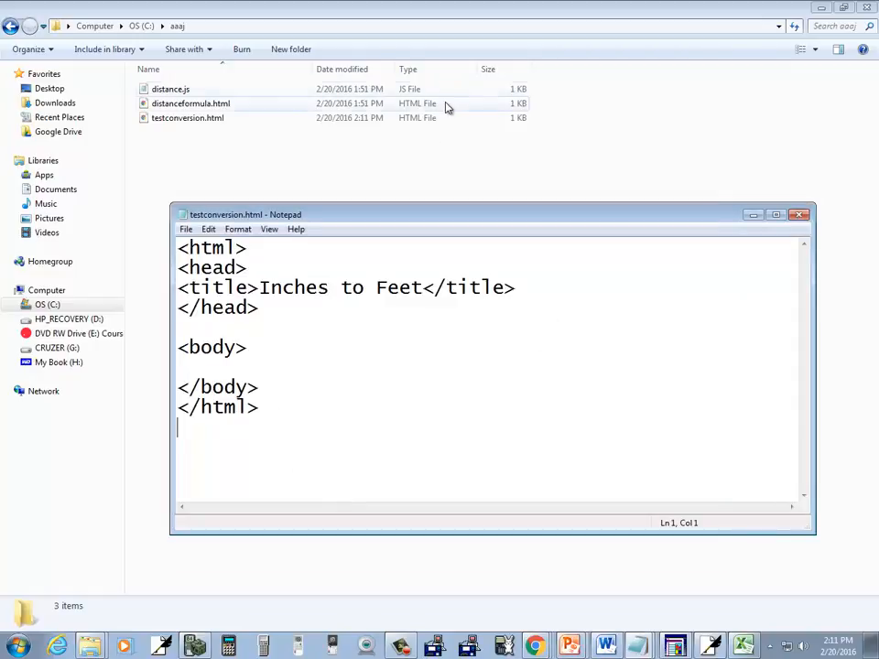
Open testconversion.html with Google Chrome from its right-click menu.
right_click(187, 117)
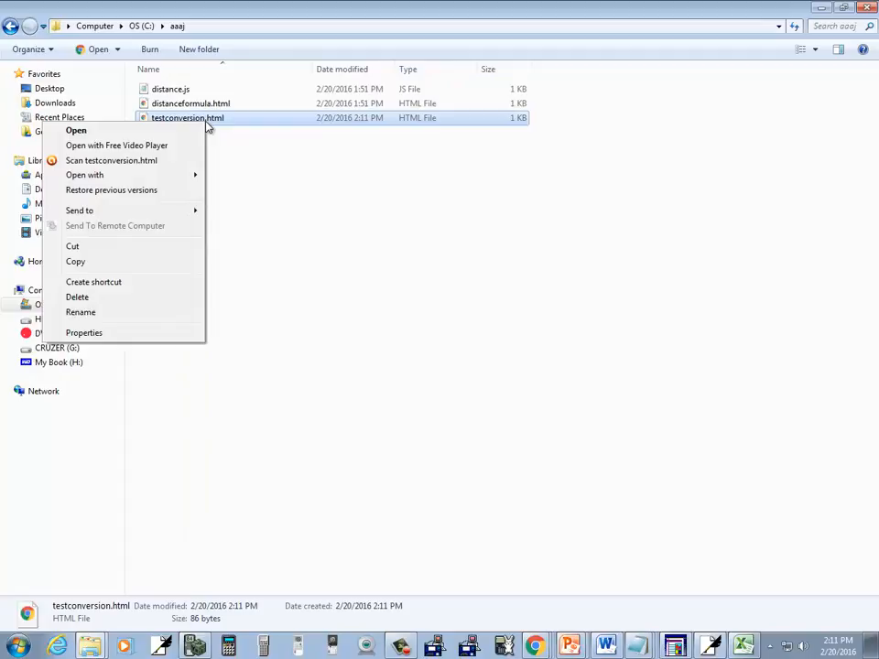
click(84, 175)
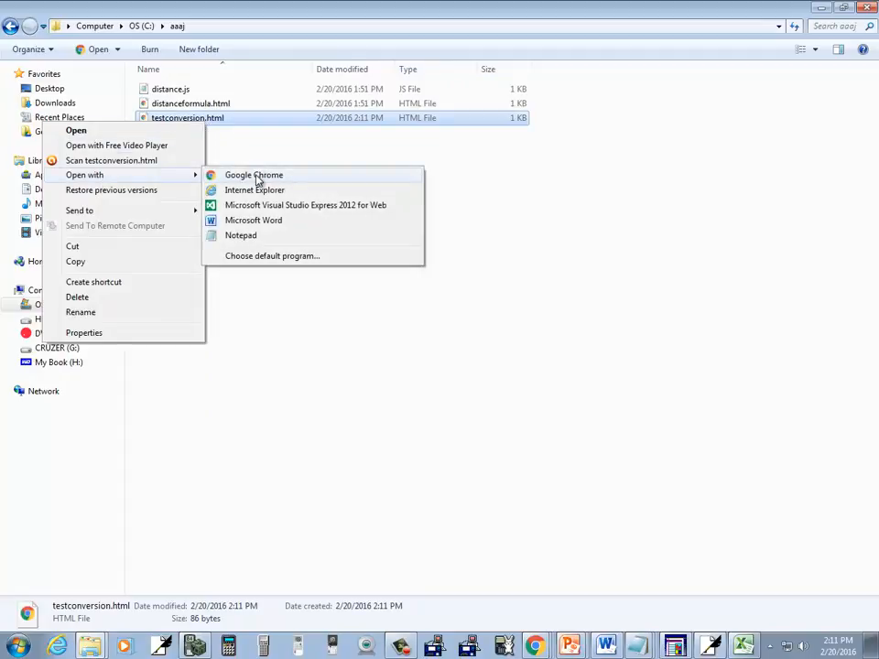
click(254, 175)
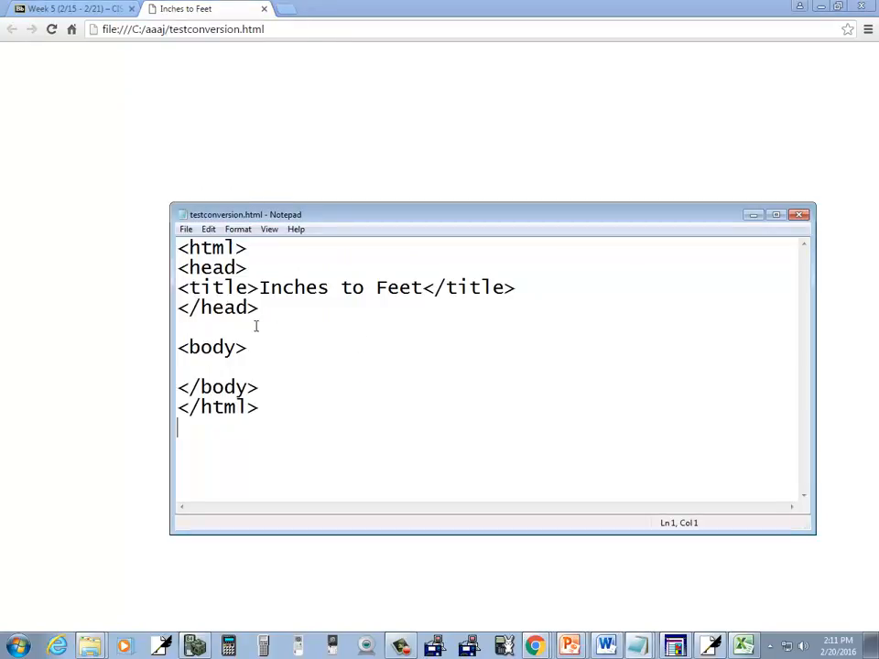
mouse_move(251, 135)
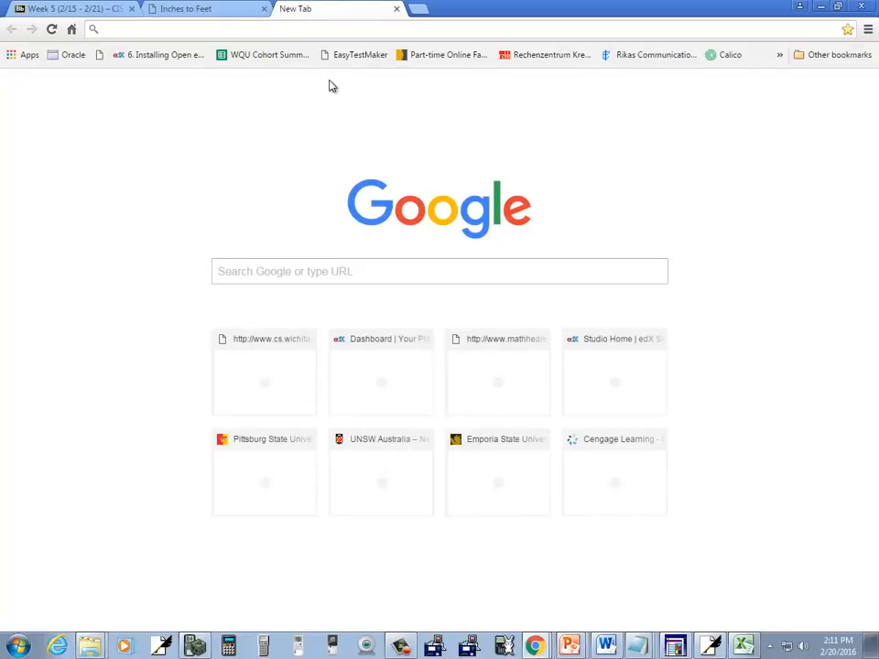
mouse_move(220, 74)
text(http://)
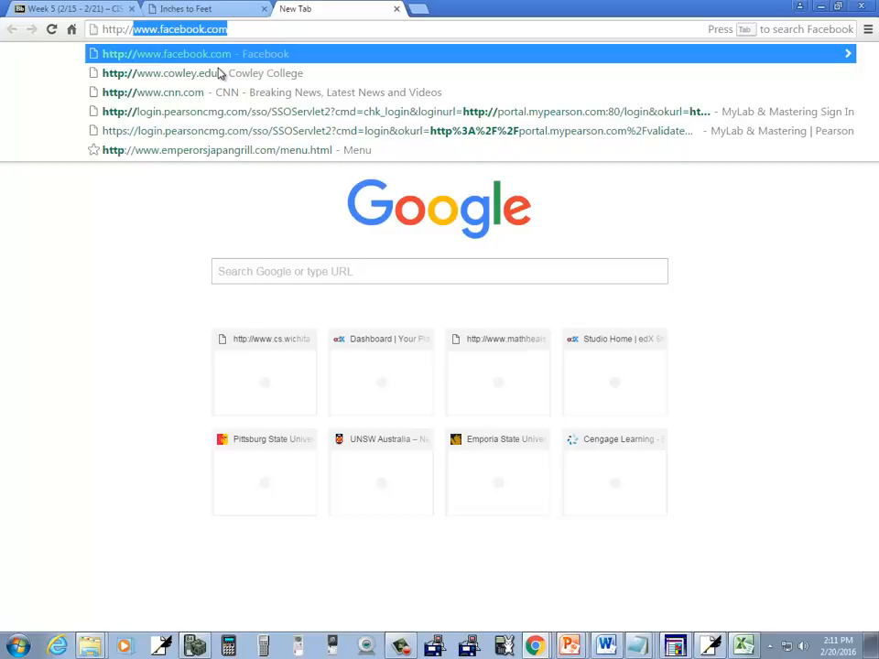
Load balance3e.com/random.js in a new Chrome tab.
text(balance)
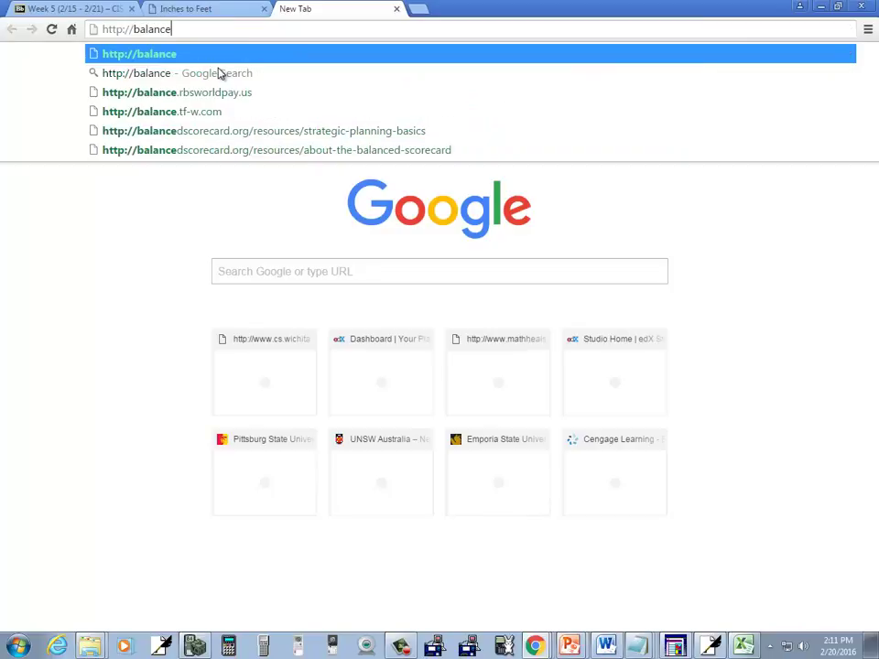
text(3)
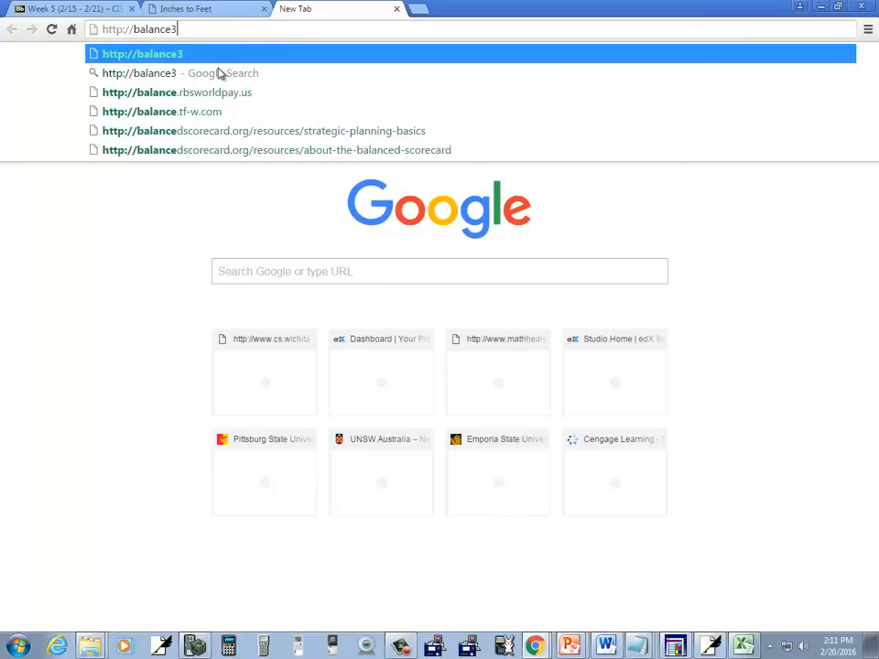
text(e.com/)
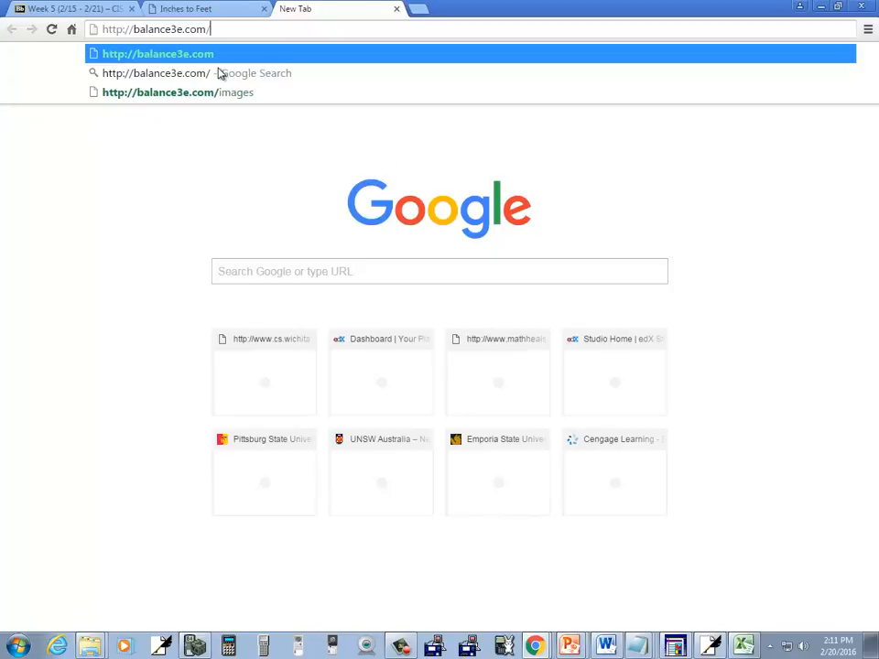
text(random.js)
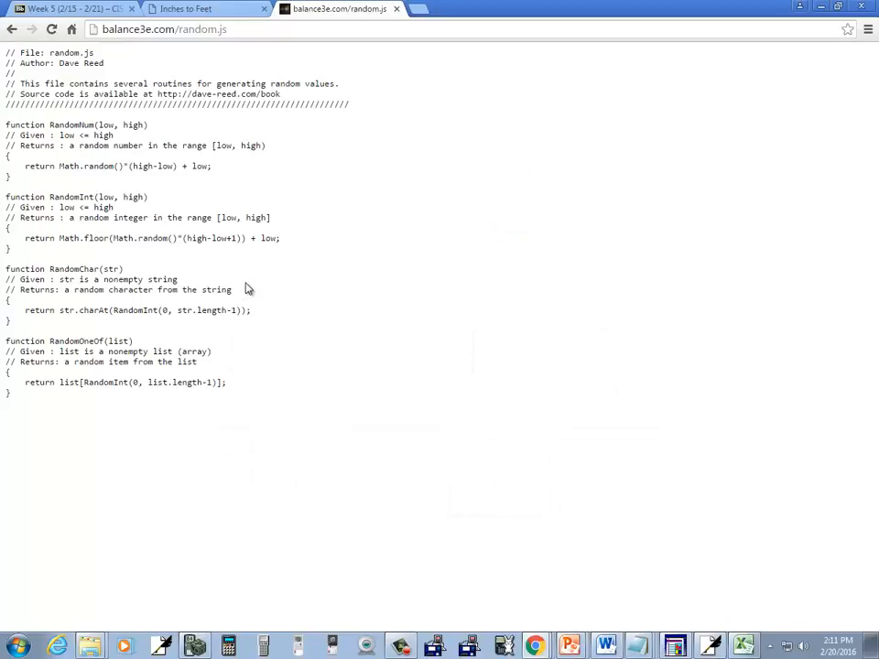
mouse_move(215, 255)
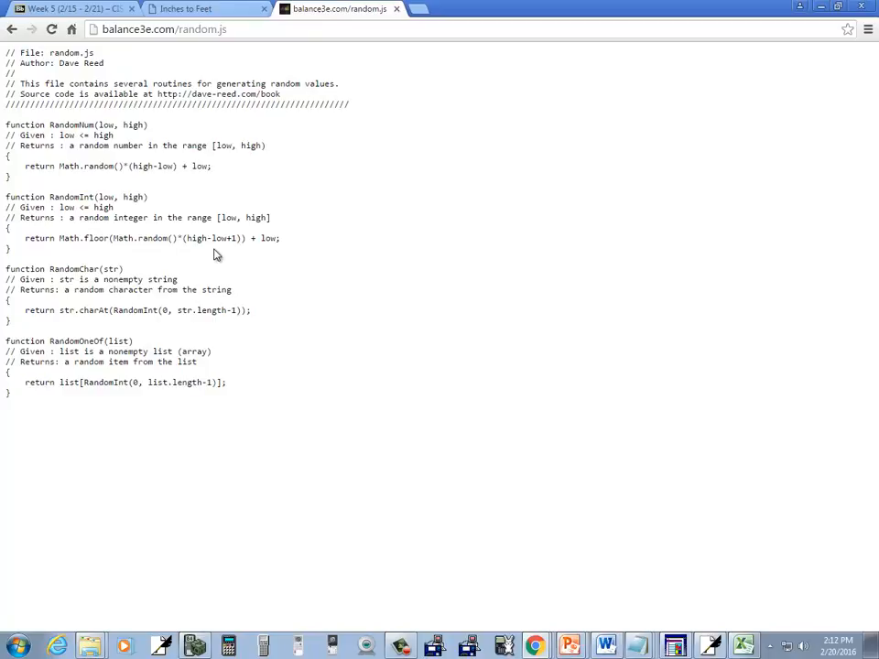
Change the address to the convert script on balance3e.com, which returns 404 Not Found.
click(165, 29)
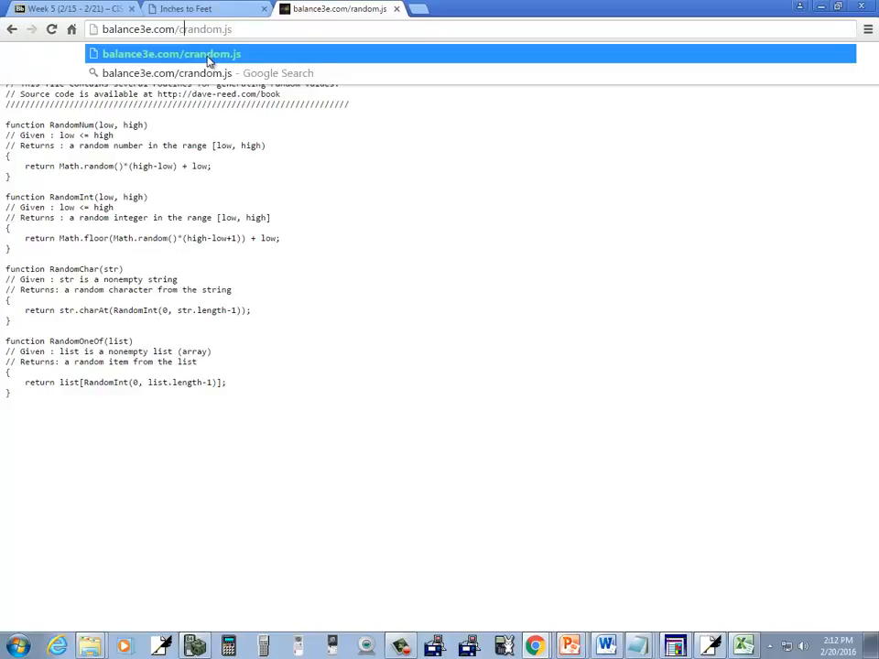
text(convertdom.js)
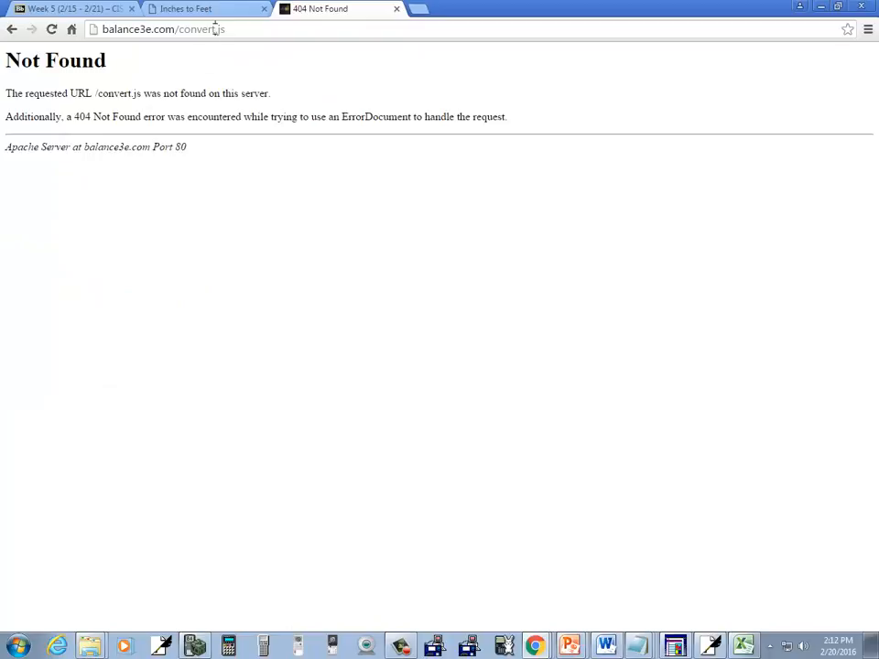
mouse_move(236, 71)
text(sion)
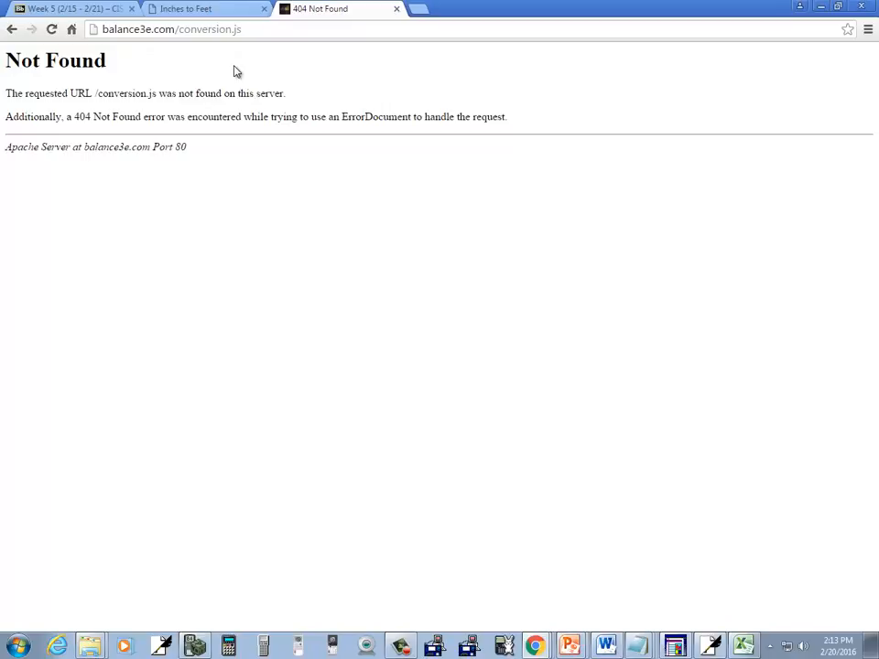
mouse_move(264, 9)
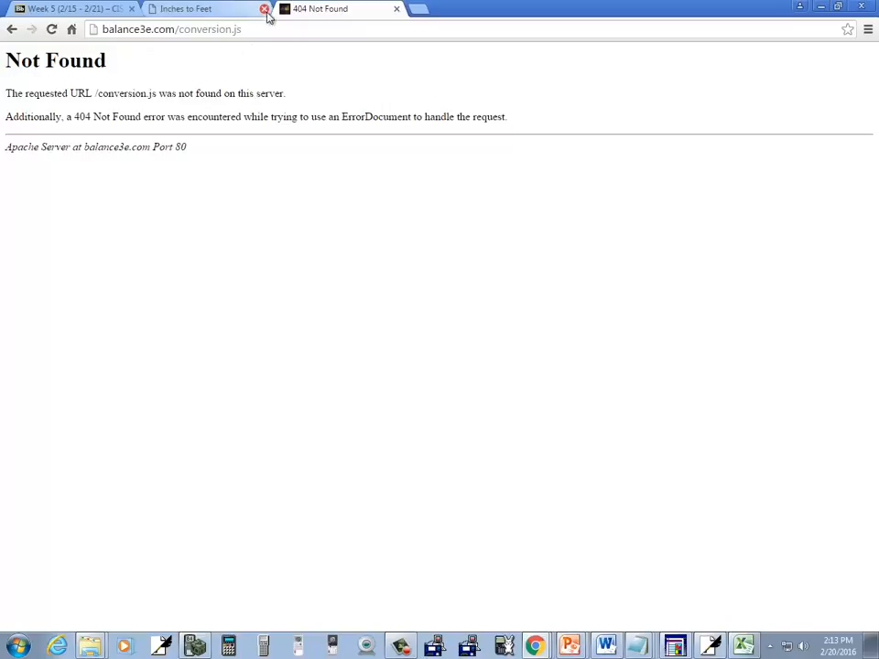
mouse_move(573, 477)
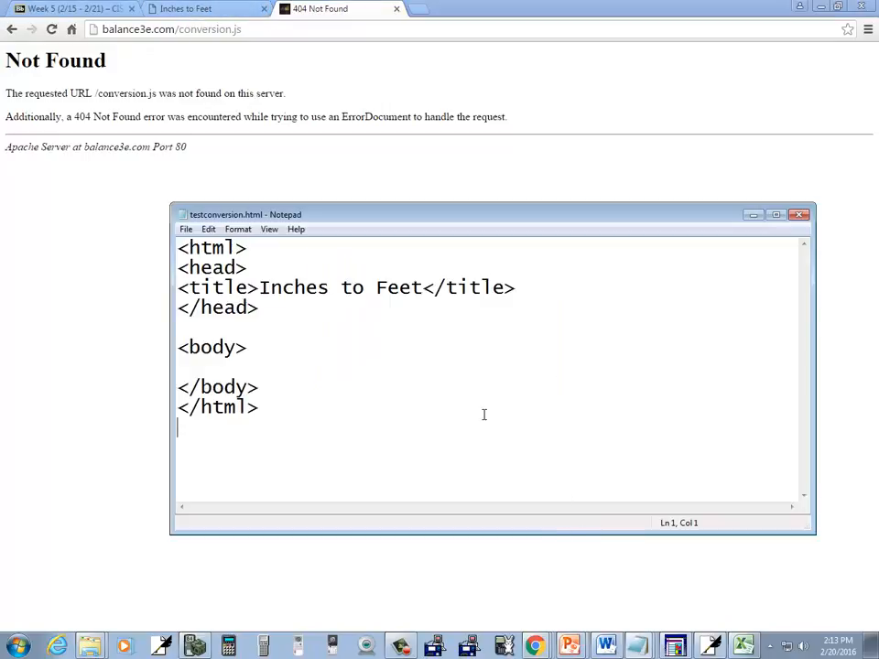
mouse_move(497, 293)
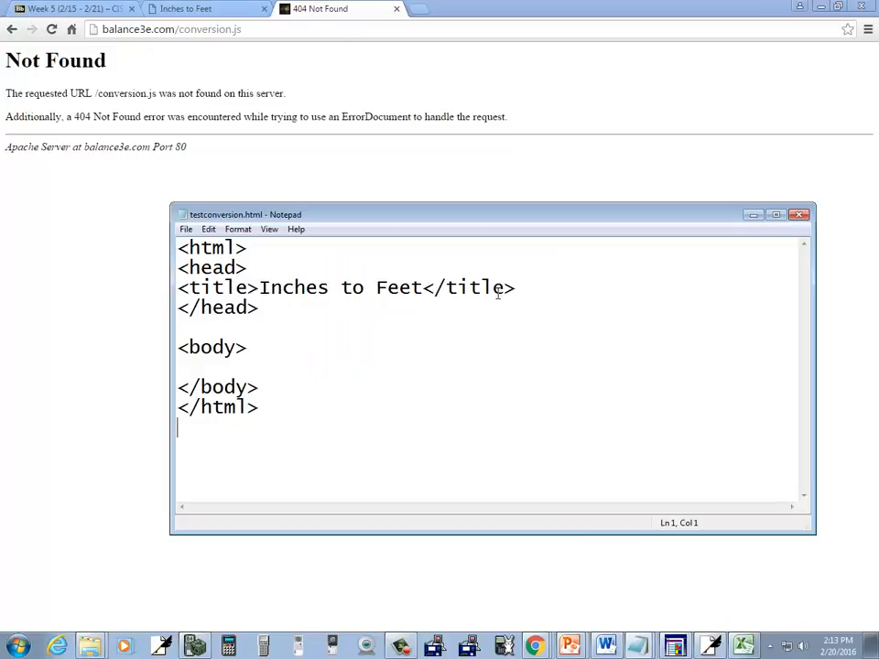
Add a text/javascript script tag with src convert.js after the title.
click(516, 287)
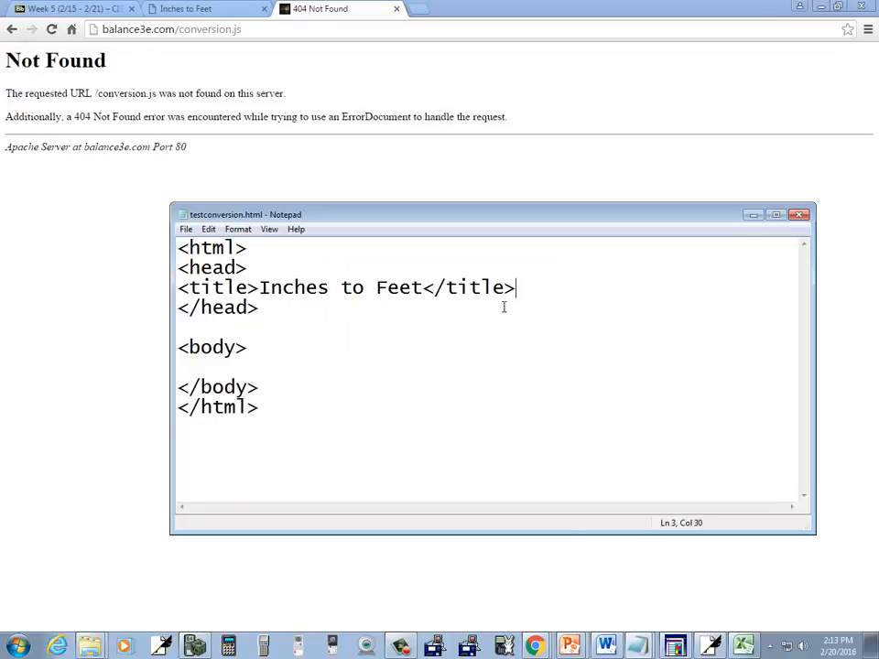
text(<)
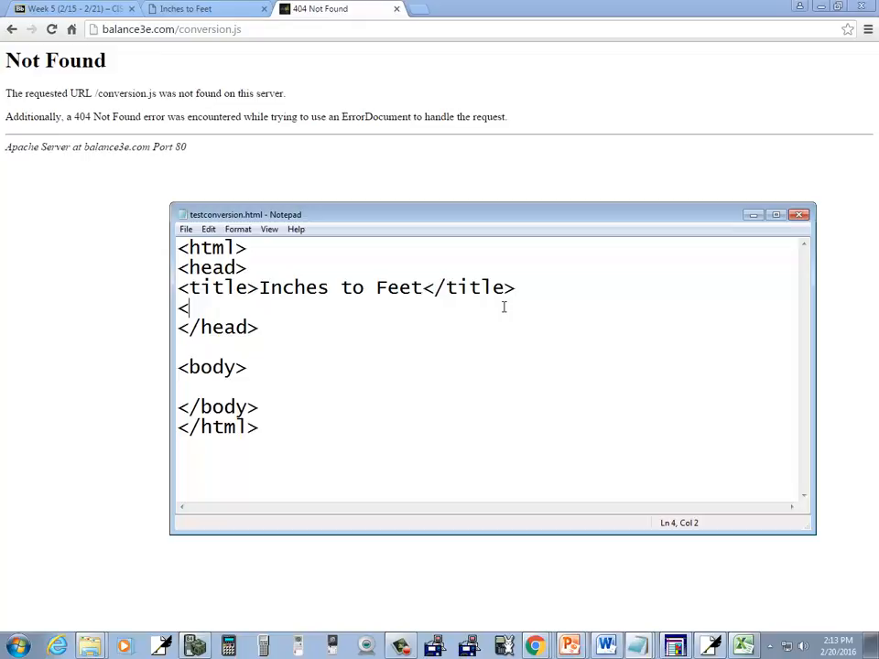
text(script typ)
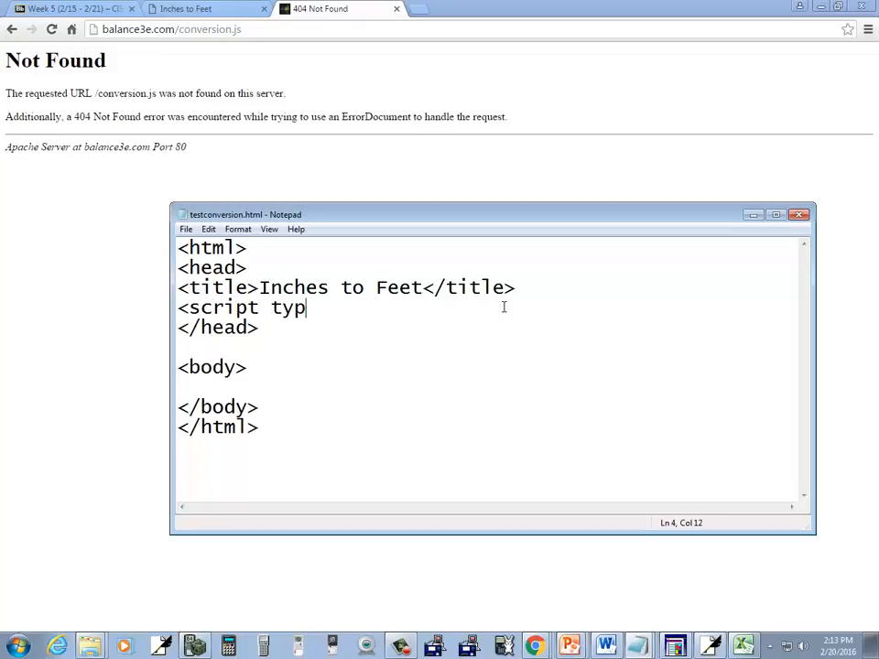
text(e="te)
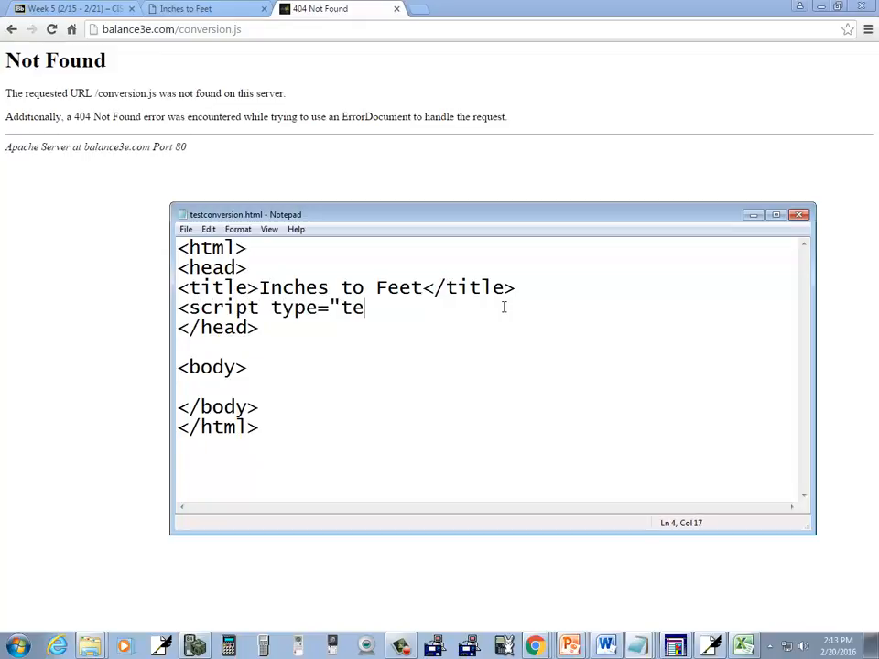
text(xt/java)
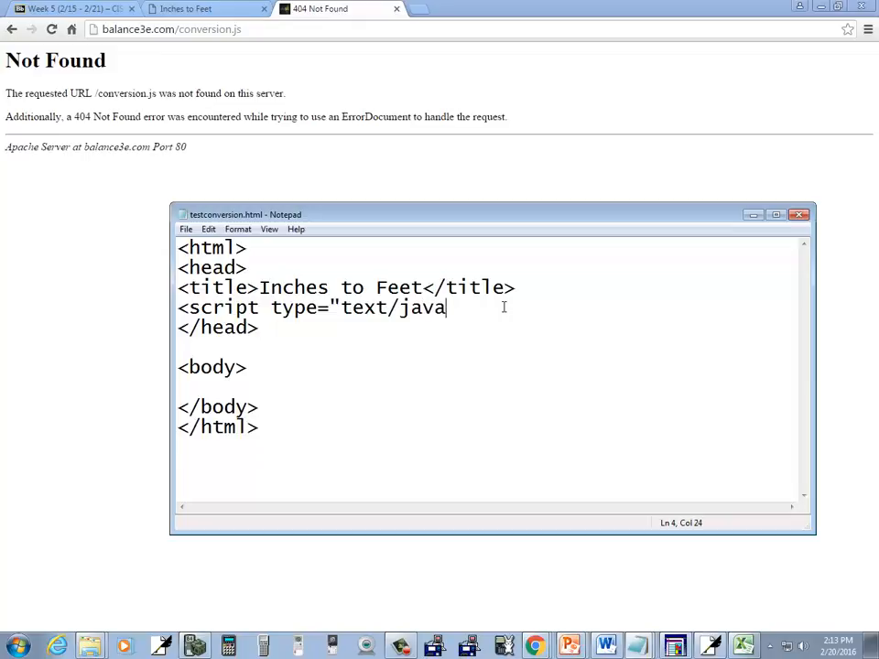
text(script")
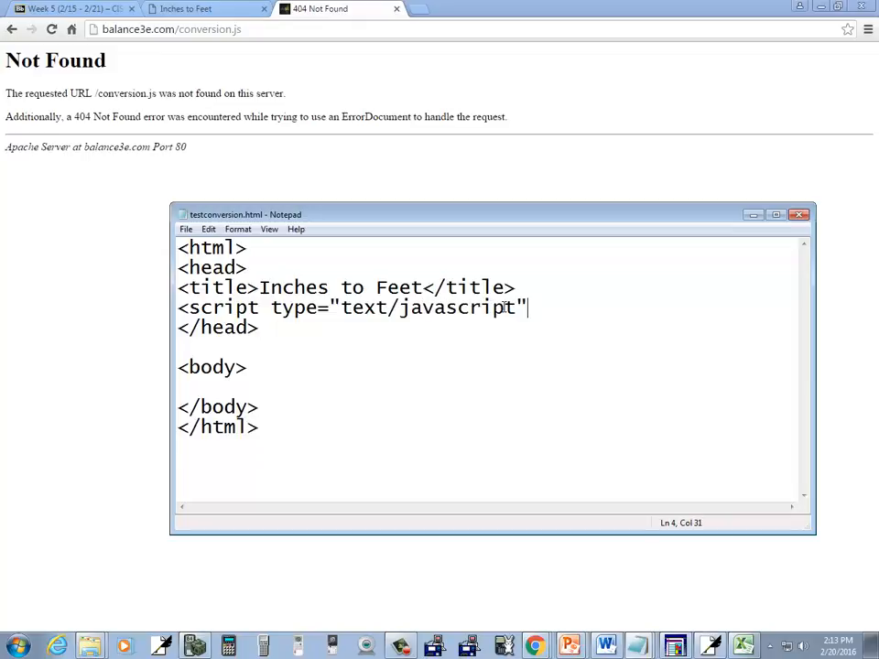
text(src=")
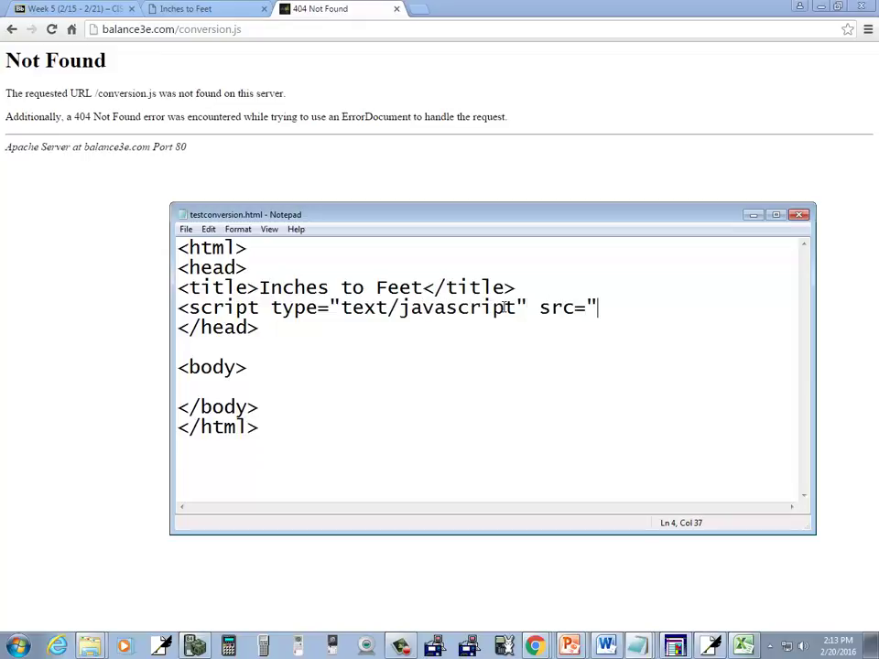
text(convert.js)
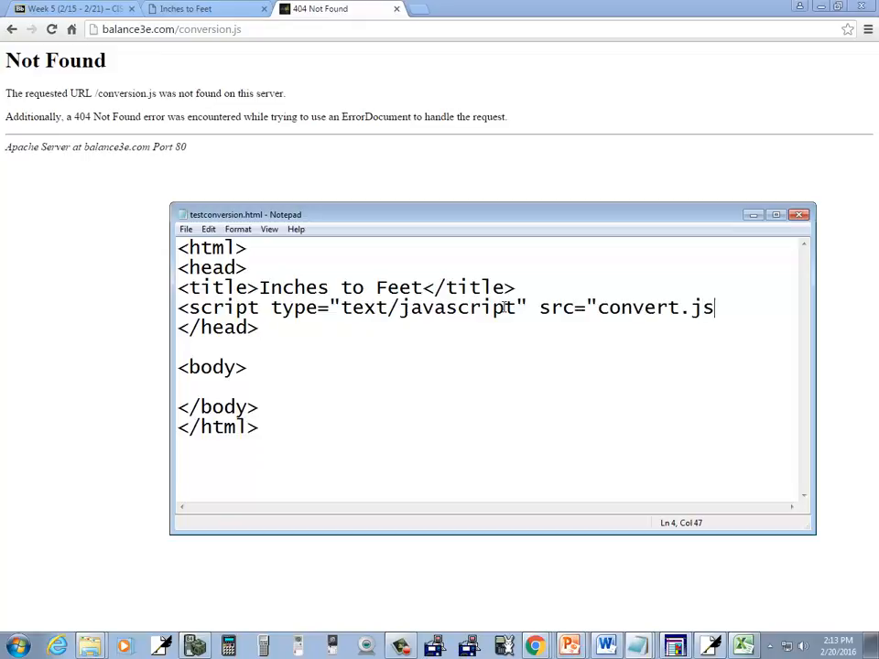
text(">)
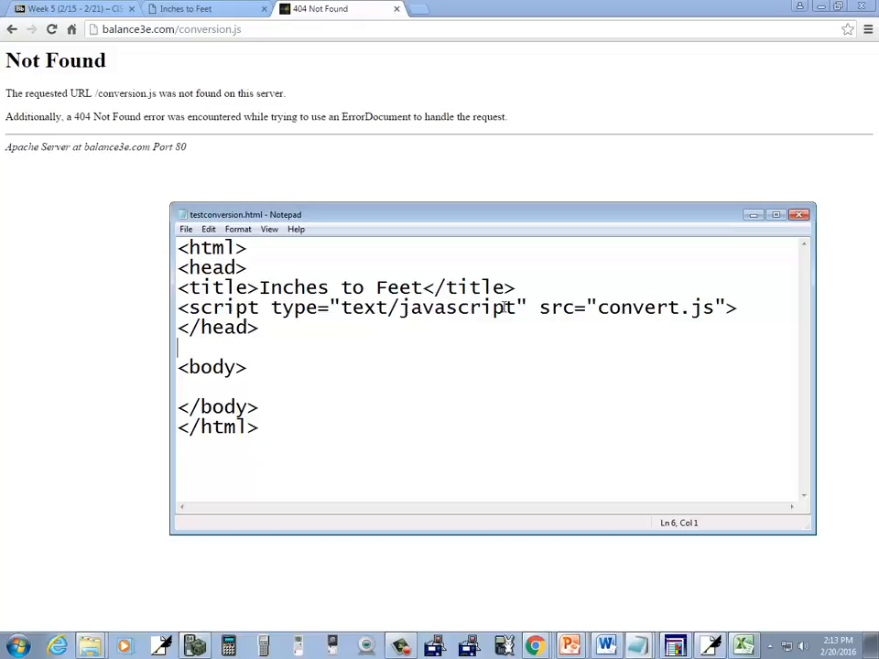
Add an Inches label with a text input id 'inch' and a line break.
text(Inches:)
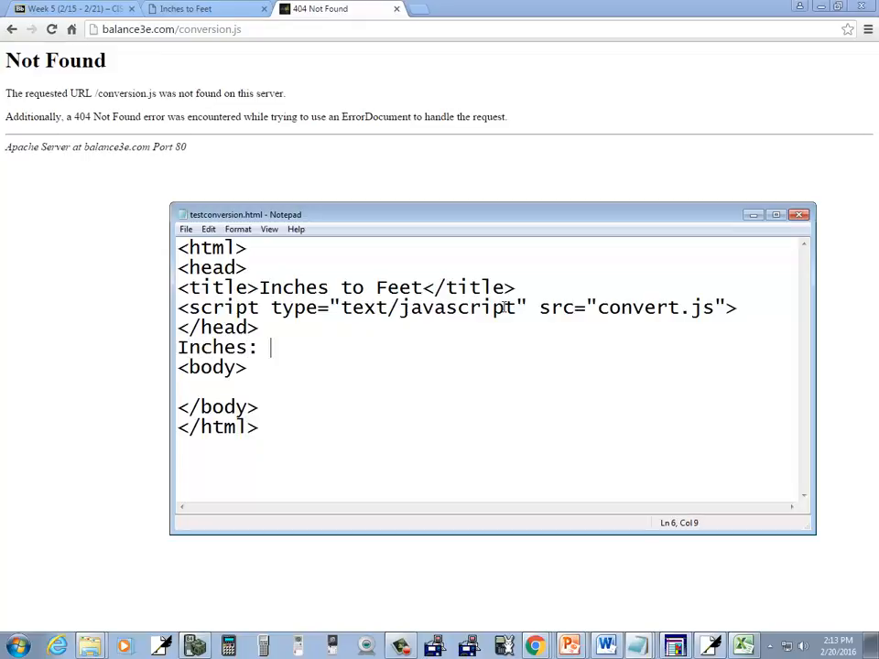
text(<input)
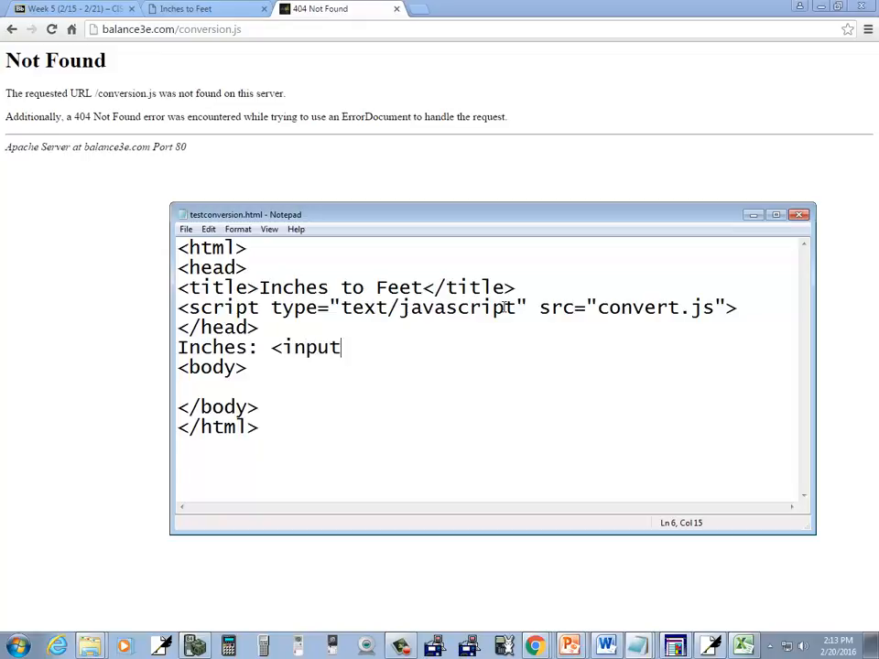
text(type="te)
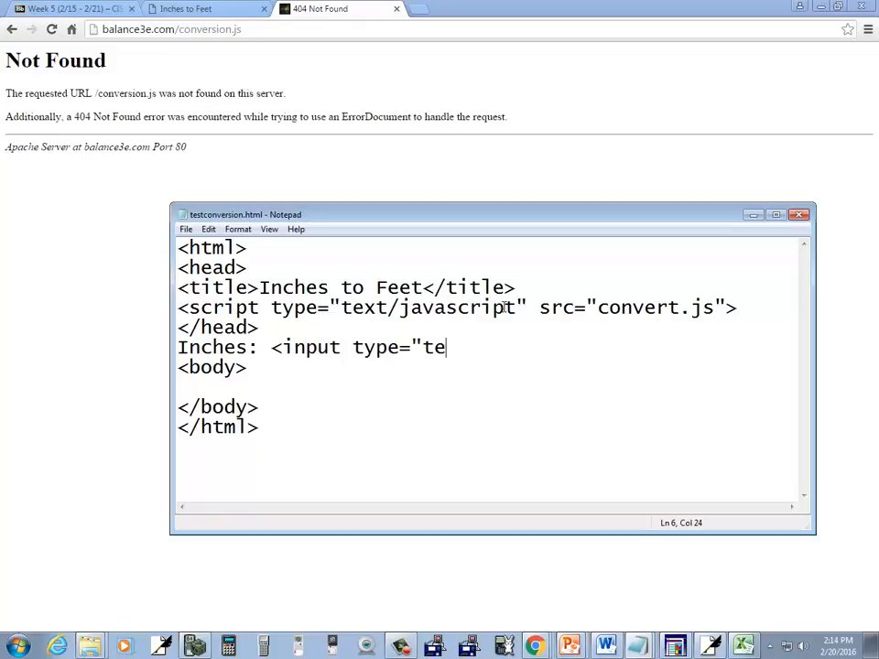
text(xt" id)
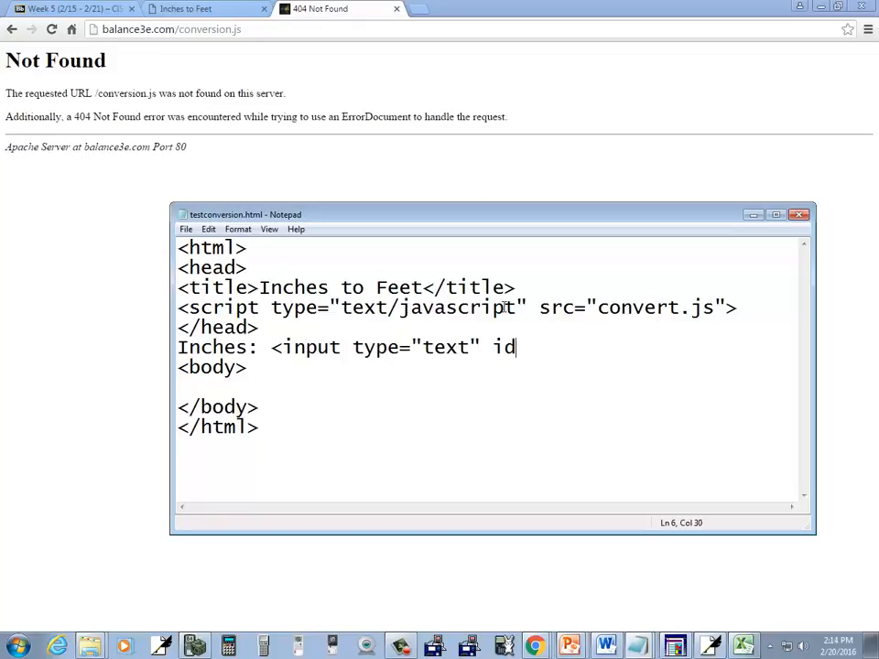
text(="inch)
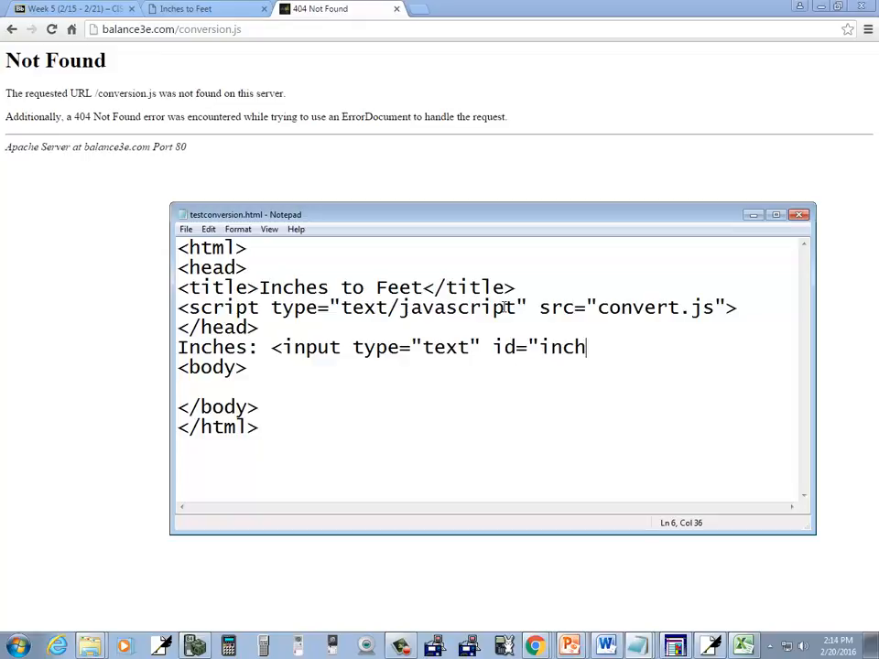
text(">)
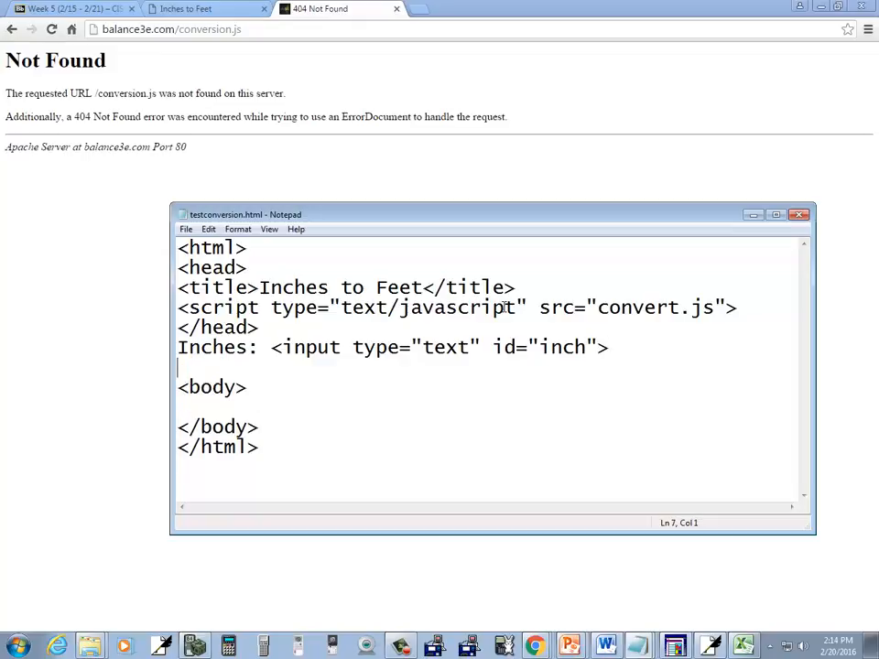
text(<br />)
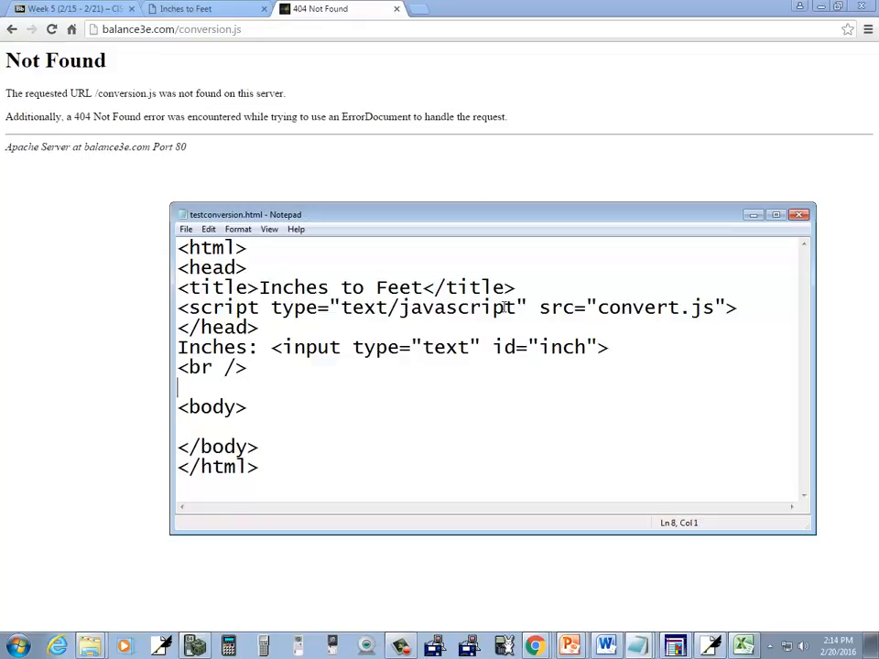
Add a button input with value 'convert' and another line break.
text(<)
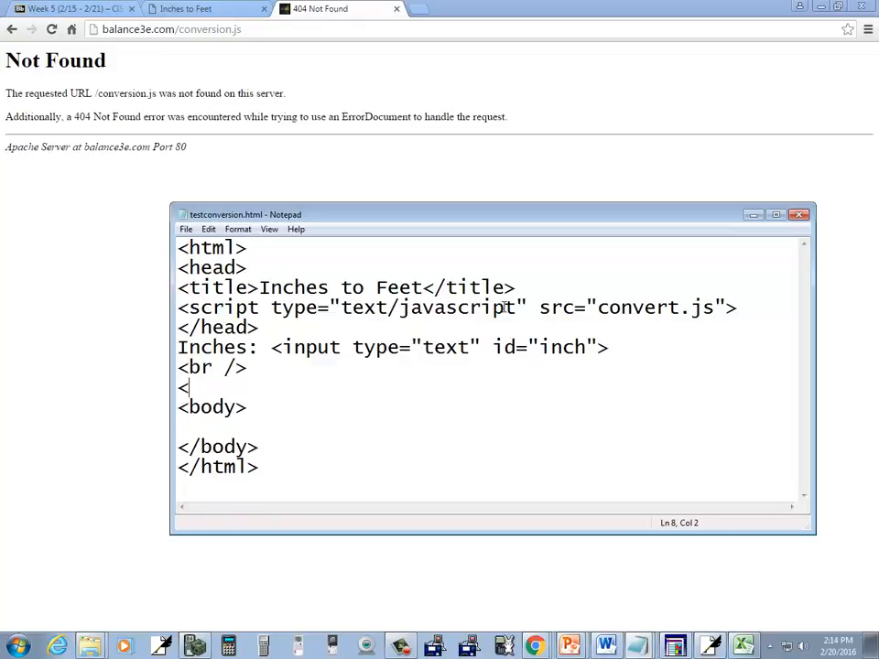
text(input typ)
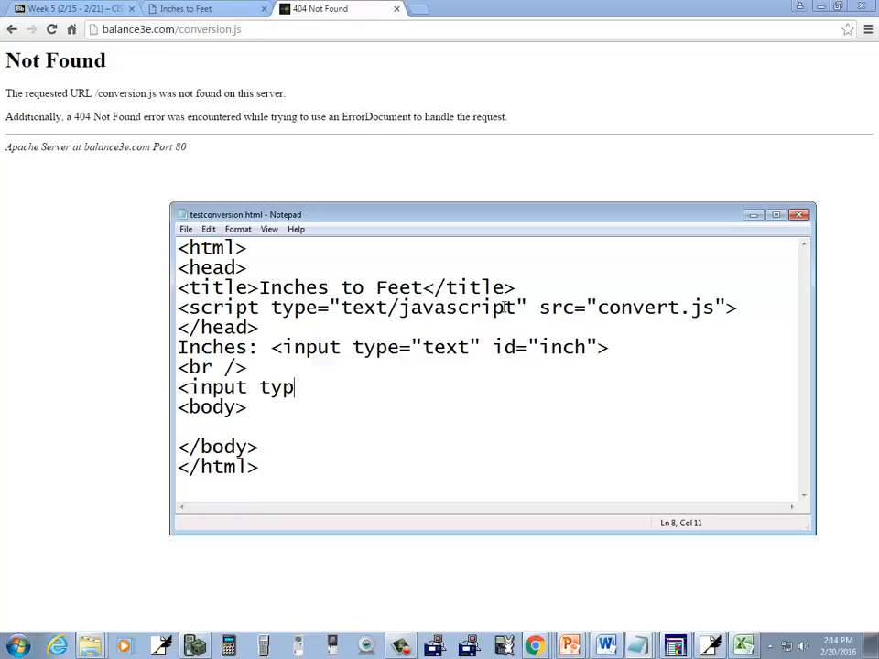
text(e=")
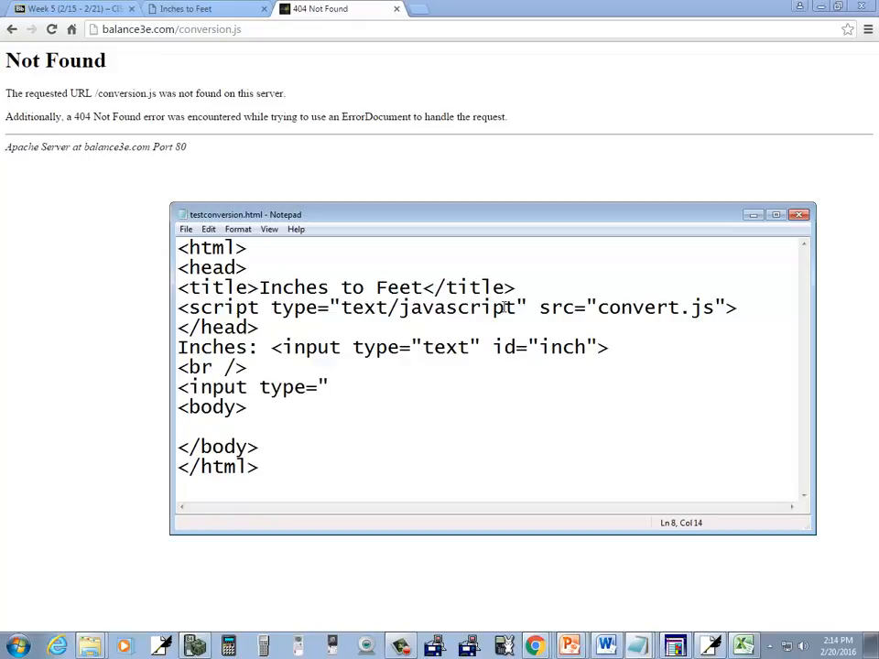
text(button" value)
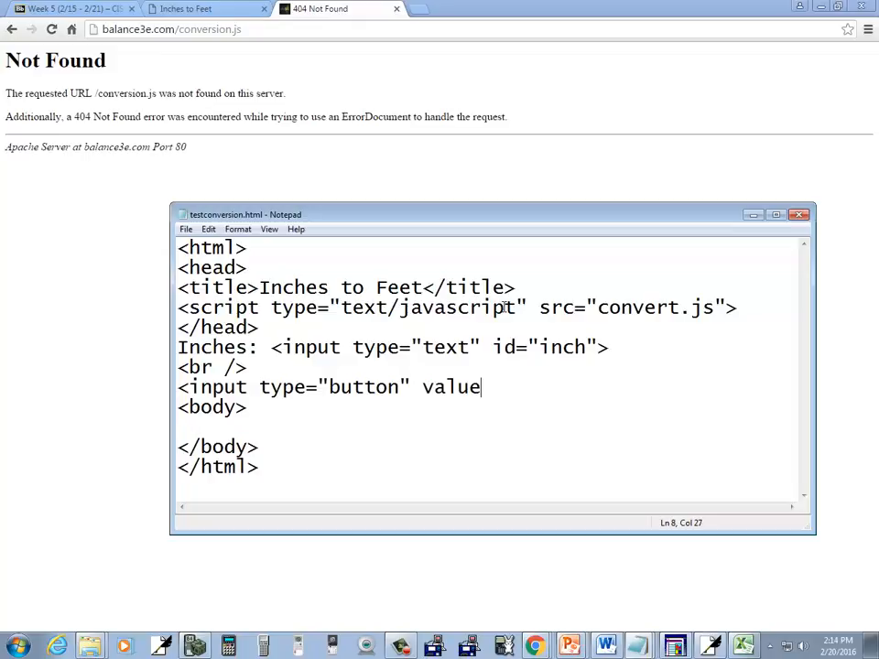
text(="convert">)
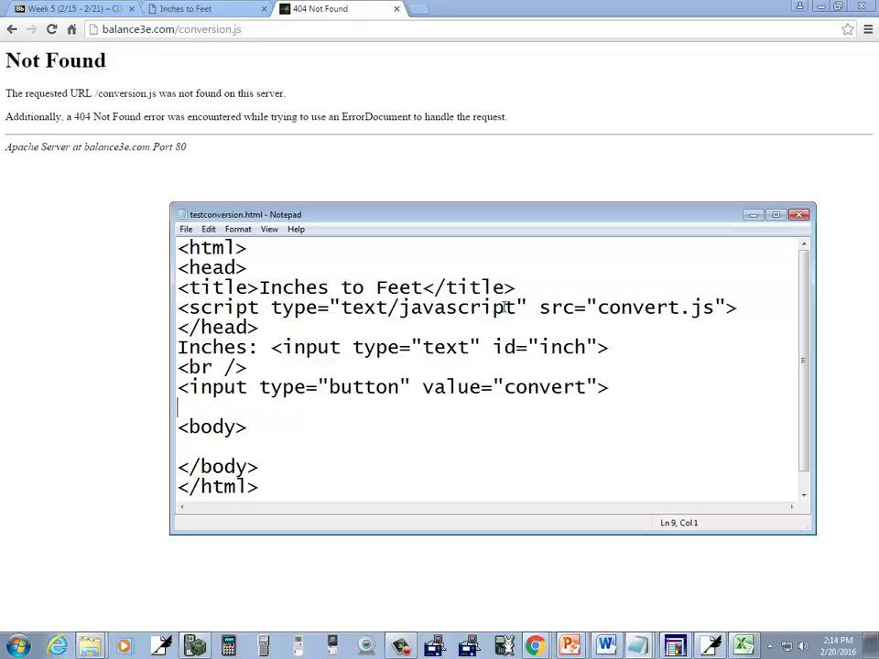
text(<br />)
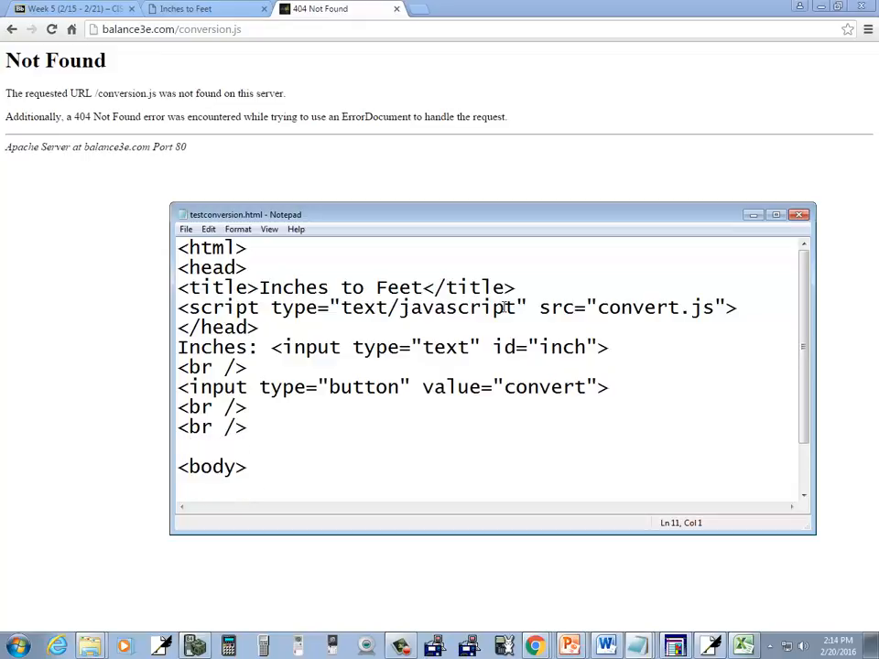
click(183, 386)
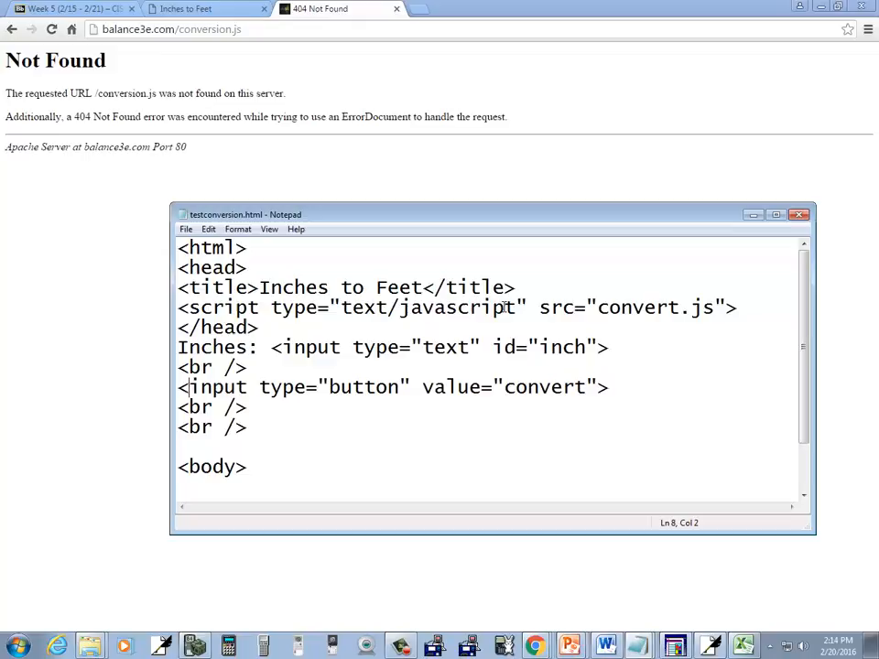
click(607, 387)
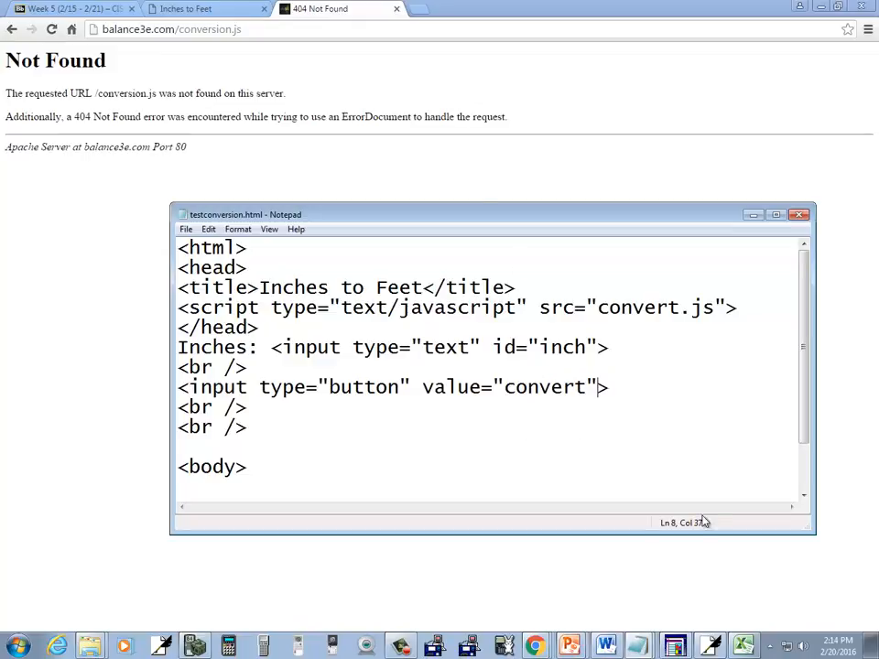
In a new Notepad document, start the function InchToFeet(inches).
right_click(675, 646)
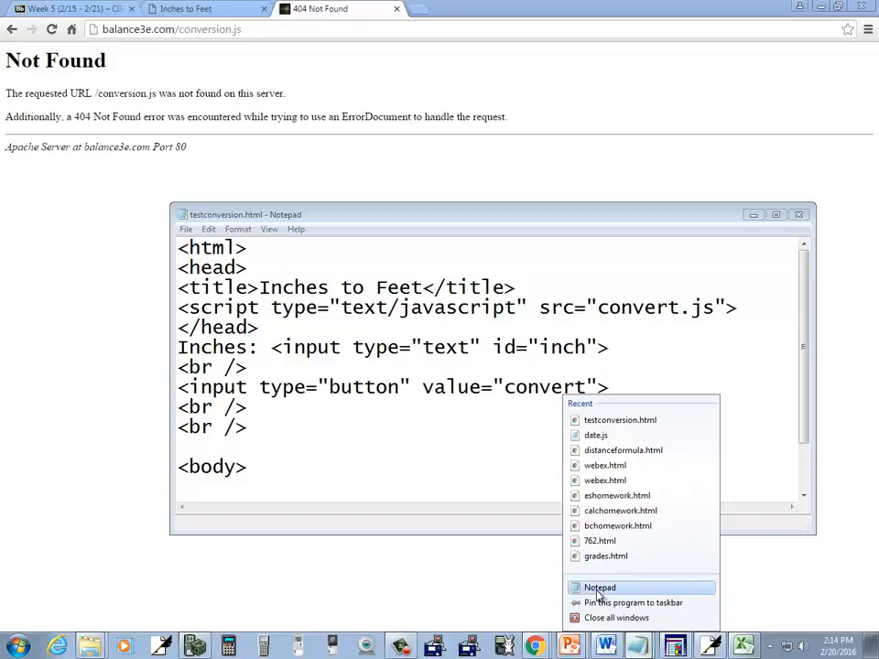
click(599, 587)
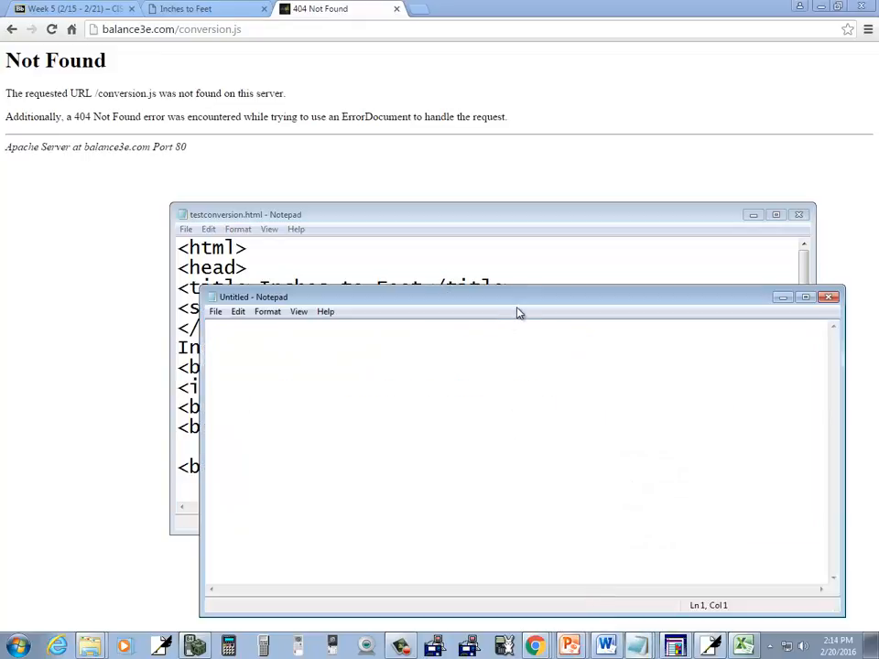
text(fu)
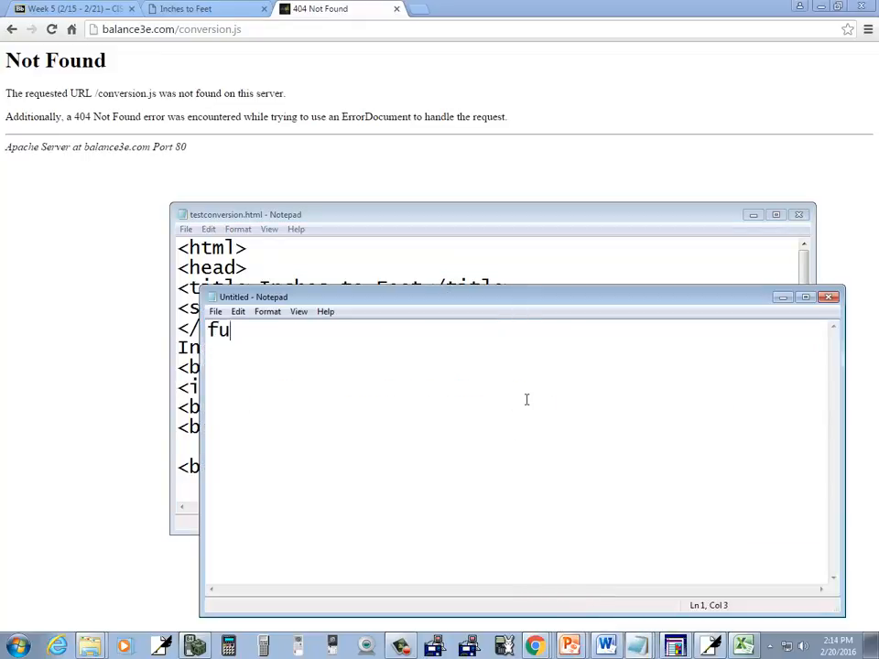
text(nction In)
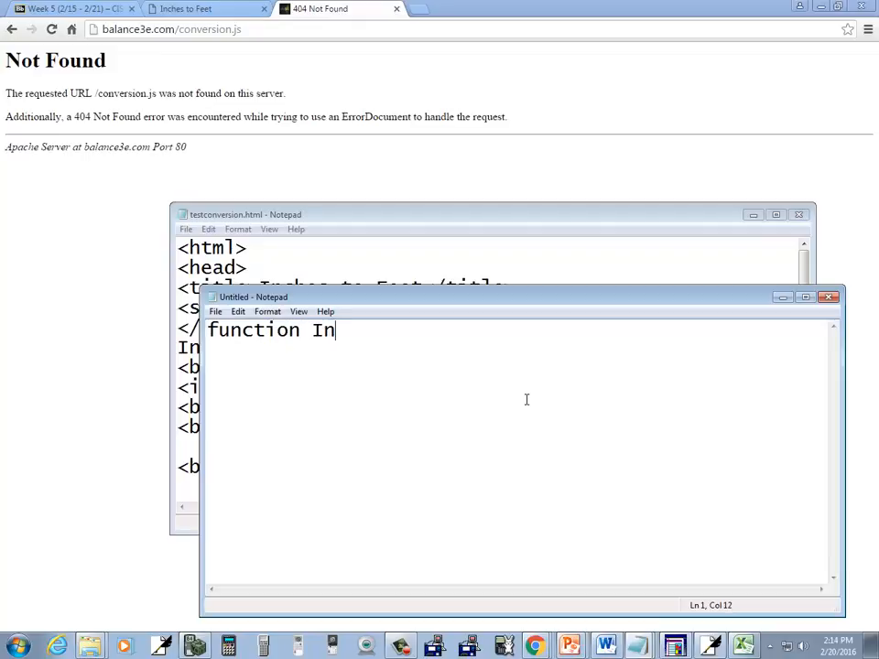
text(chToFee)
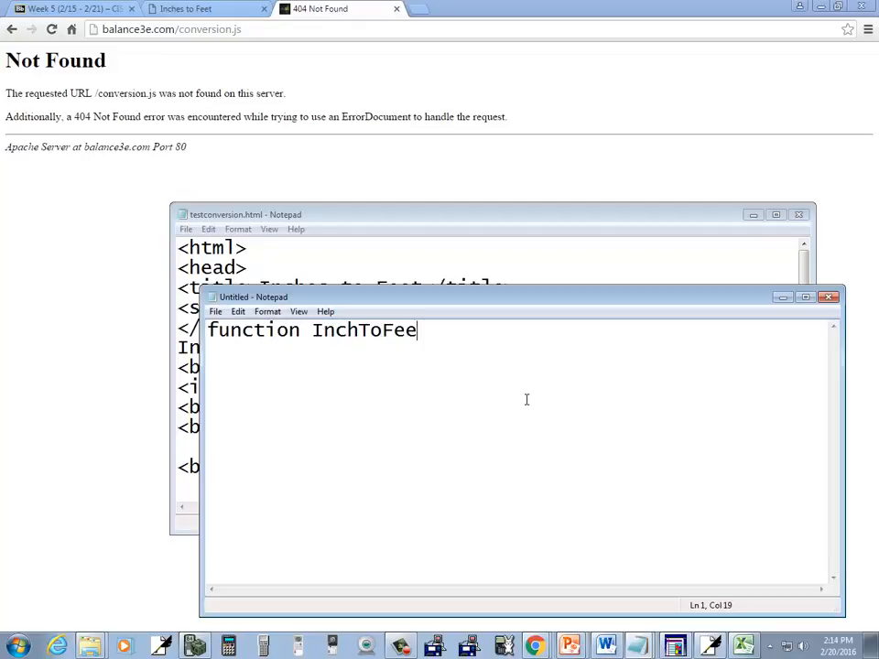
text(t()
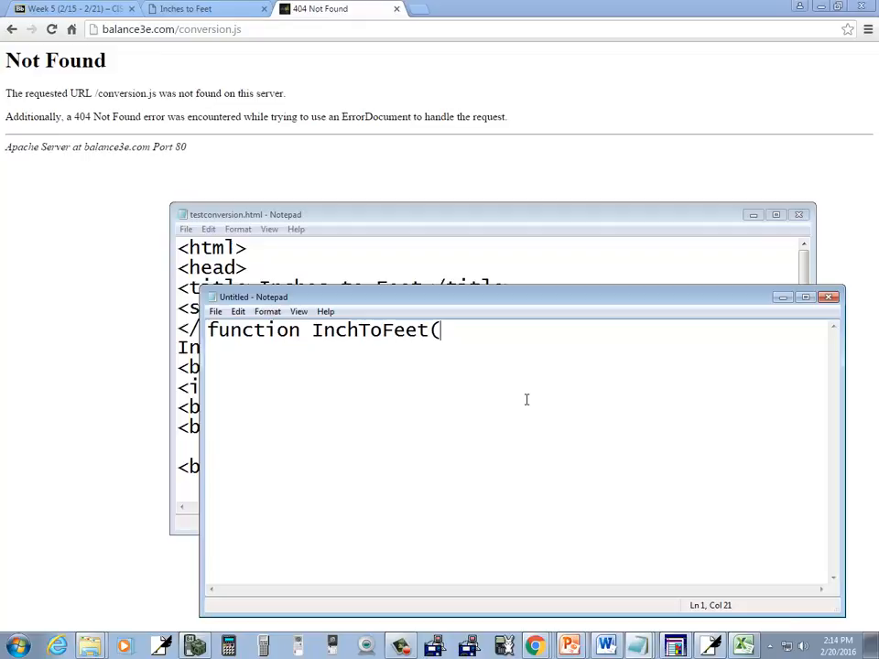
text(inch)
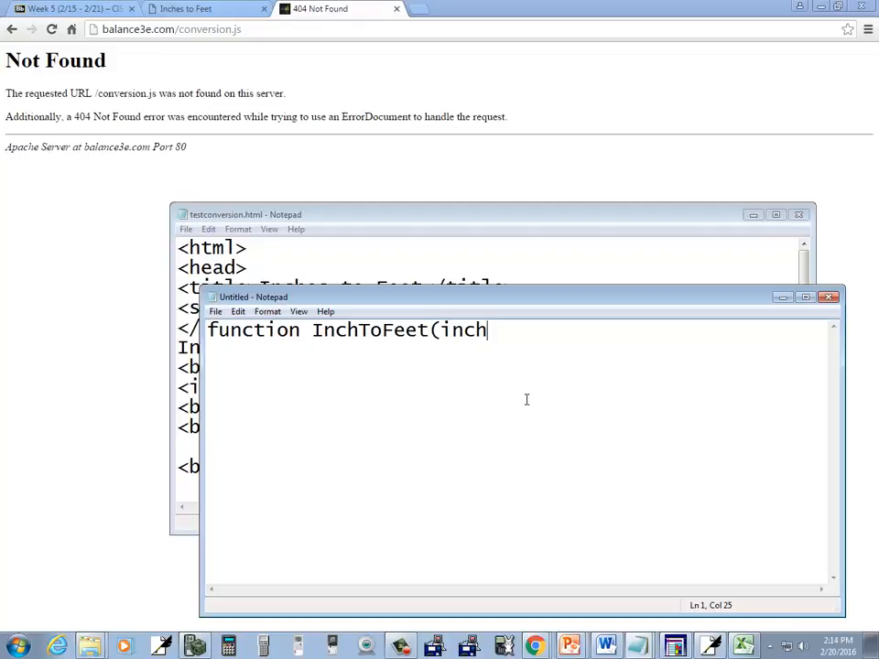
text(es))
text({)
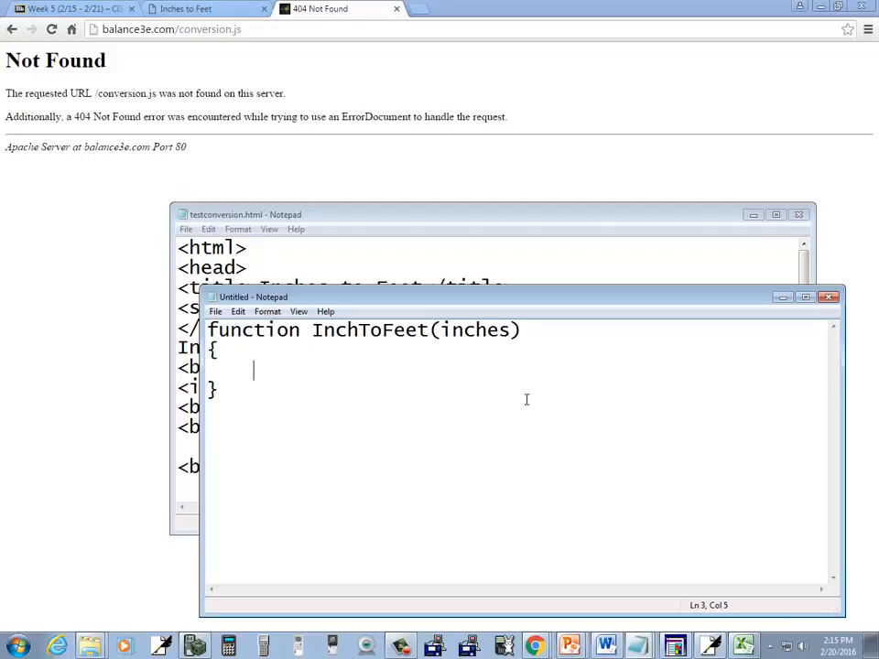
Write var feet = inches / 12 and return feet in the function body.
text(var feet;)
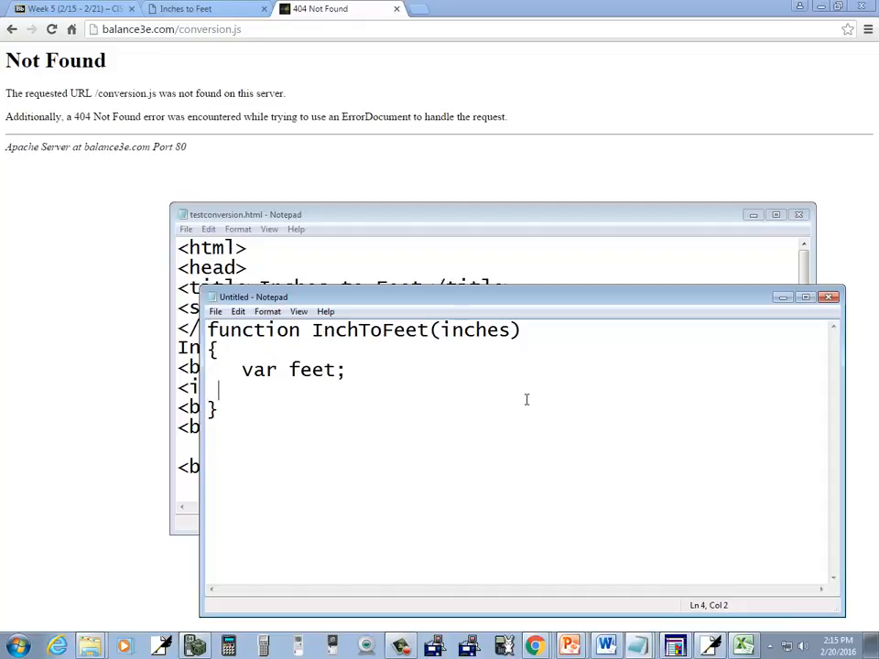
text(feet =)
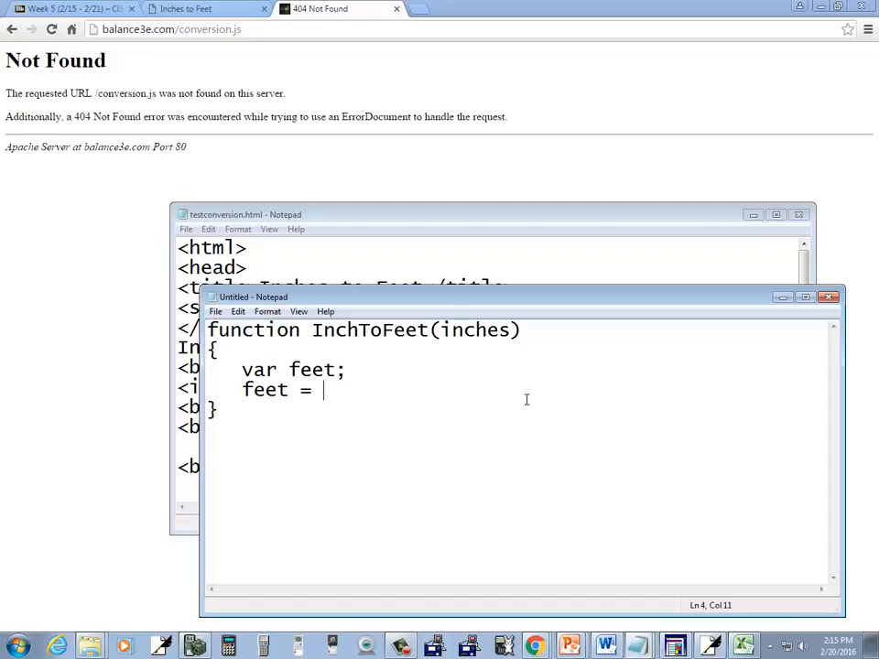
text(inches *)
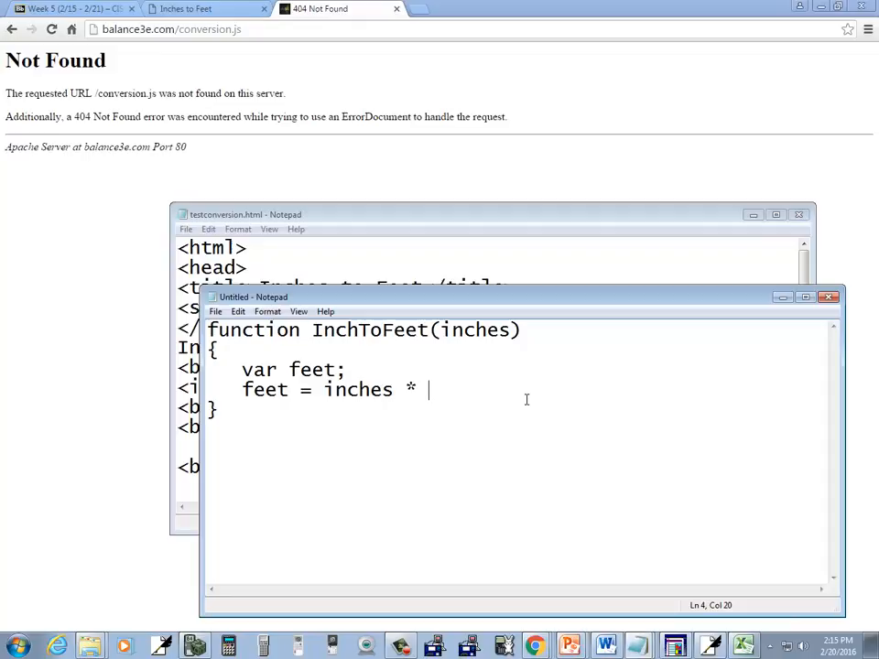
key(Backspace)
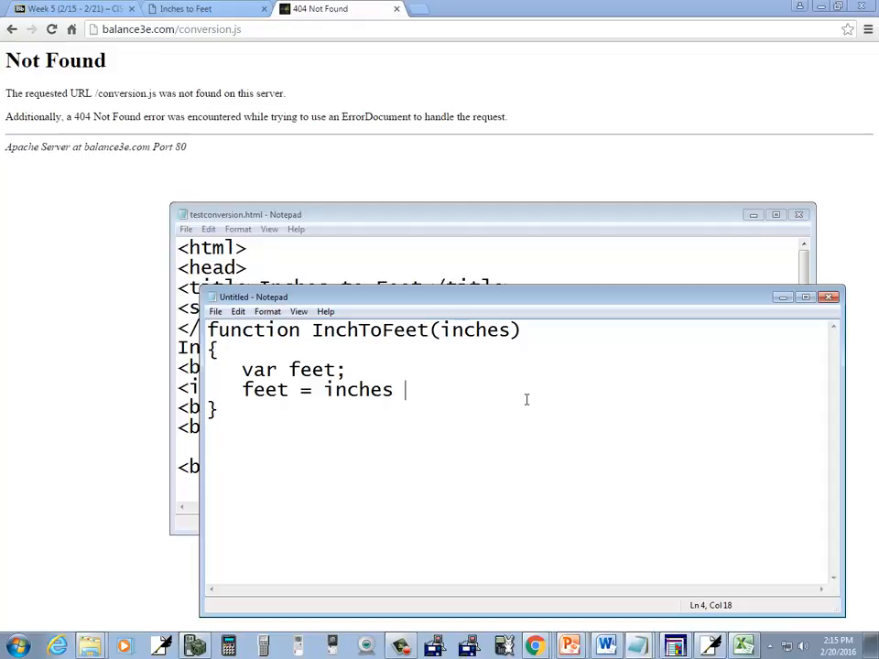
text(/ 12;)
text(return)
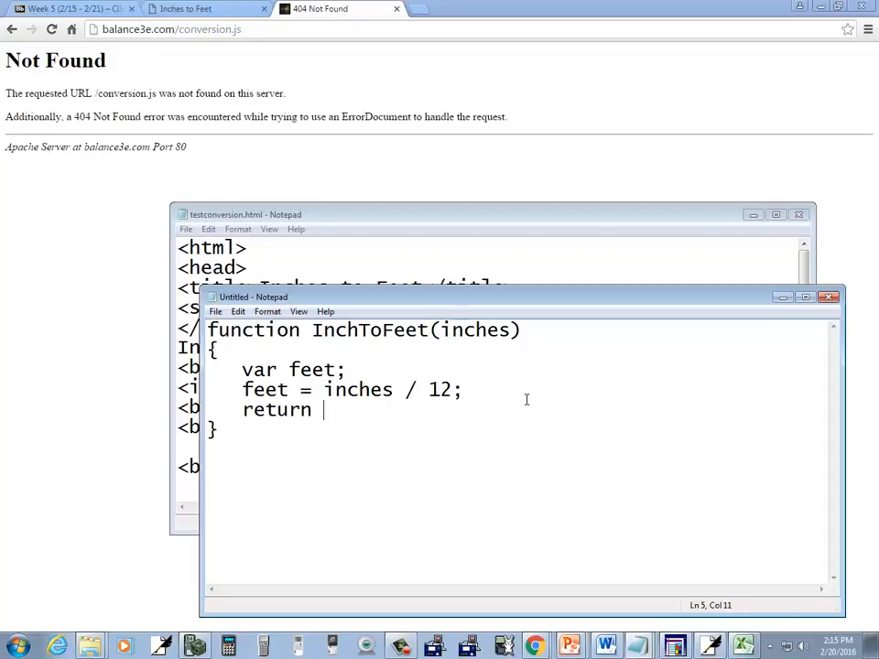
text(feet;)
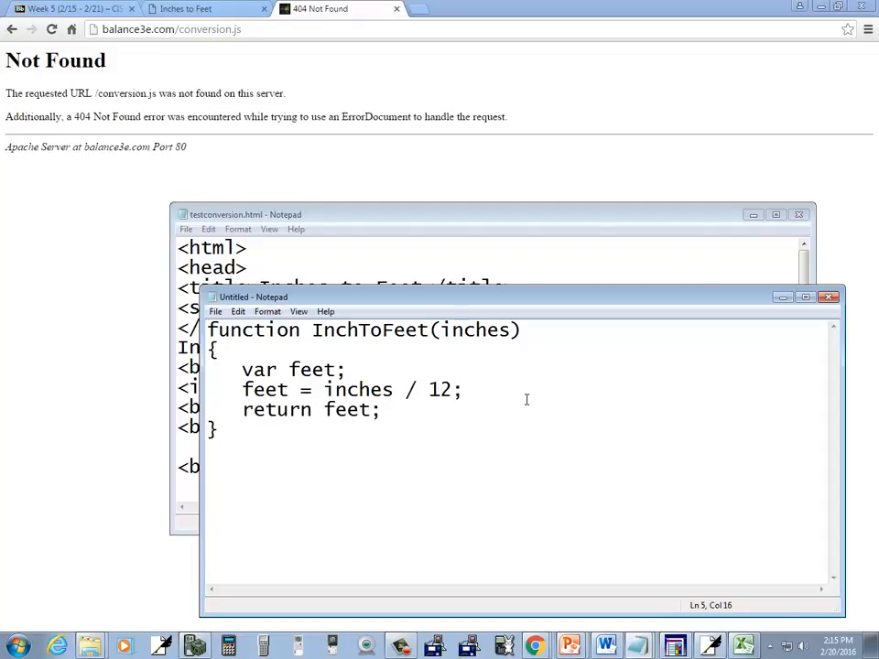
click(216, 312)
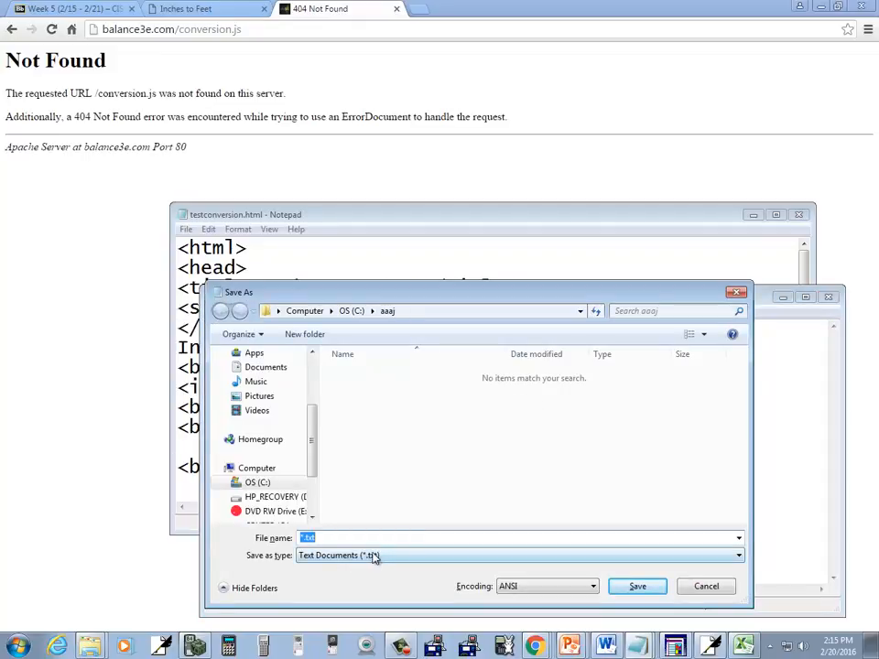
Save the function file as convert.js using the All Files type.
click(519, 554)
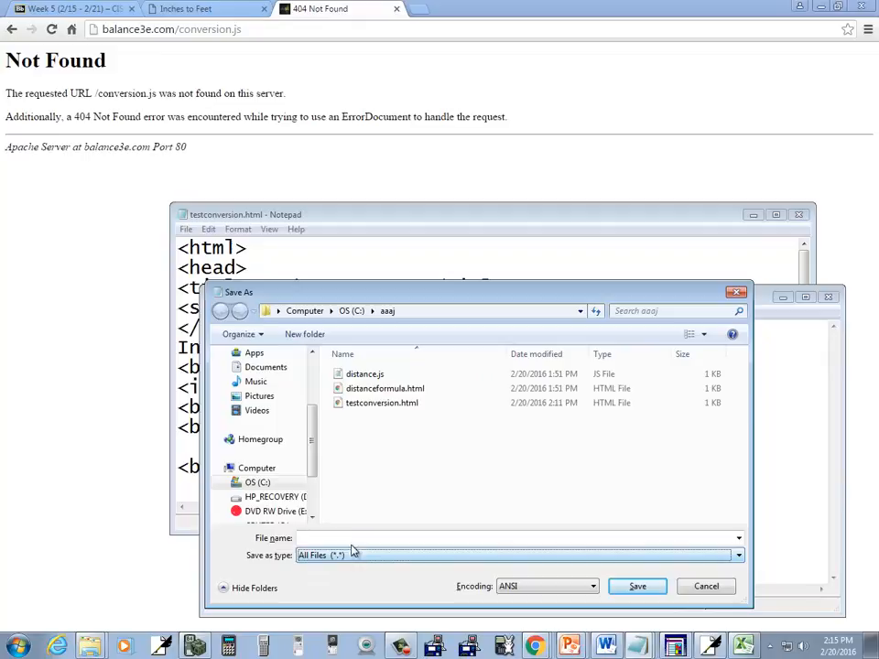
text(convert.t)
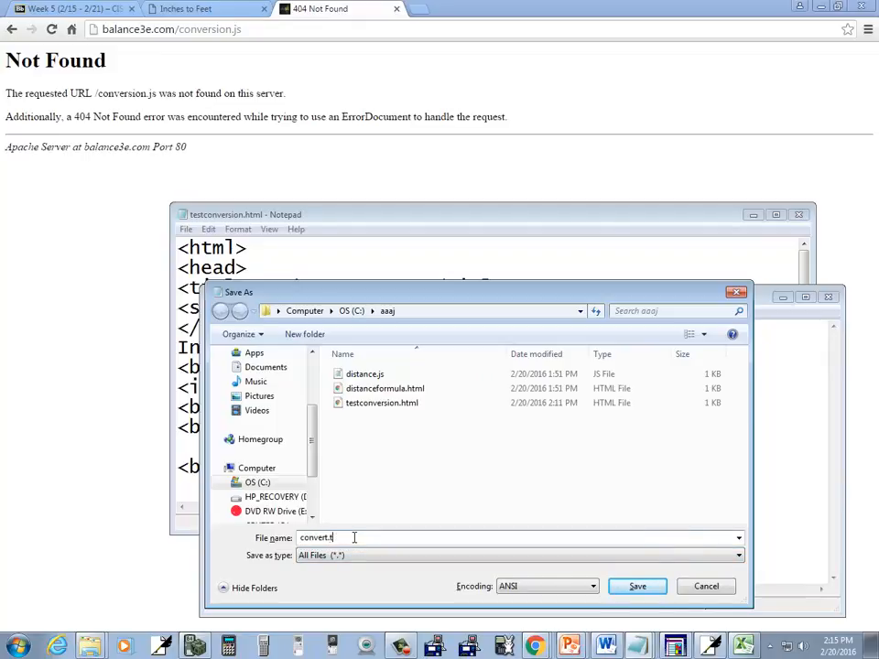
click(638, 586)
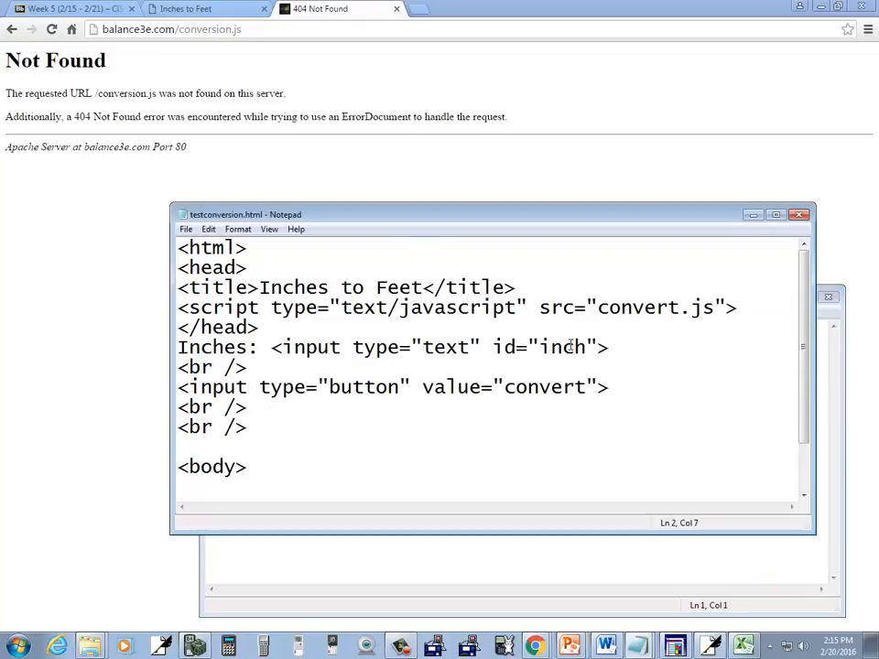
Move the testconversion.html window to the top and highlight convert.js and InchToFeet.
drag(491, 215, 466, 18)
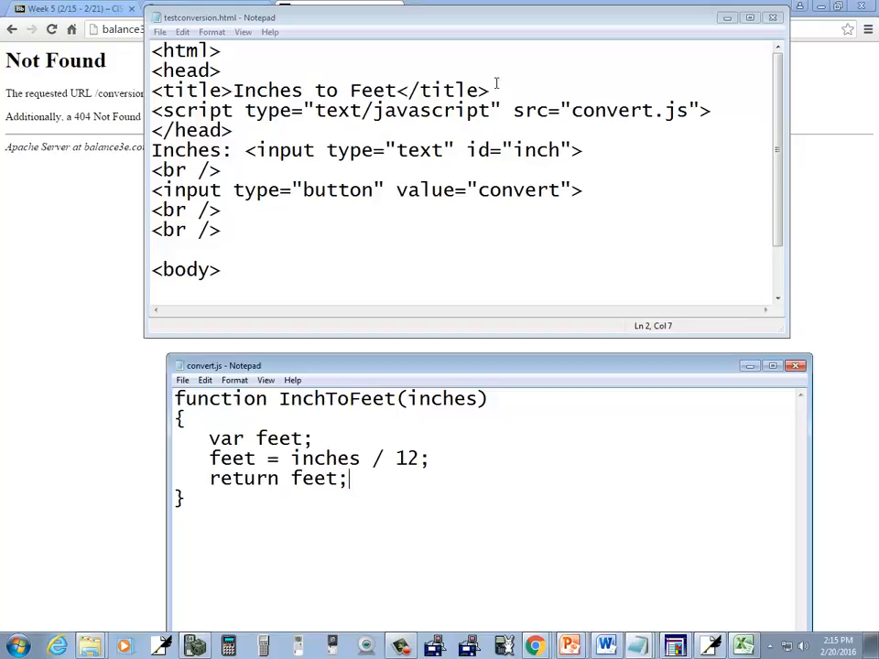
double_click(634, 109)
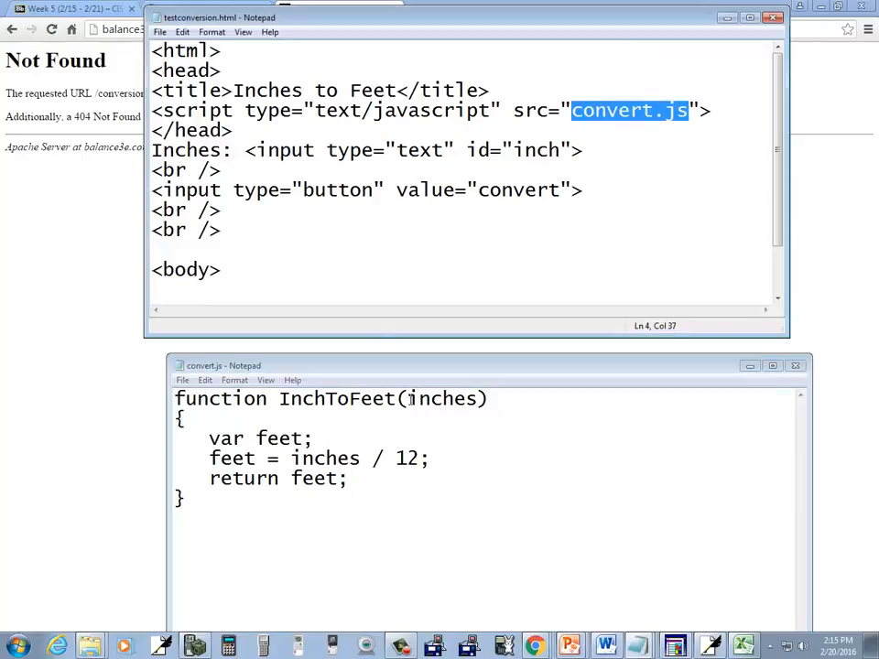
double_click(336, 399)
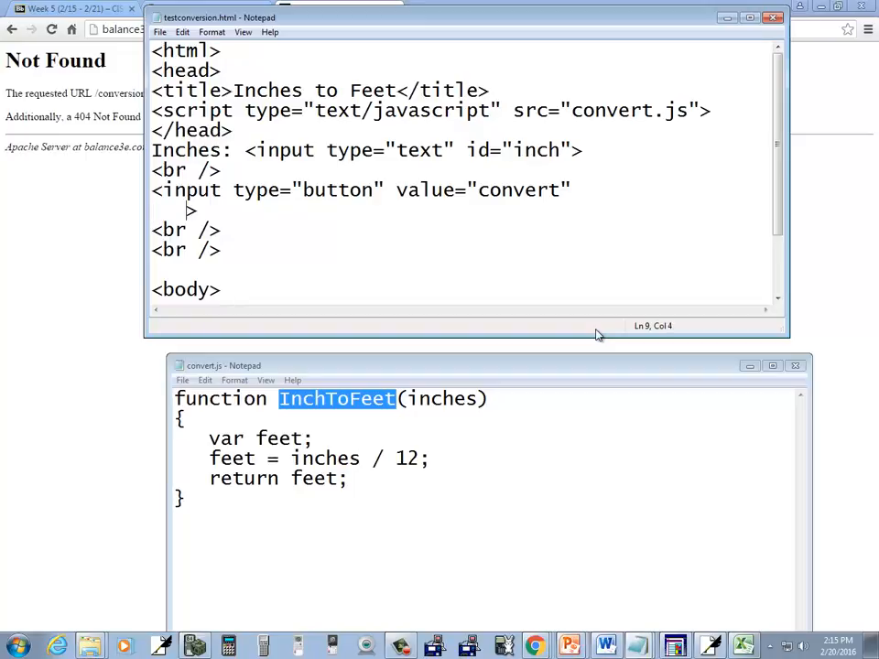
Give the convert button an onclick declaring var inches = document.getElementById('inch').
text(onclick)
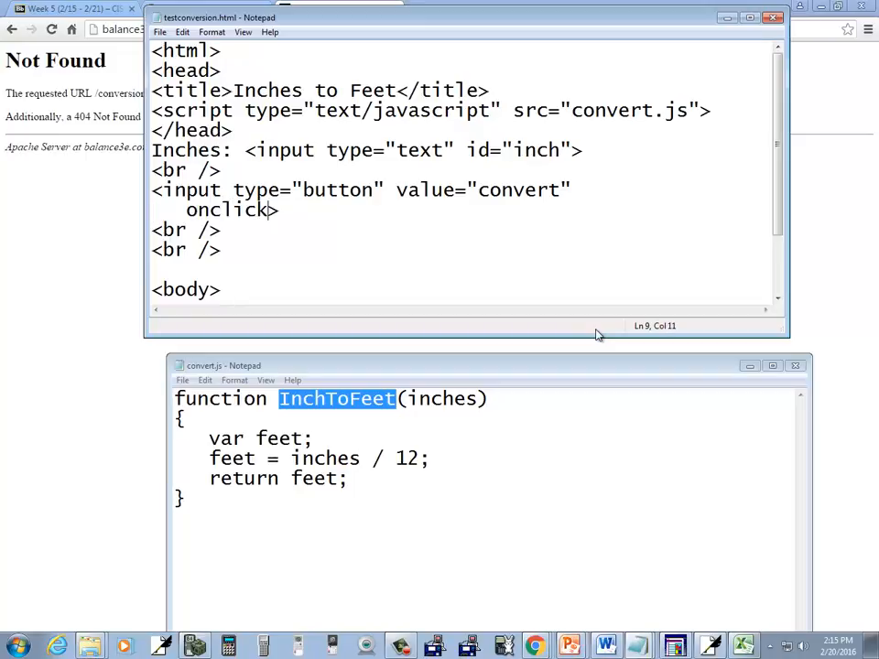
text(=")
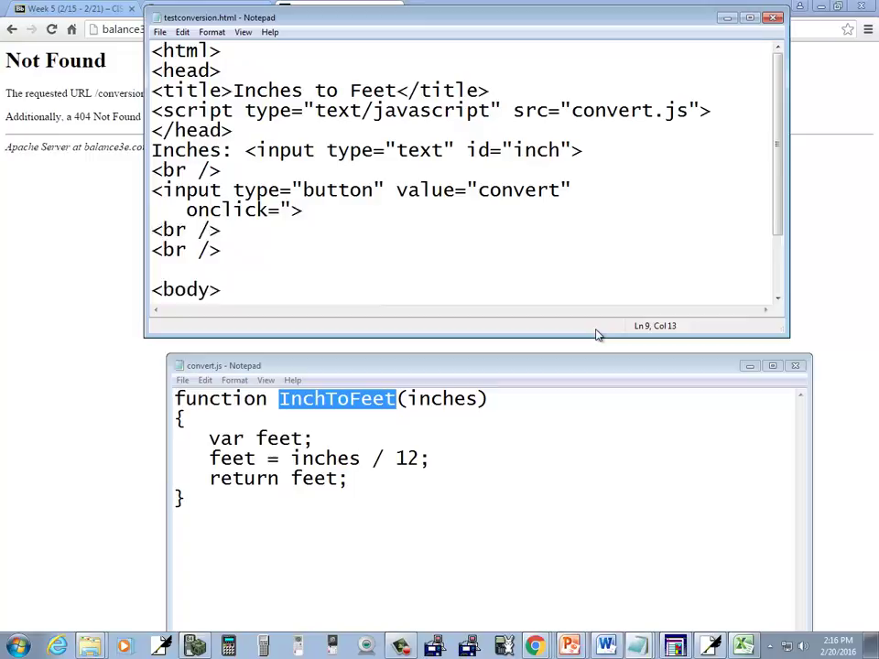
key(enter)
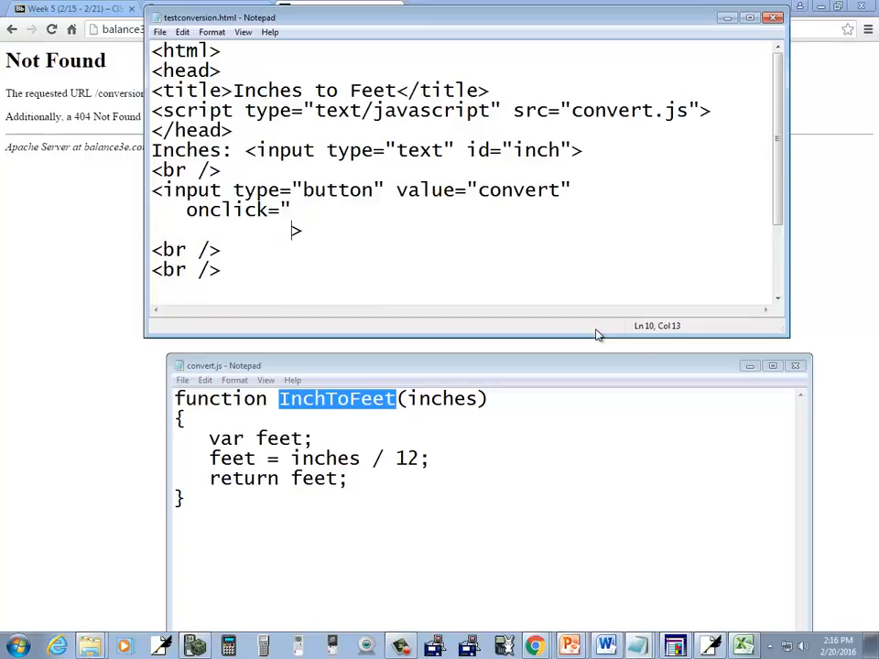
text(var)
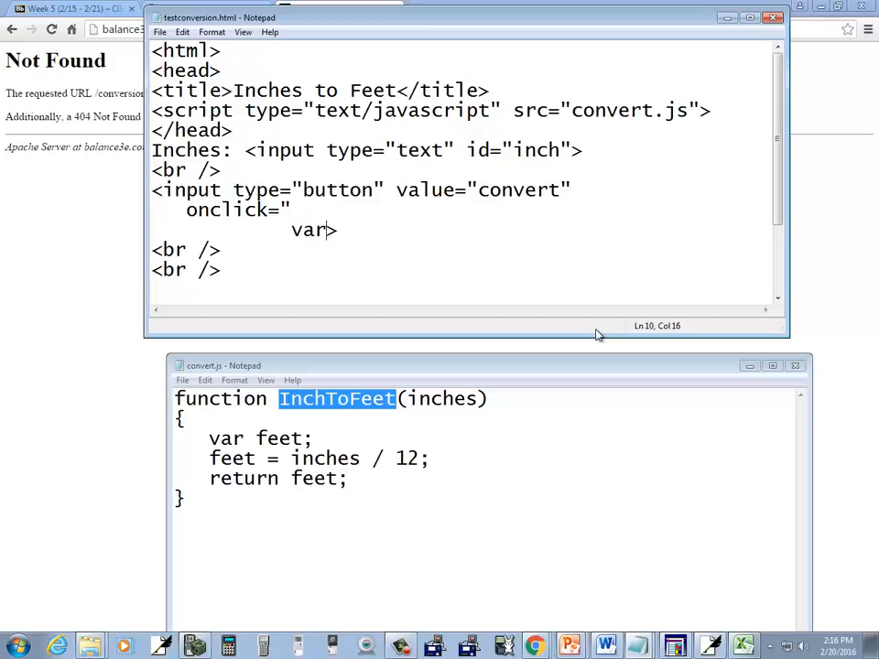
text(inch)
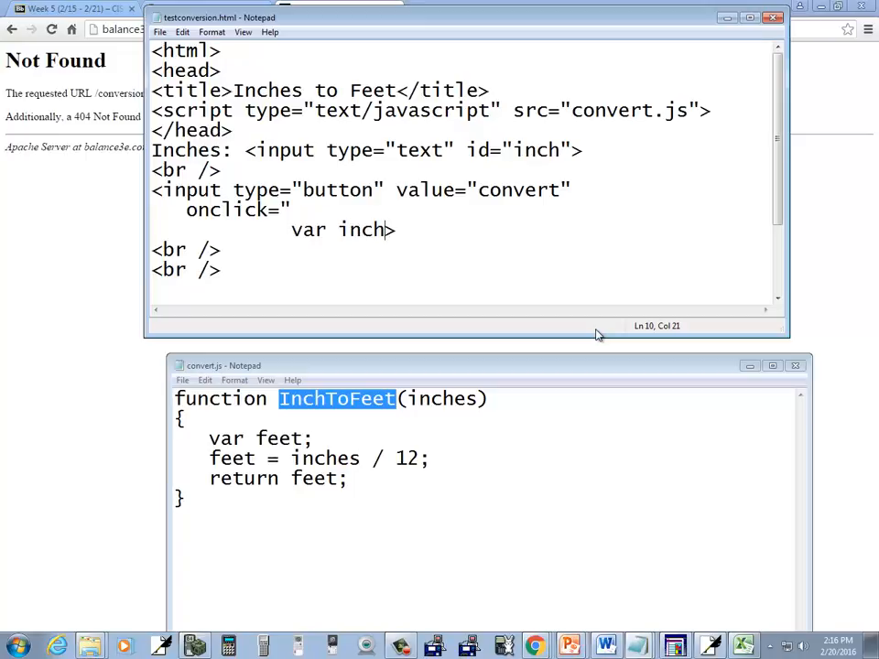
text(es;)
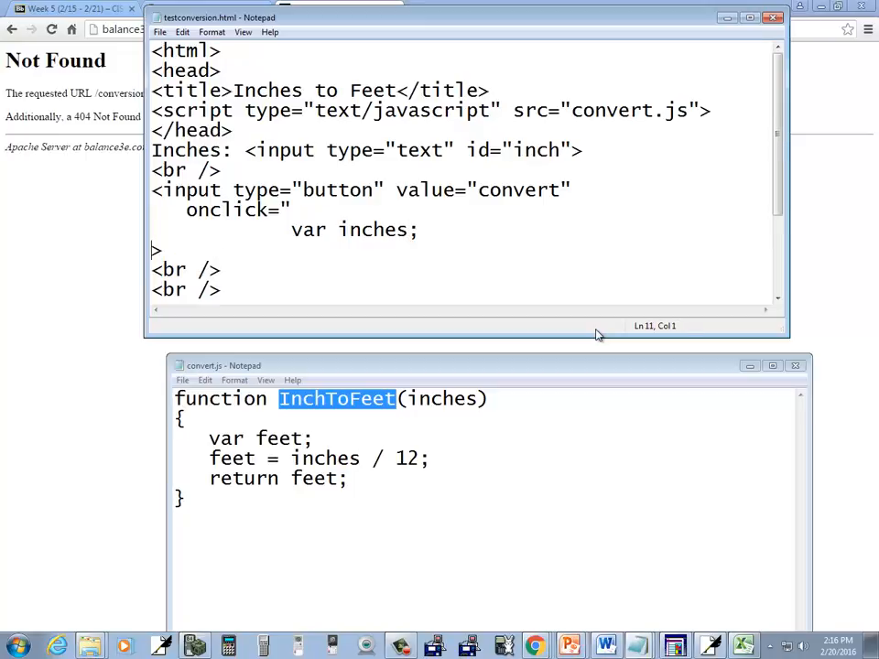
text(>)
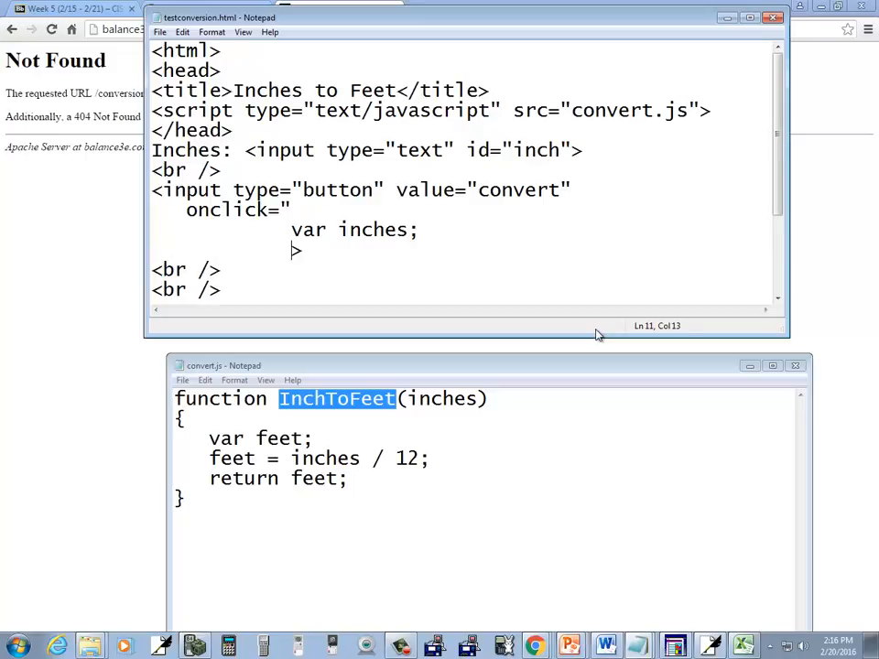
text(inches = d)
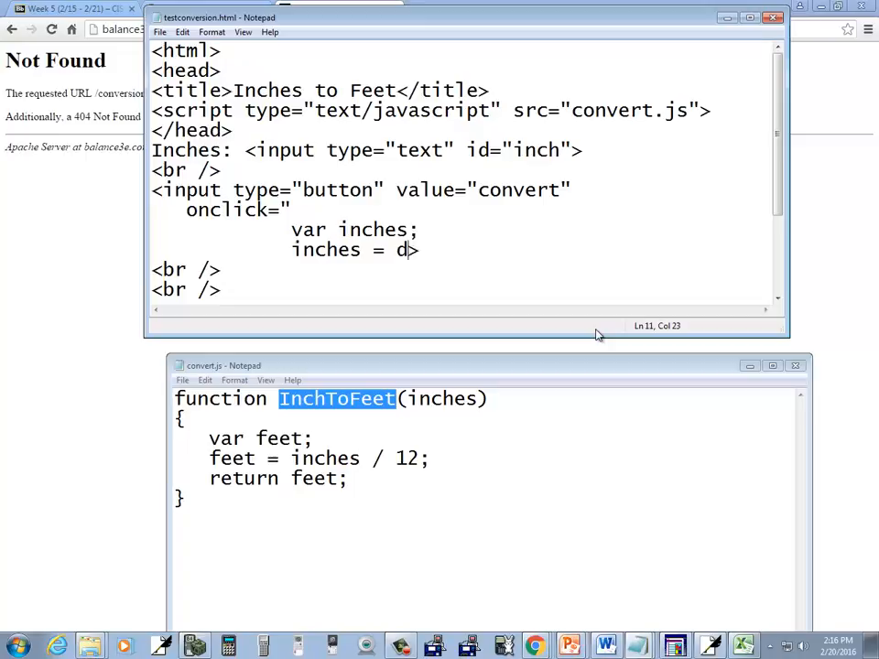
text(ocument.getE)
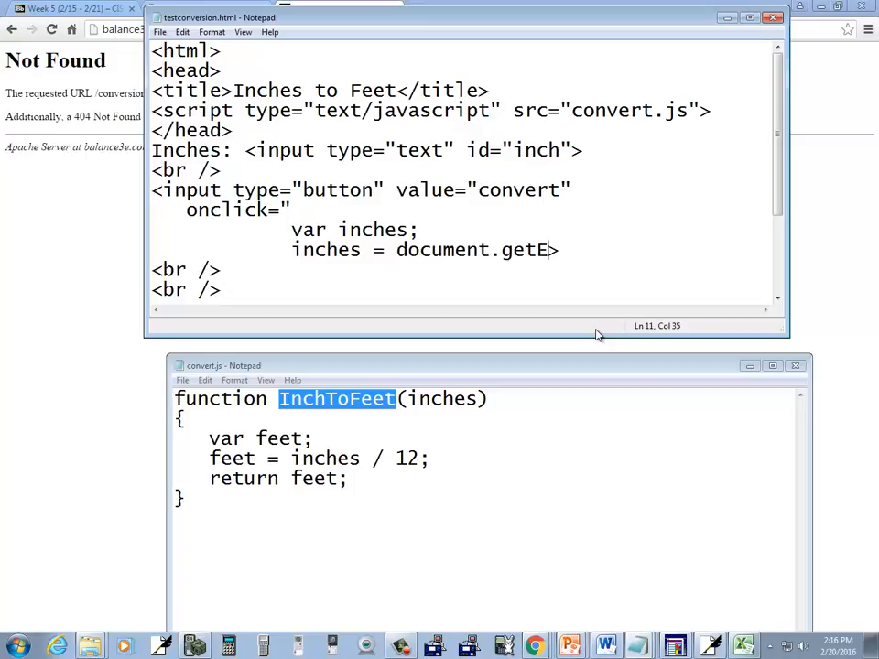
text(lementById)
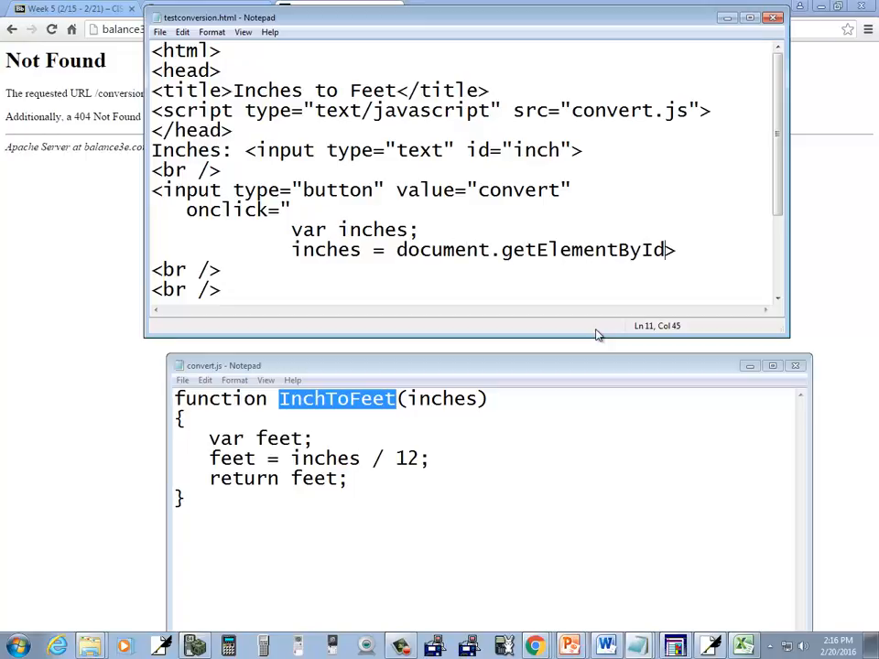
text(('inch'))
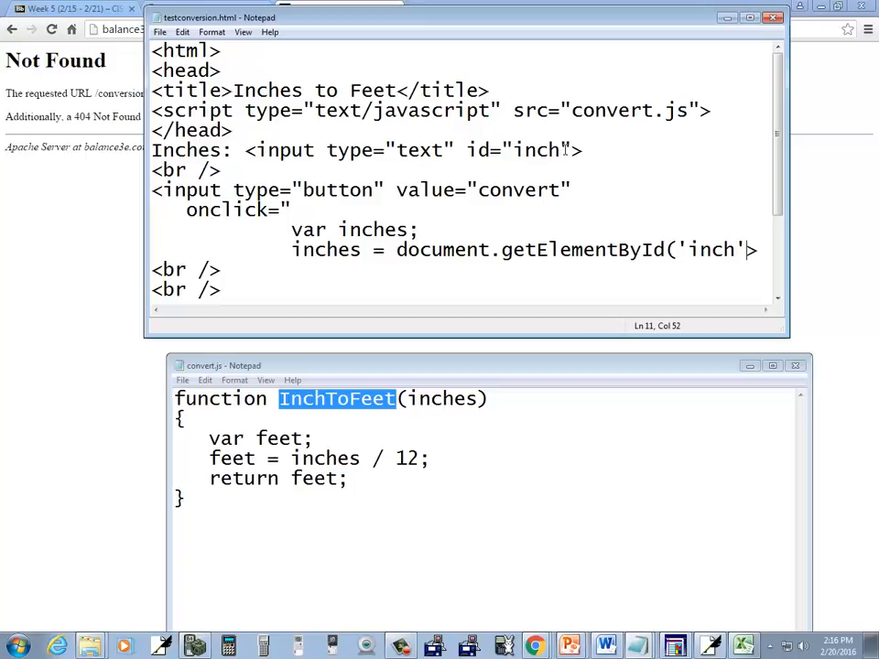
double_click(537, 150)
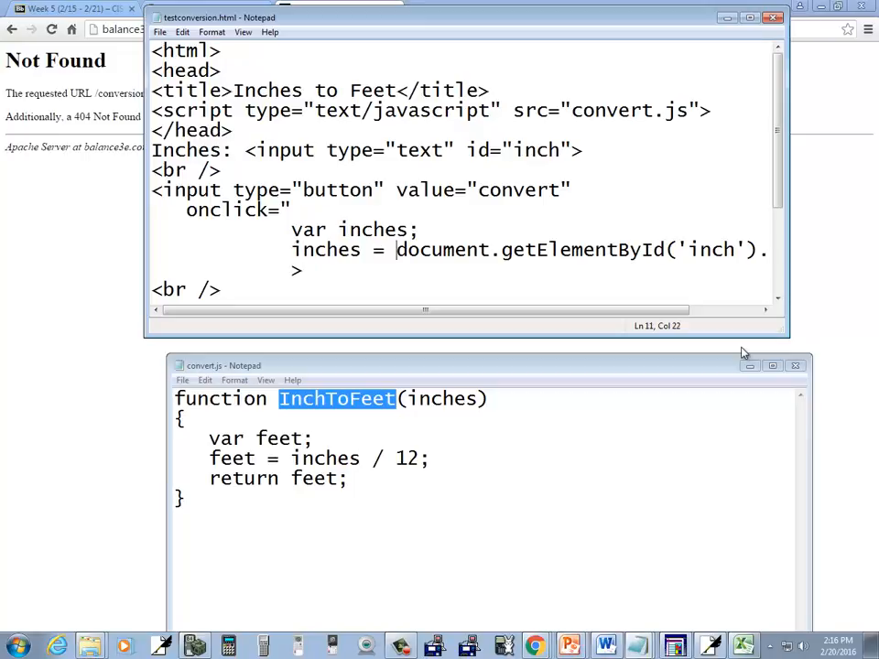
Wrap the inch value in parseFloat(document...value).
text(par)
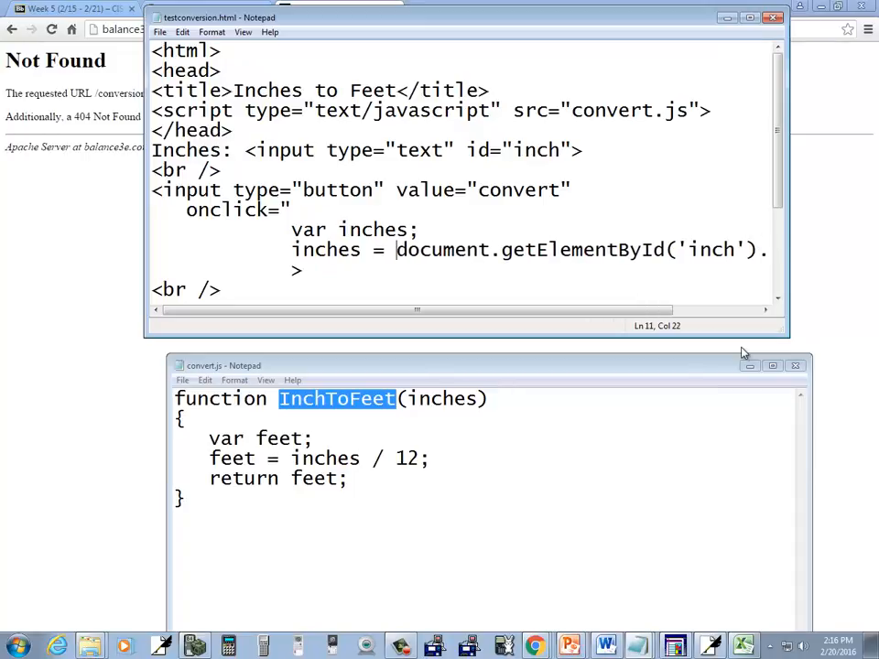
text(par)
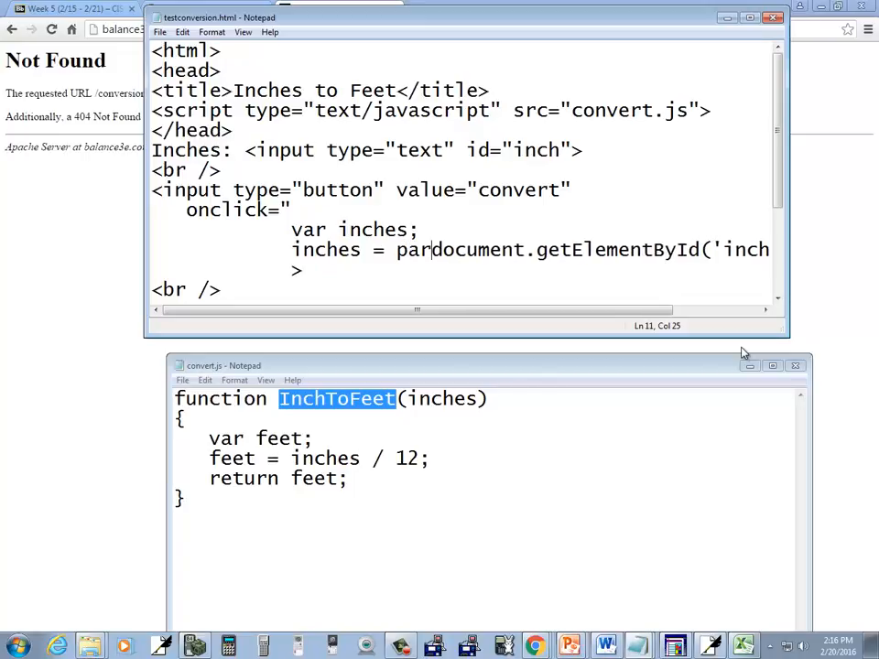
text(seto)
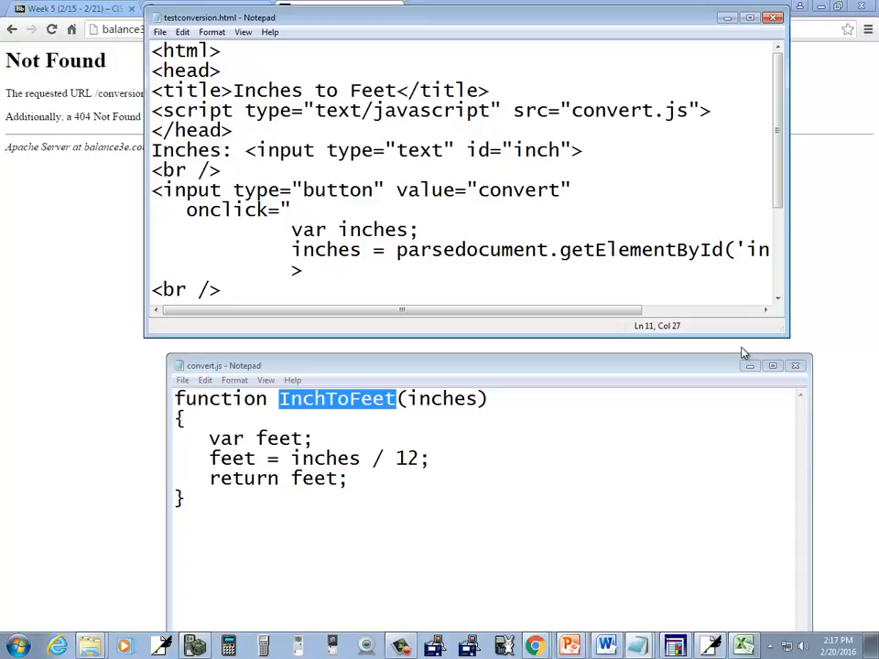
text(Float()
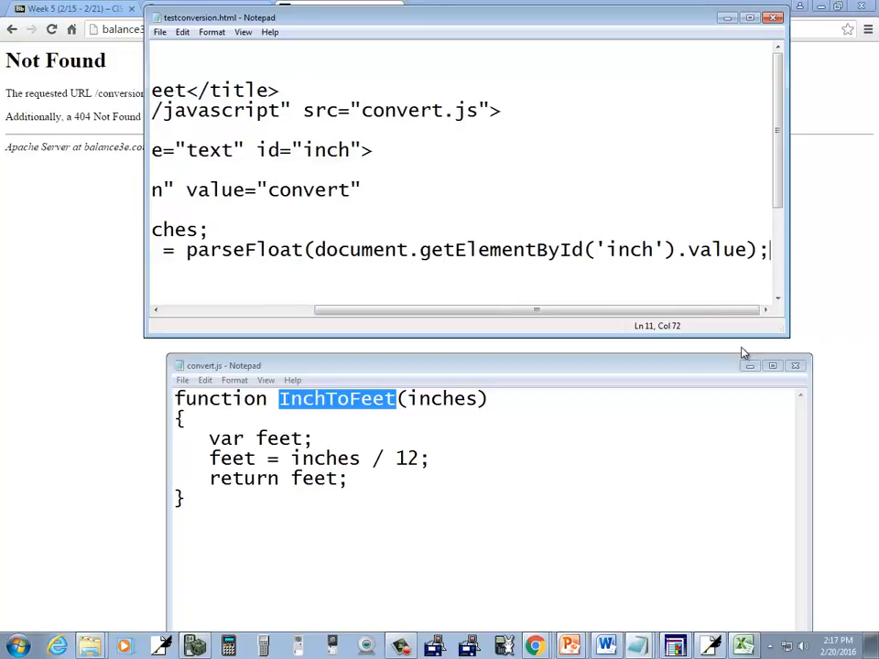
Set feet = InchToFeet(inches) and declare feet on the var line.
scroll(left, 3)
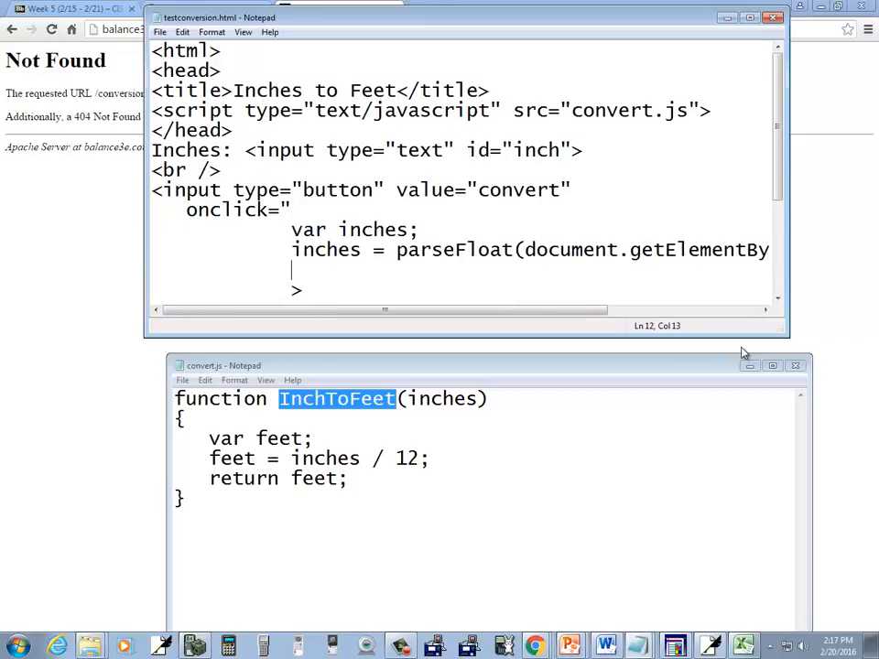
text(Inch)
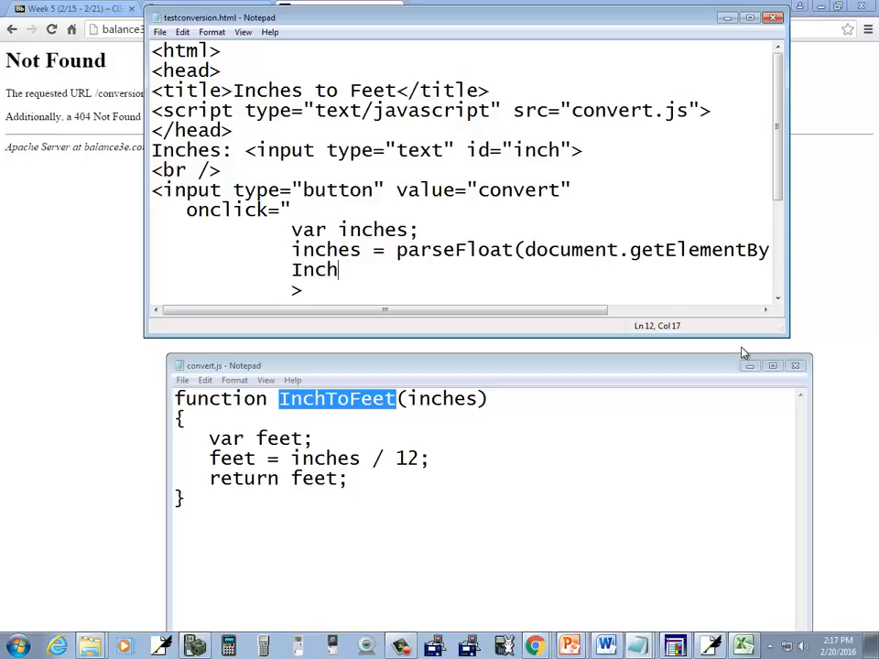
text(ToFeet)
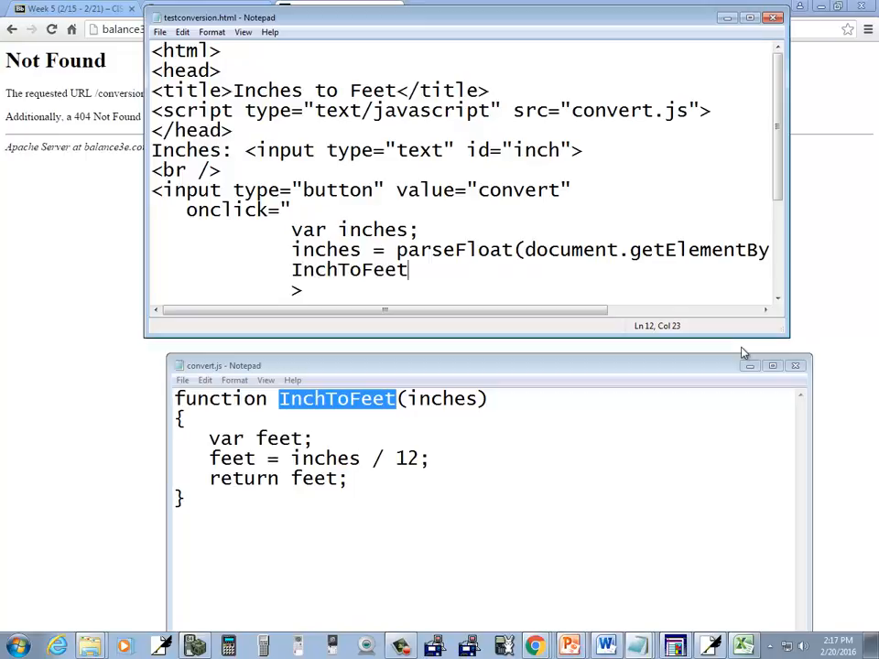
text((inches))
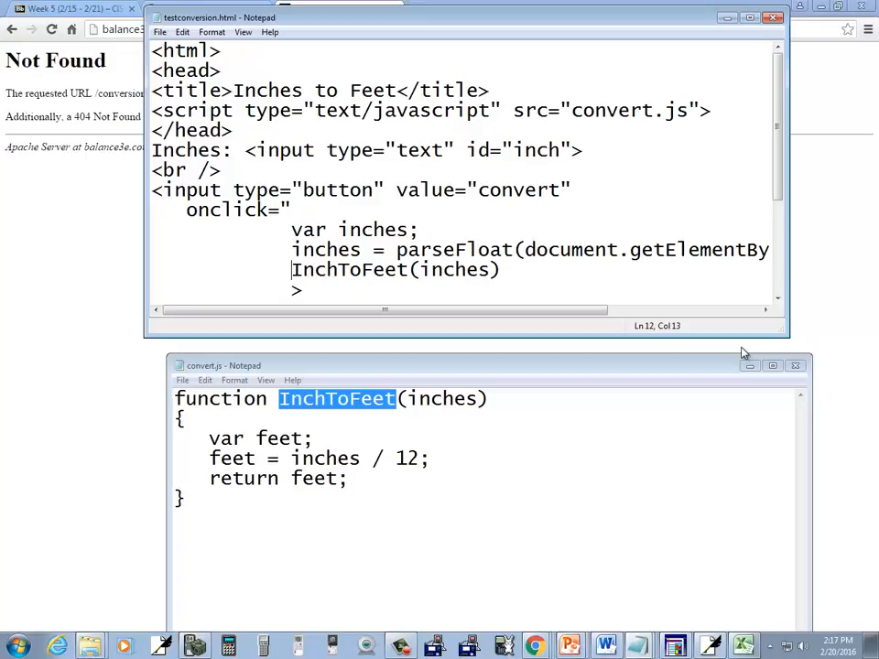
text(feet =)
click(360, 230)
text(,)
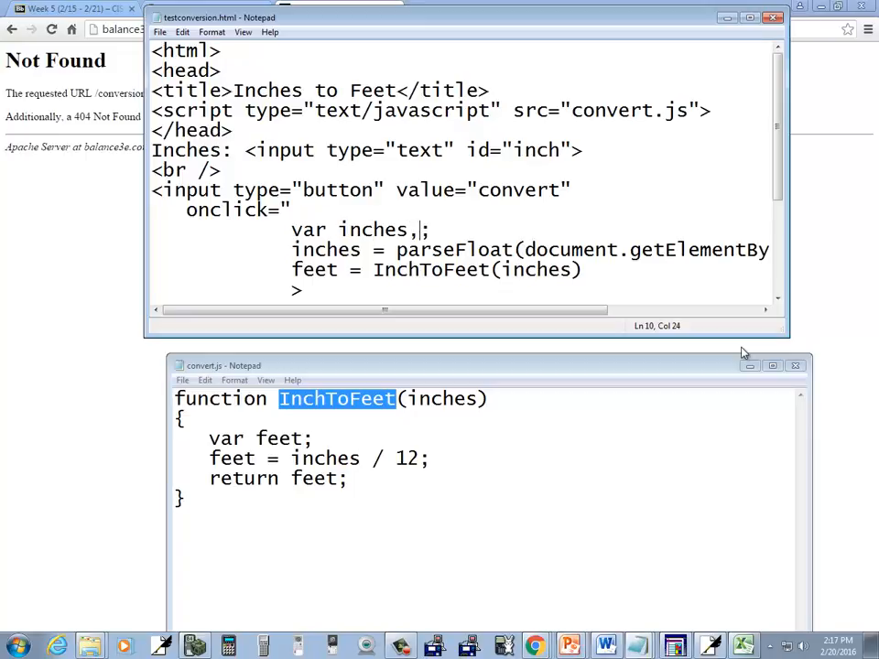
text(feet;)
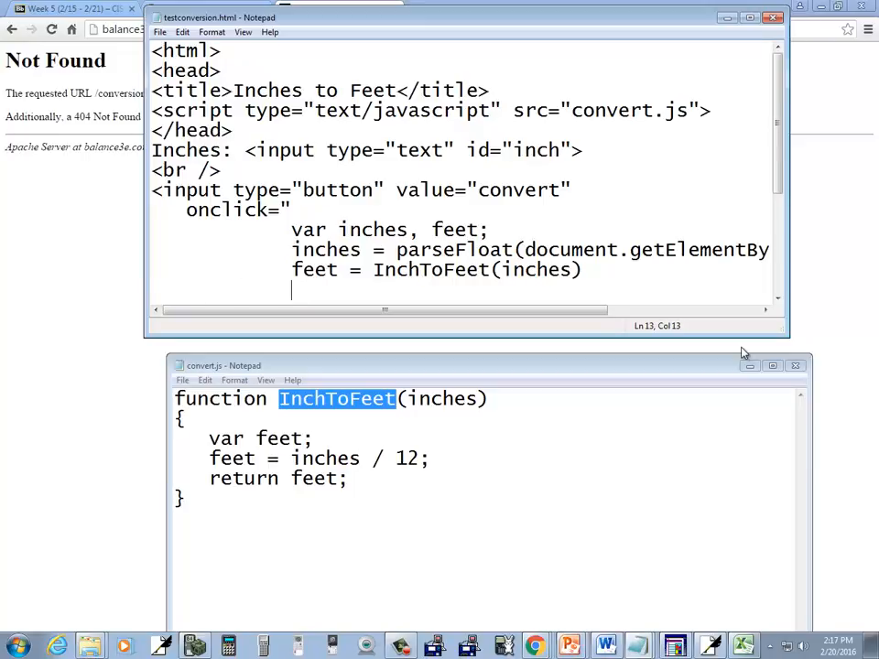
Assign feet to document.getElementById('feet').value and close the onclick attribute.
text(document.get)
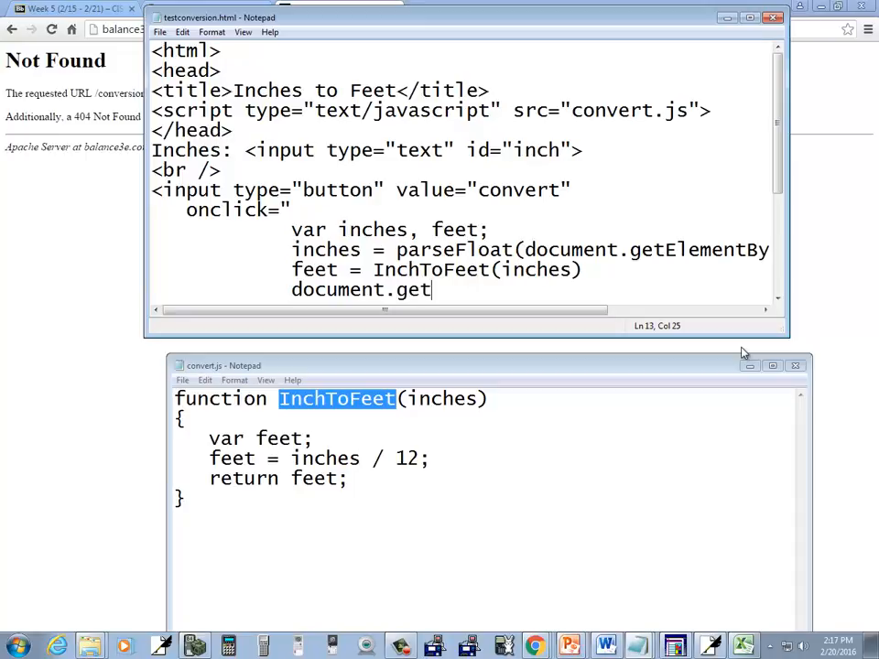
text(Element)
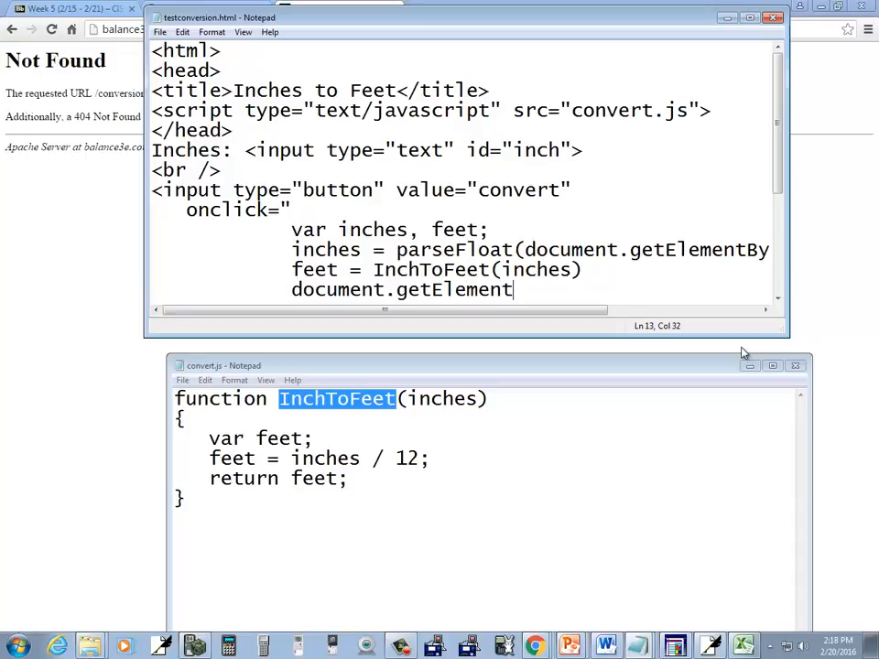
text(ById()
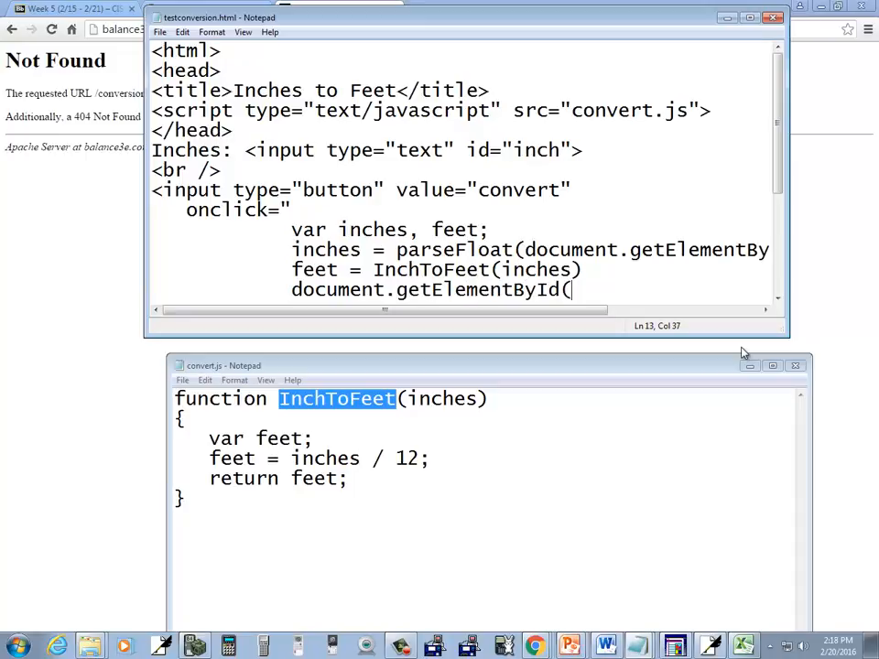
text(')
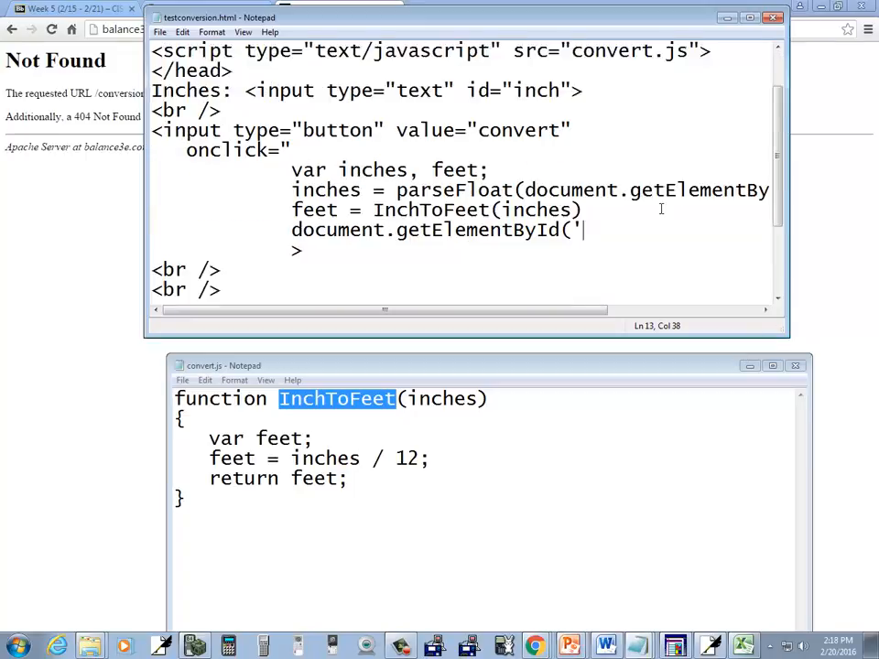
scroll(down, 3)
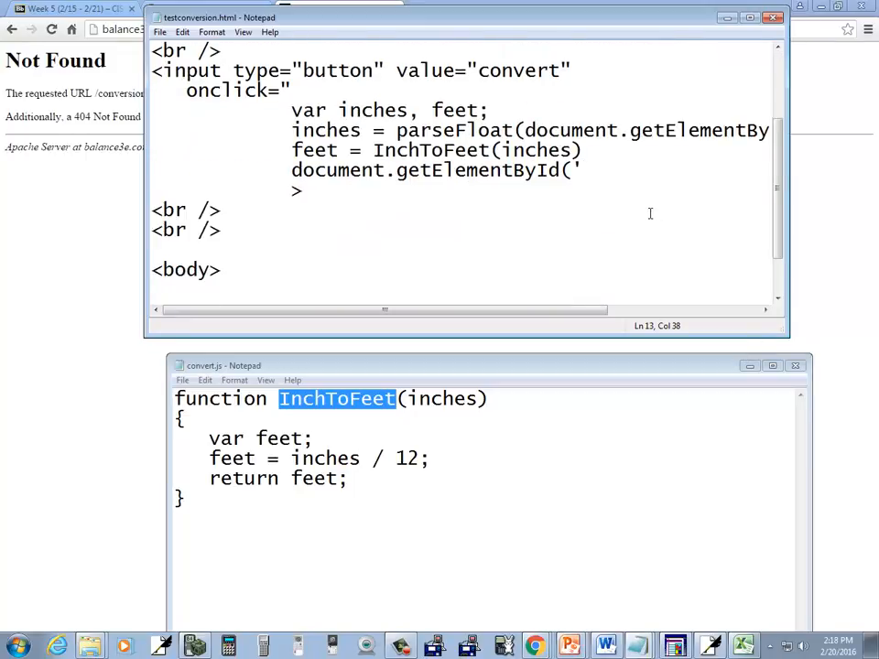
mouse_move(607, 202)
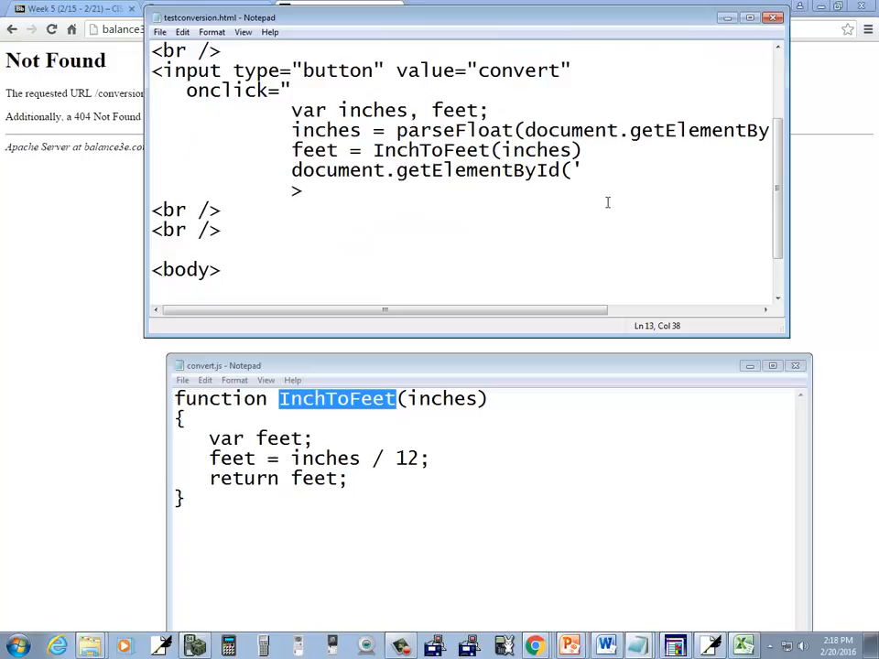
text(feet')
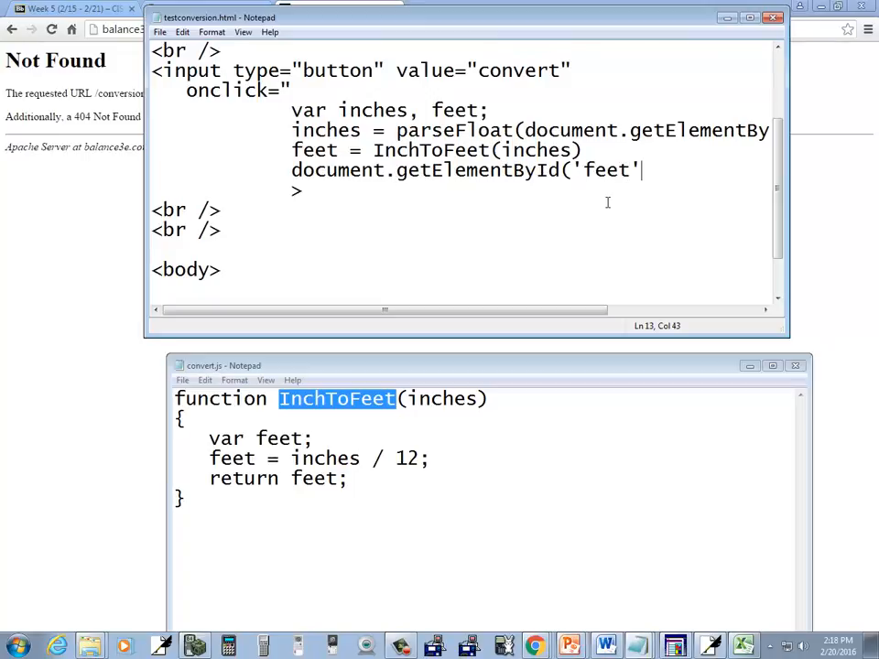
text(.val)
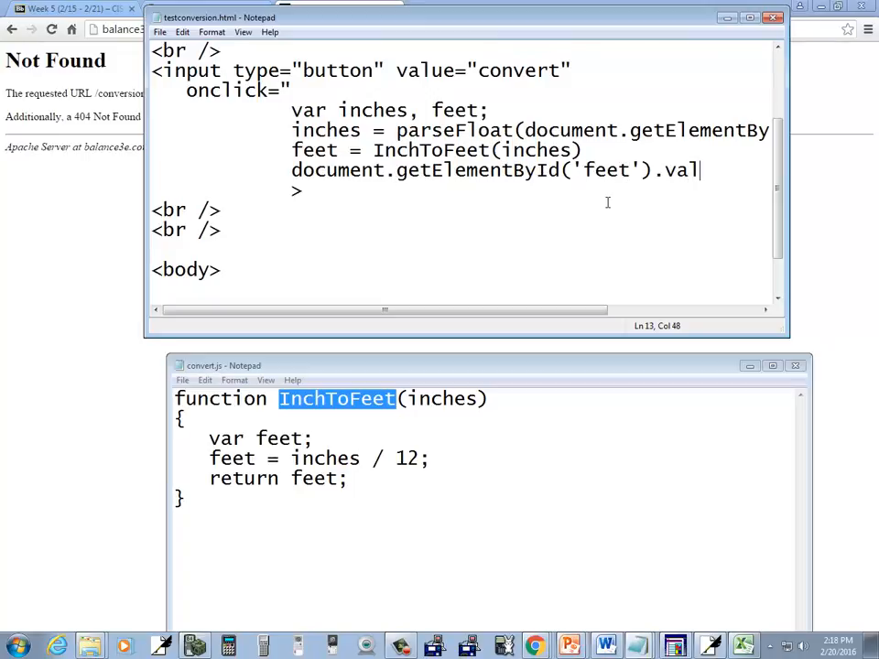
text(ue = feet)
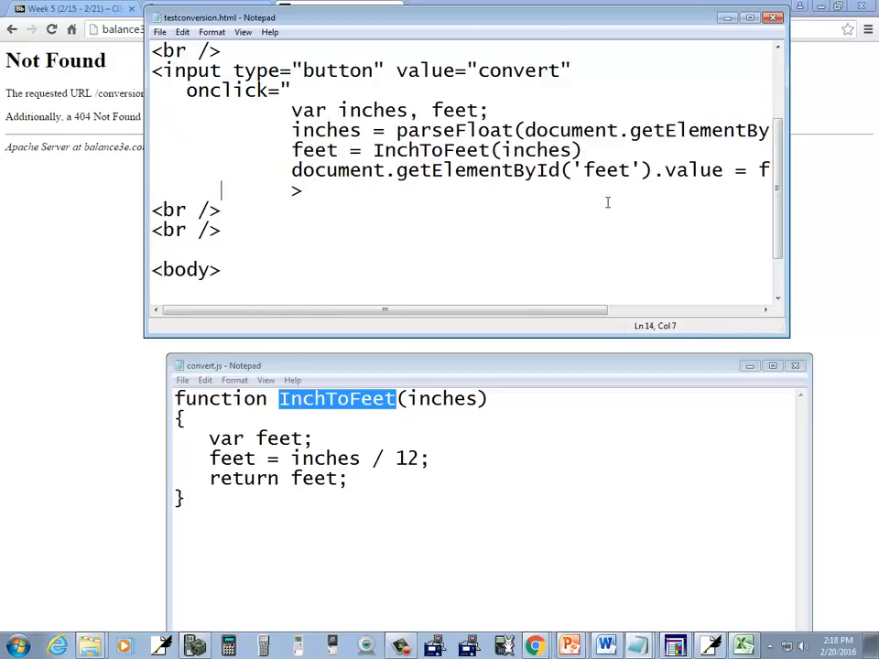
scroll(right, 3)
text(")
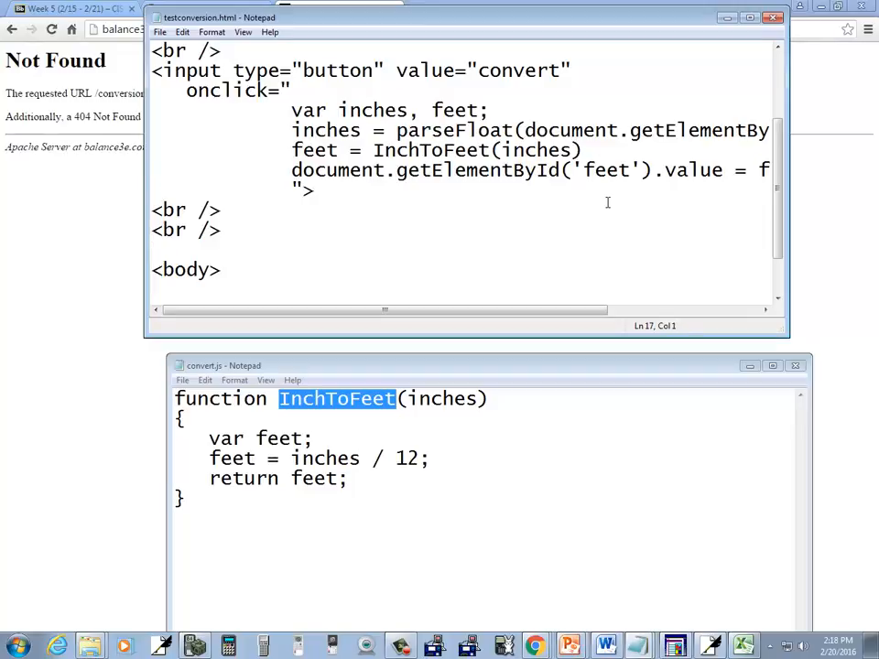
Add a text input with id 'feet' below the convert button.
text(<input typ)
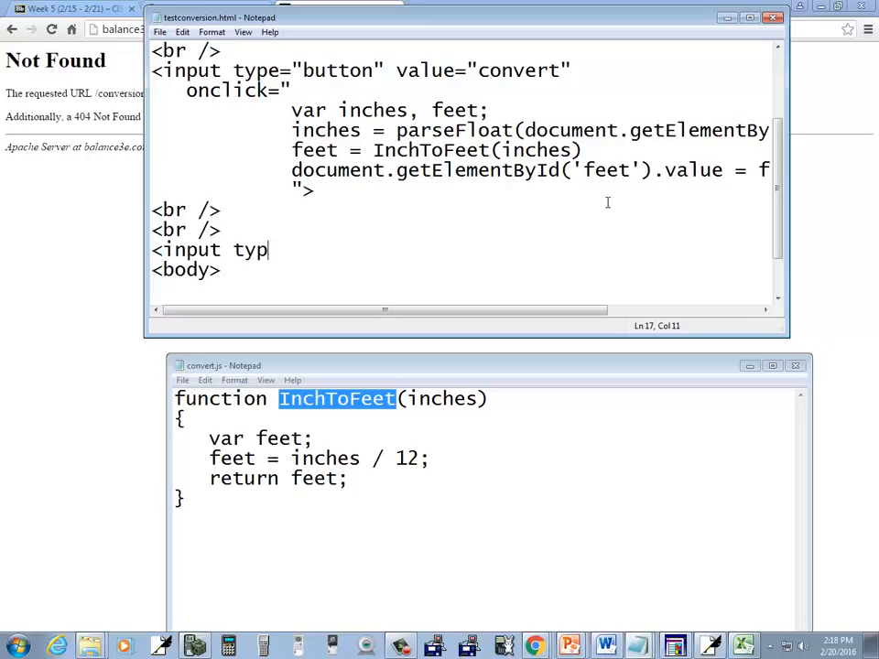
text(e="text" i)
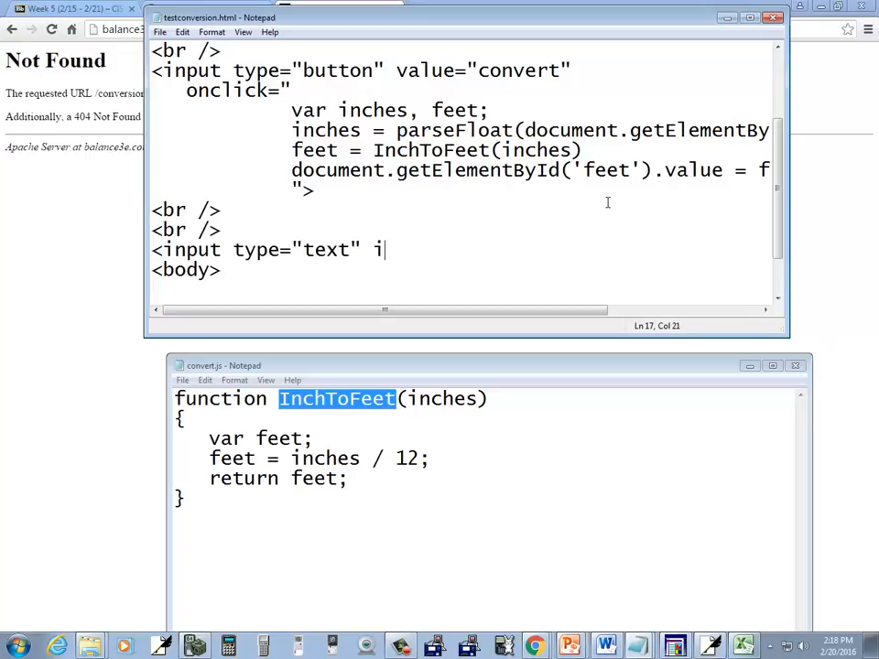
text(d='fee)
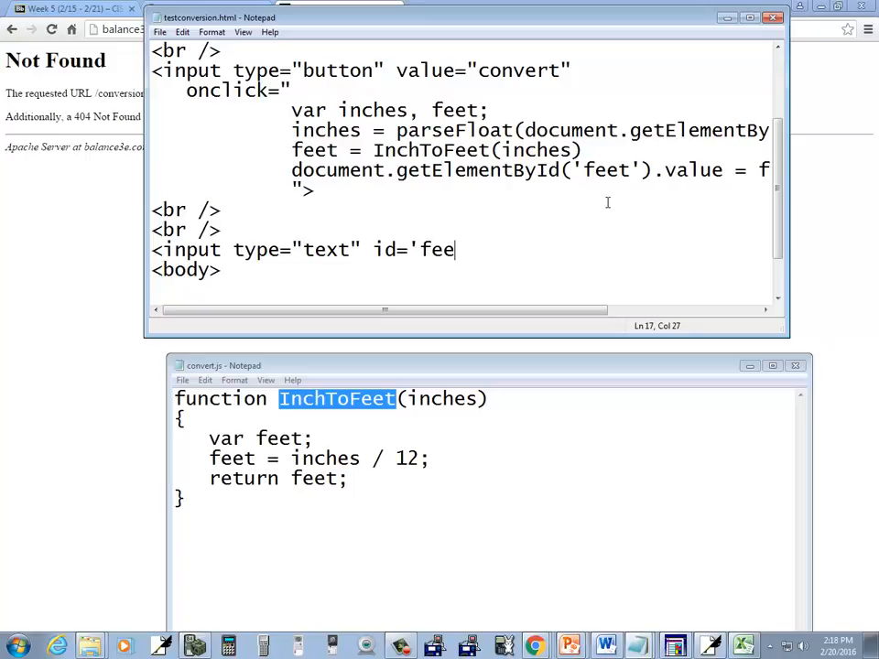
text(t'))
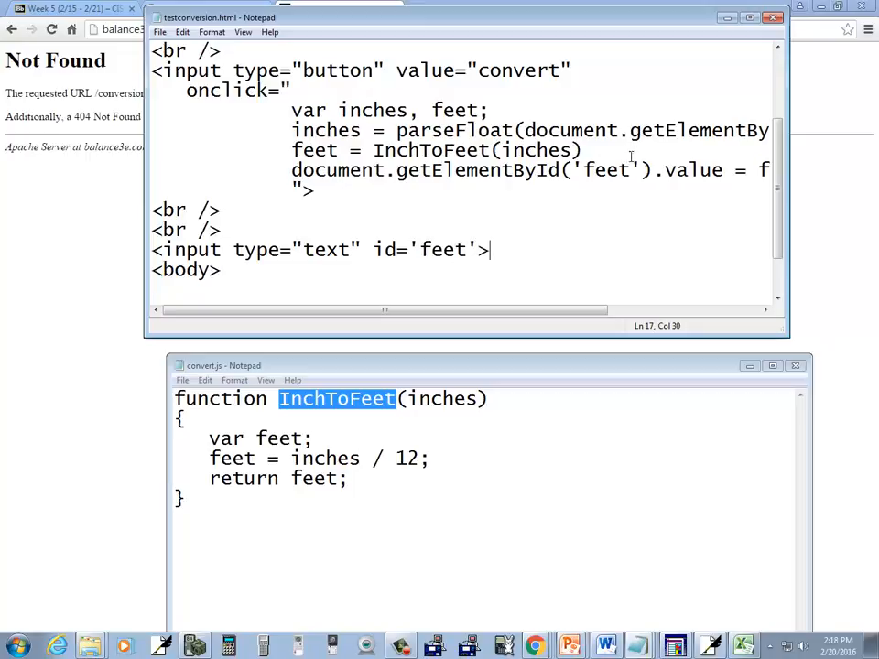
Compare the 'feet' id in getElementById with the new input's id.
double_click(604, 170)
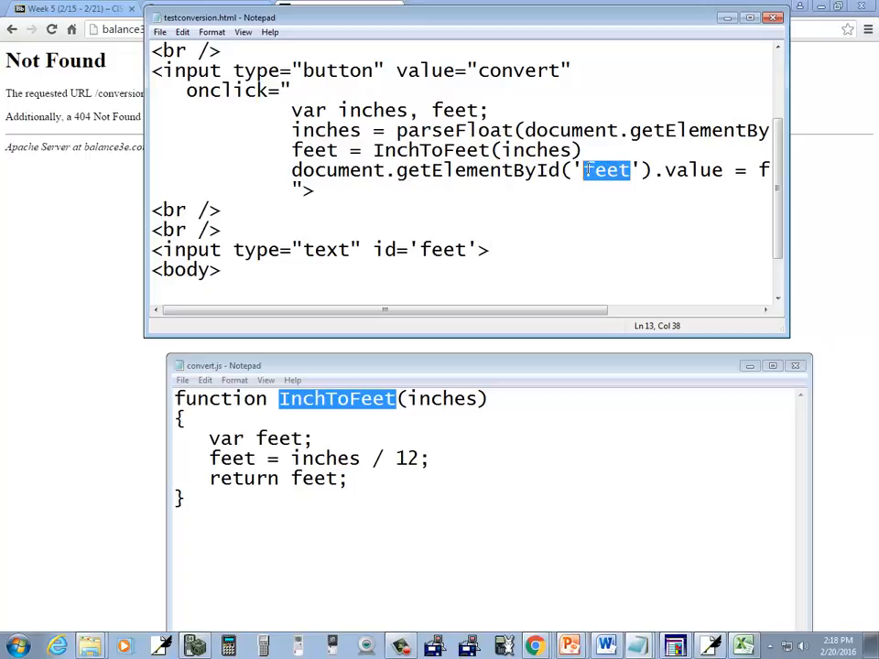
double_click(447, 249)
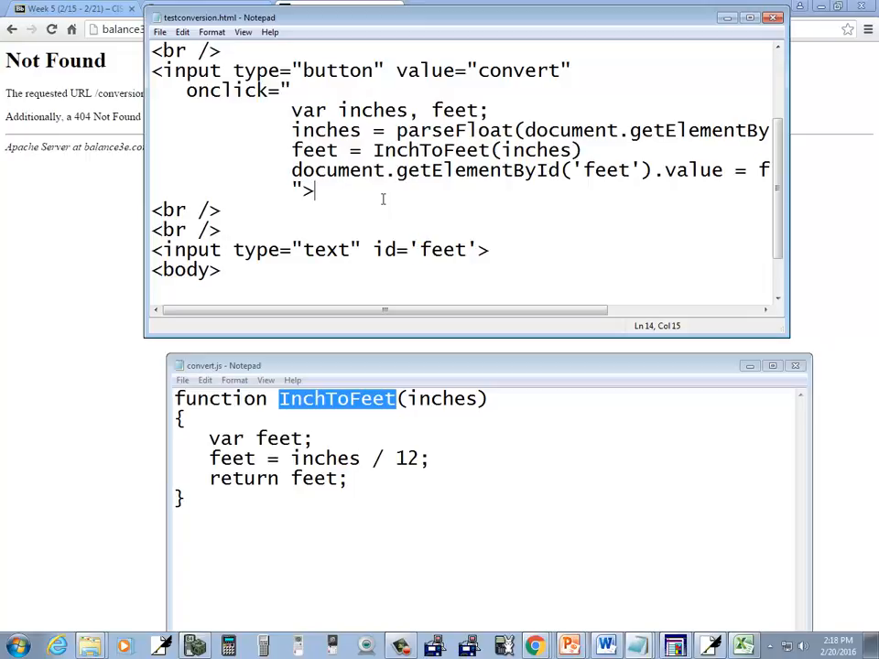
click(160, 31)
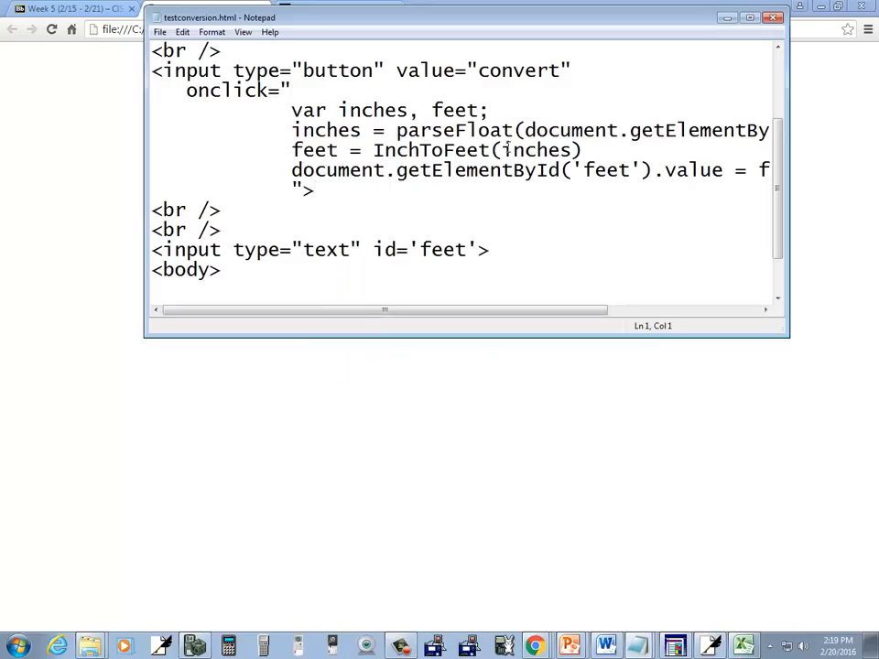
Place <body> after </head> and delete the stray body tag near the end.
scroll(up, 3)
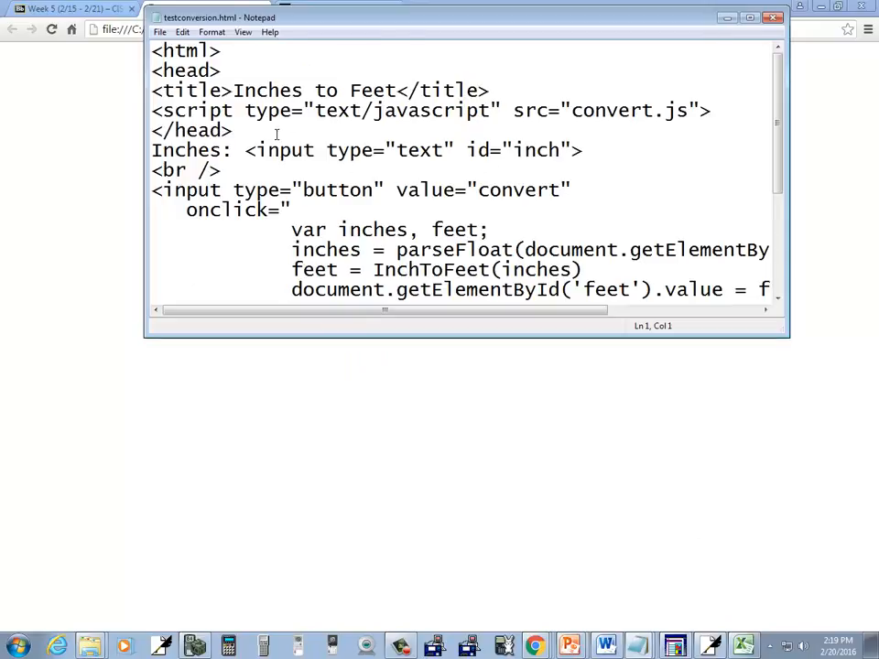
text(<)
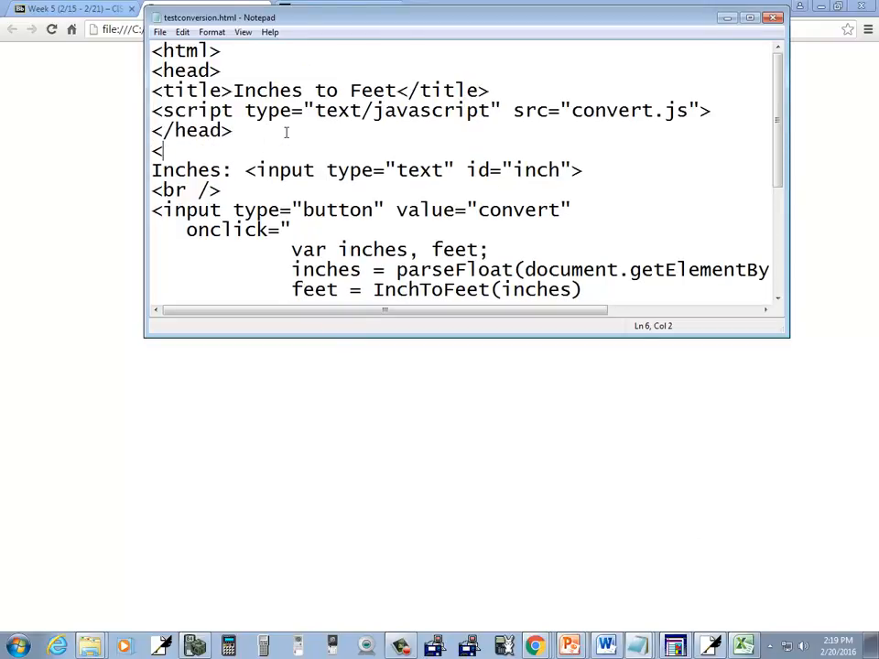
text(body>)
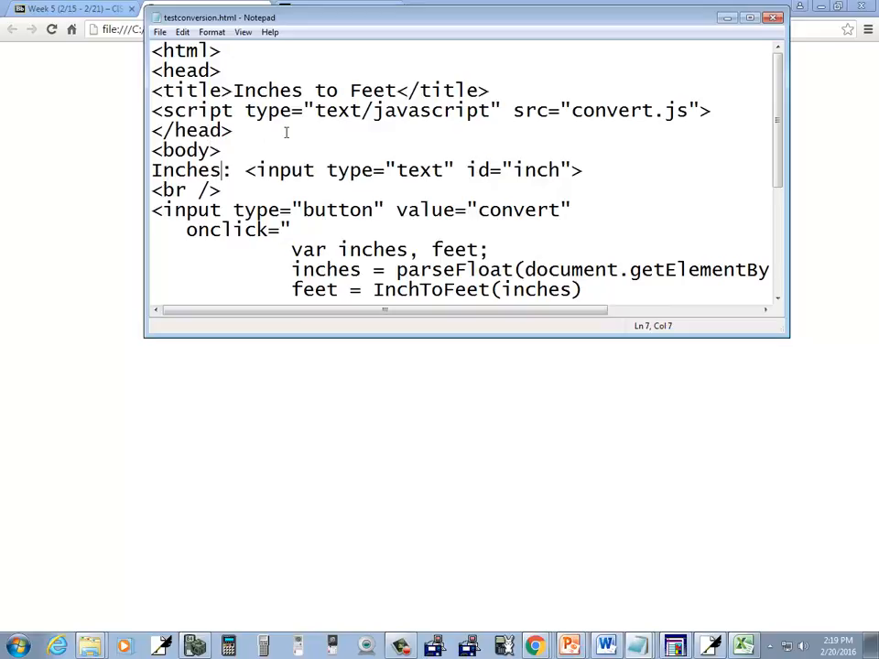
scroll(down, 3)
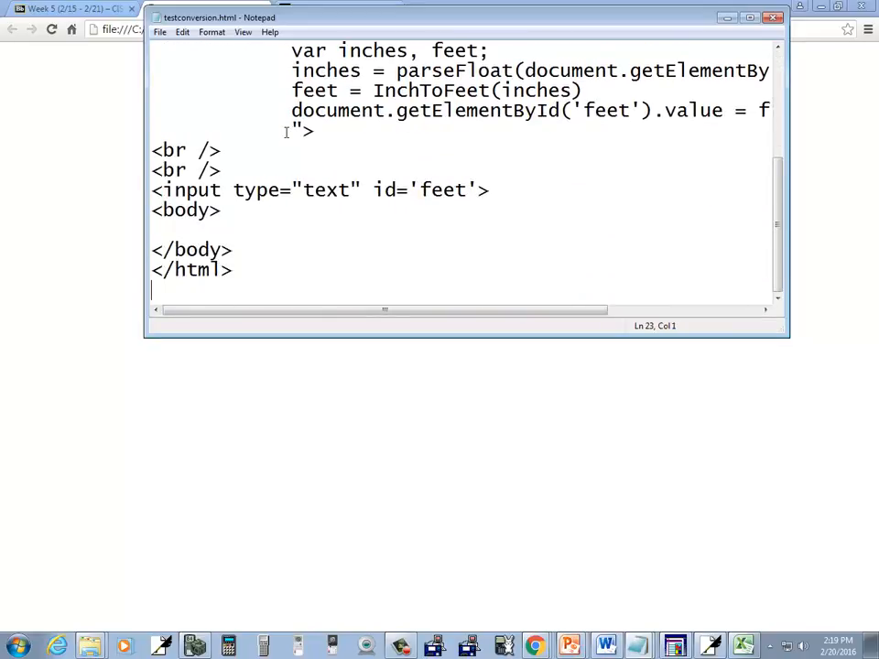
double_click(185, 211)
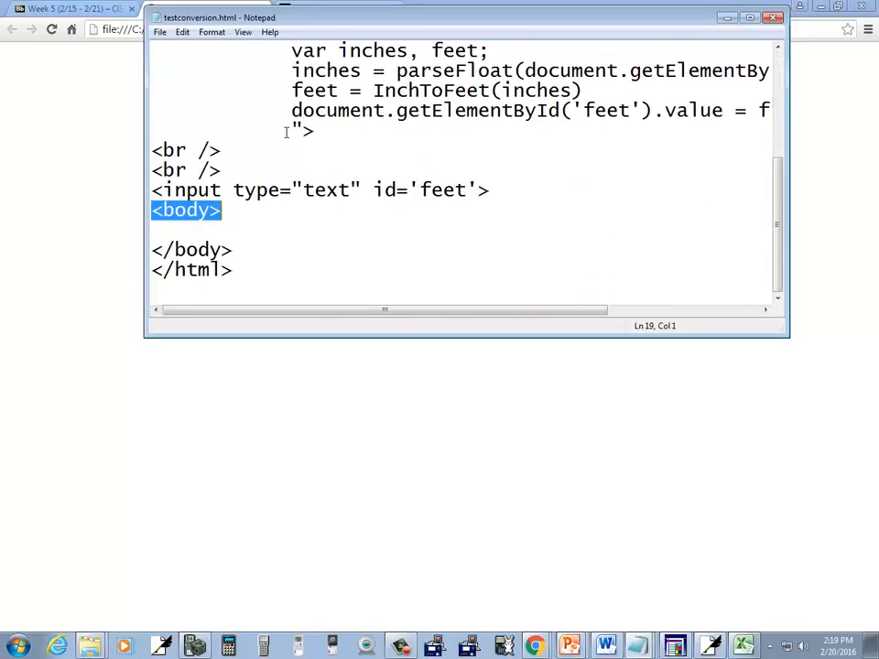
key(Delete)
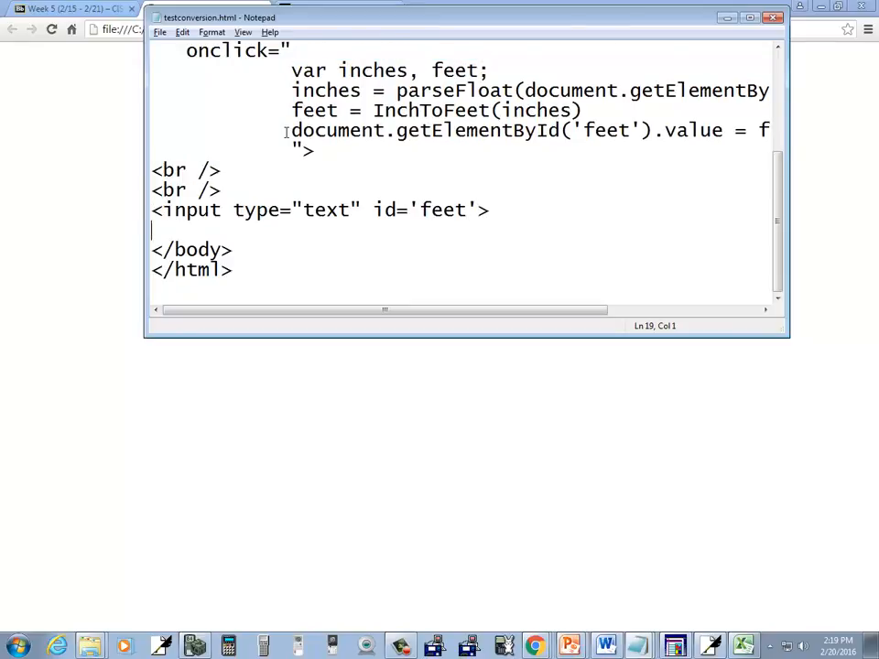
click(463, 158)
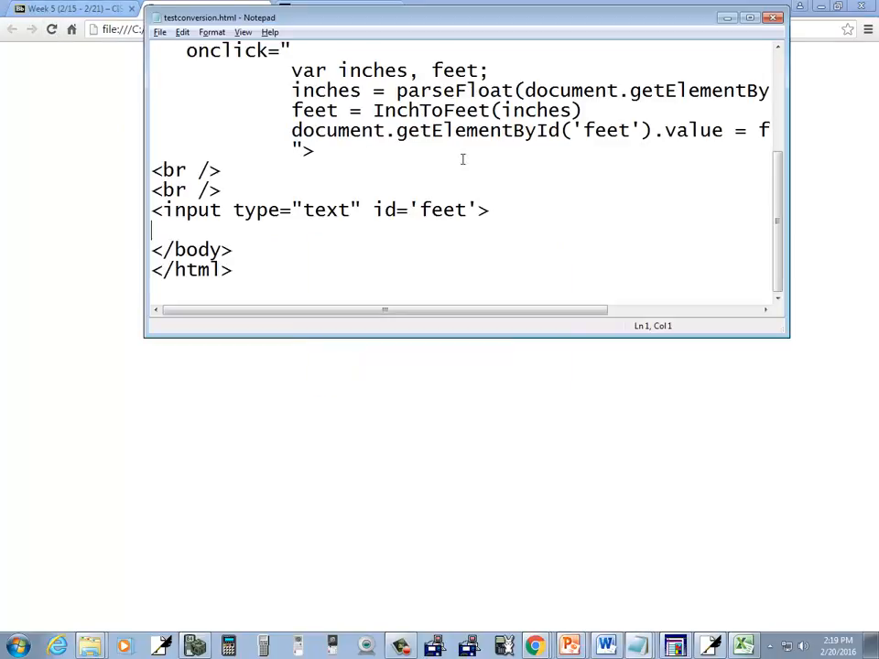
Maximize Notepad and add the closing </script> tag.
scroll(up, 3)
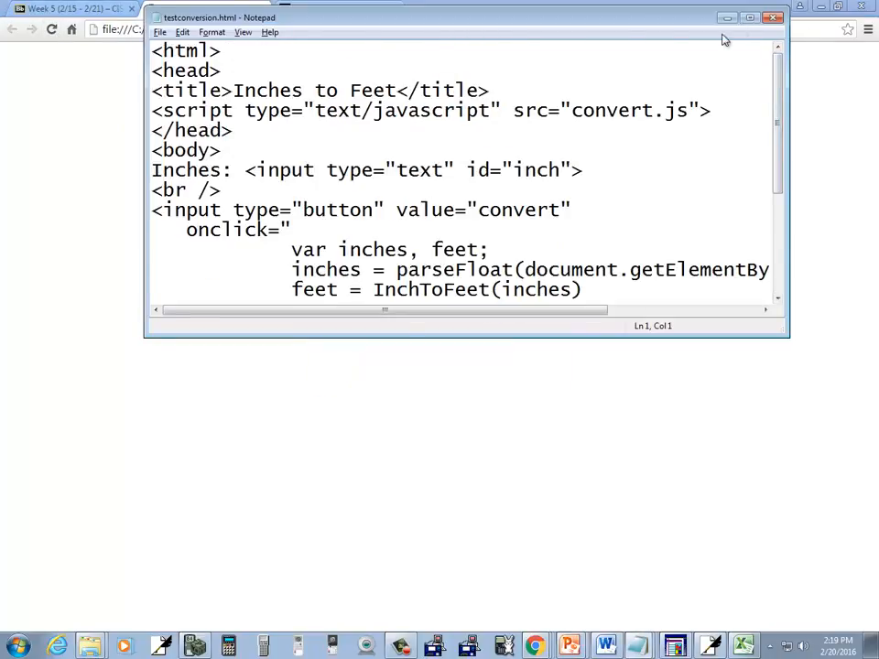
click(749, 18)
text(<)
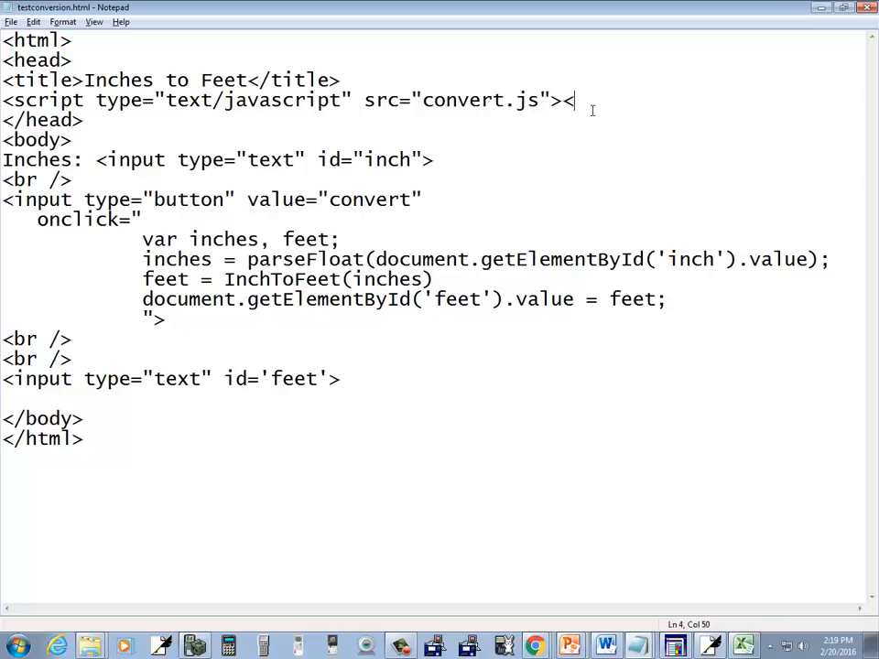
text(/script>)
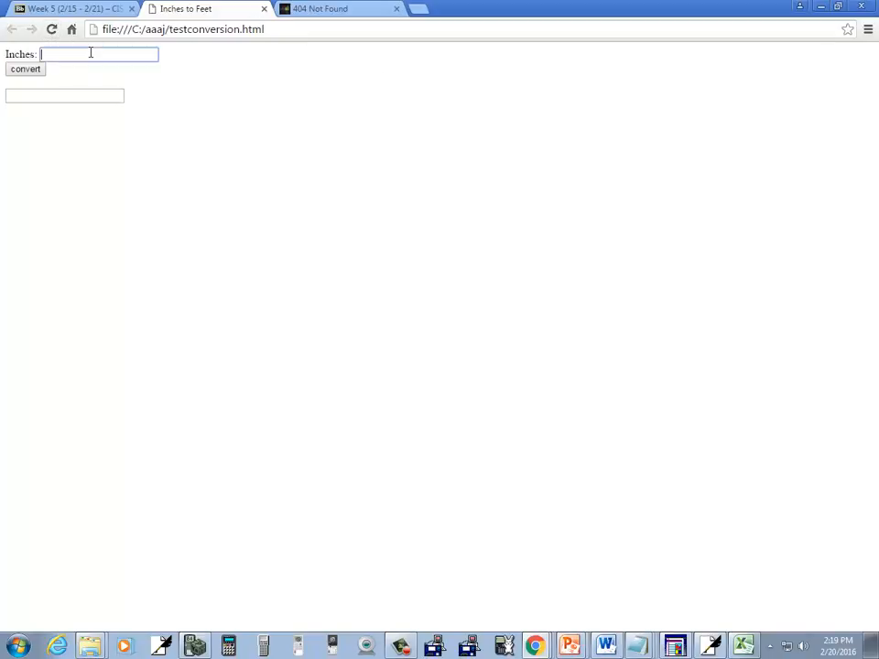
Convert 12 inches (result 1) and 24 inches (result 2) on the reloaded page.
click(25, 70)
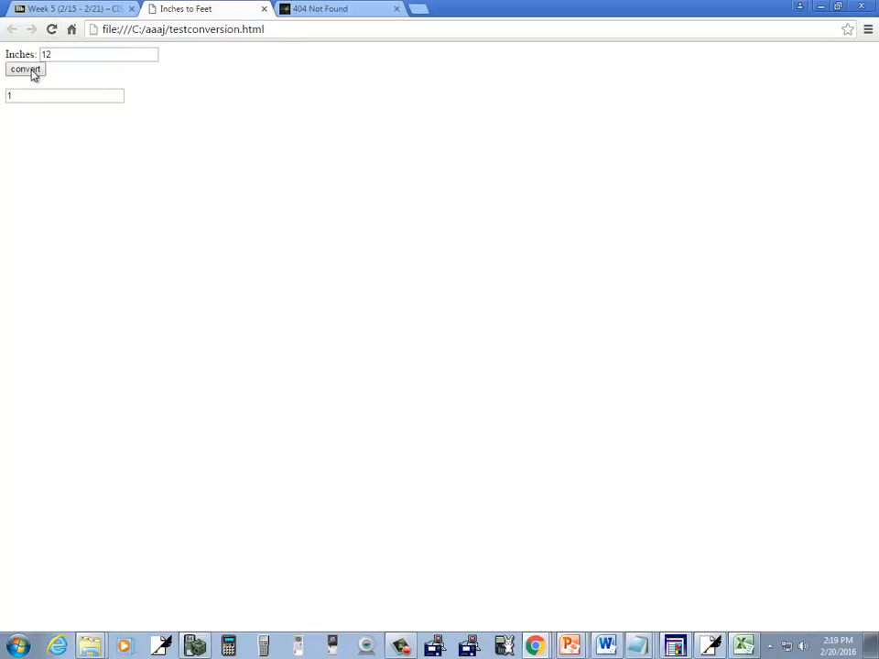
click(25, 69)
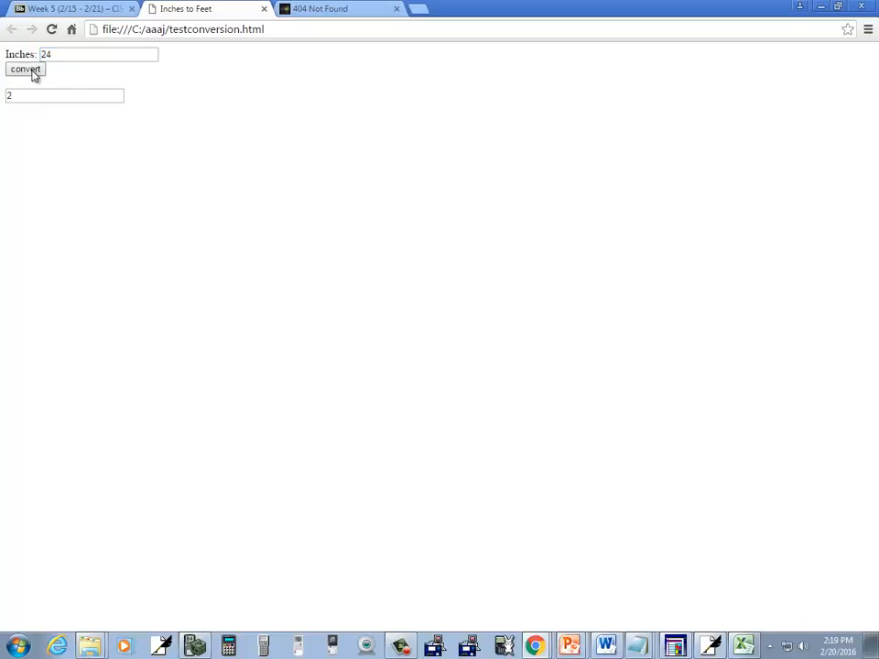
click(99, 54)
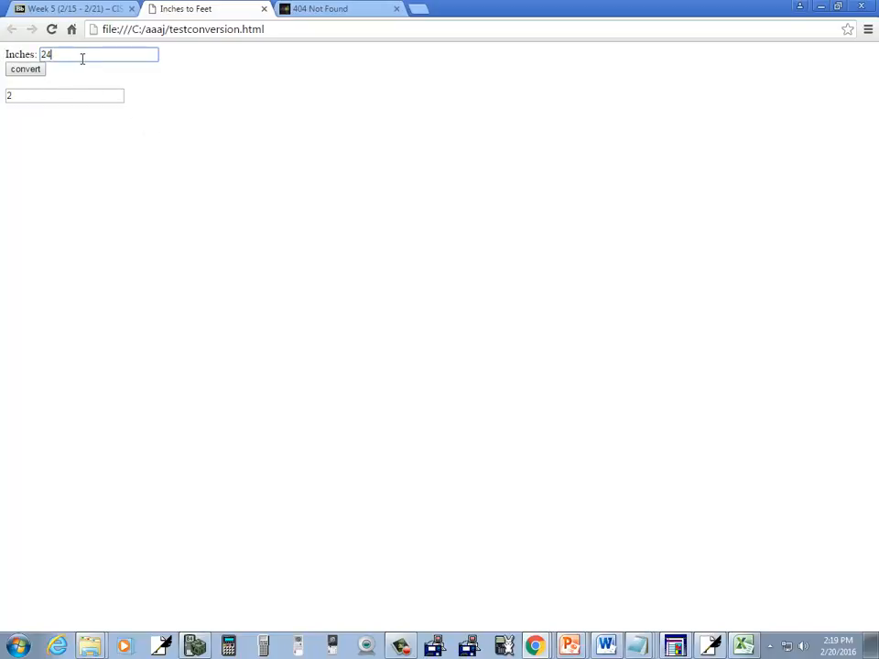
text(3)
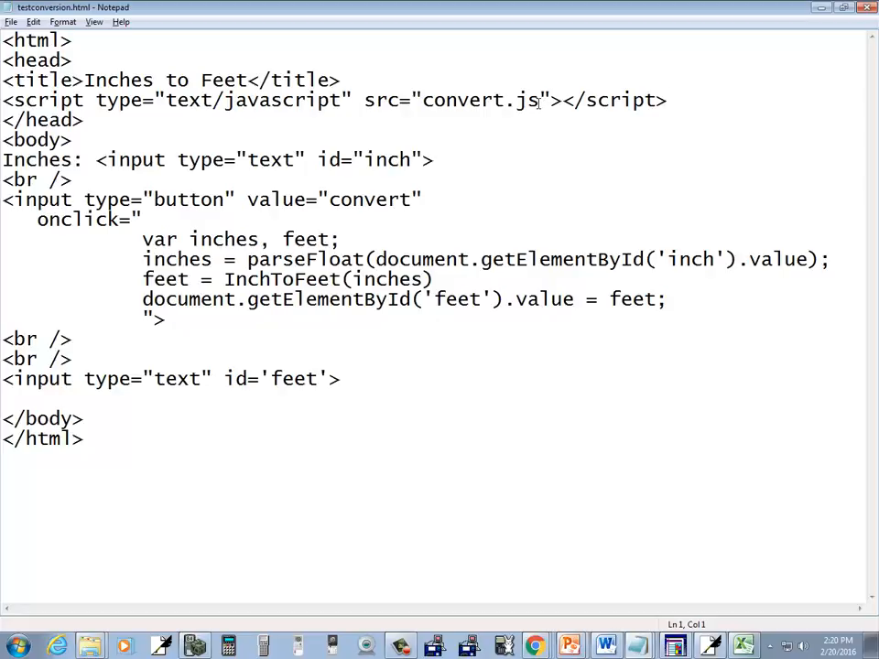
mouse_move(245, 299)
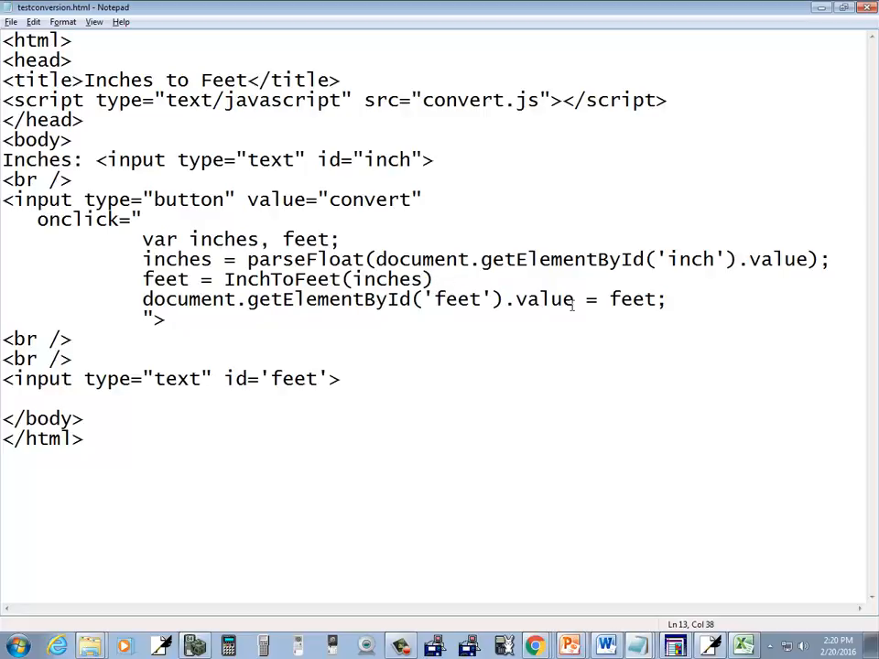
Add 'feet = feet * feet;' on a new line after the InchToFeet call.
text(;)
key(Return)
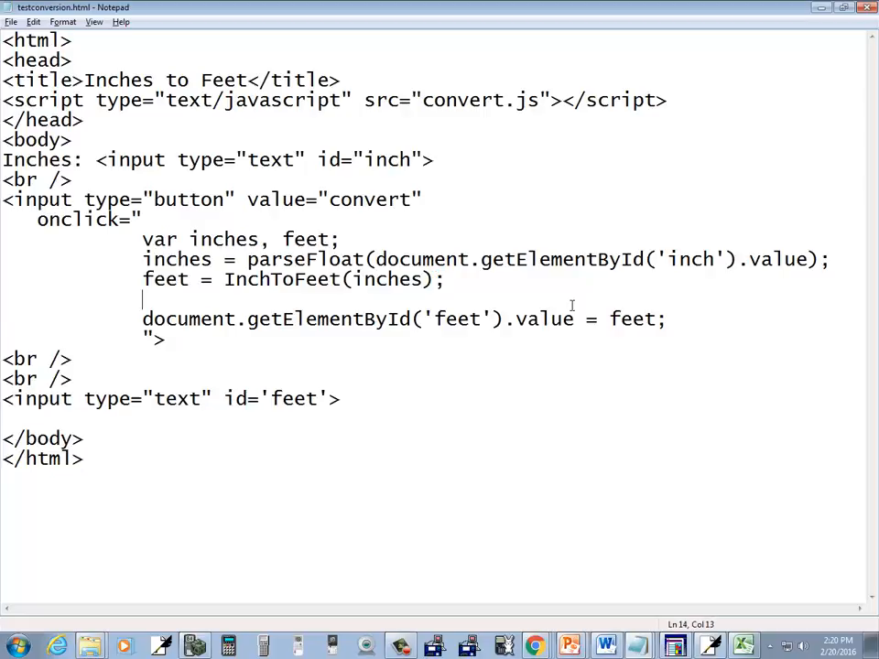
text(feet)
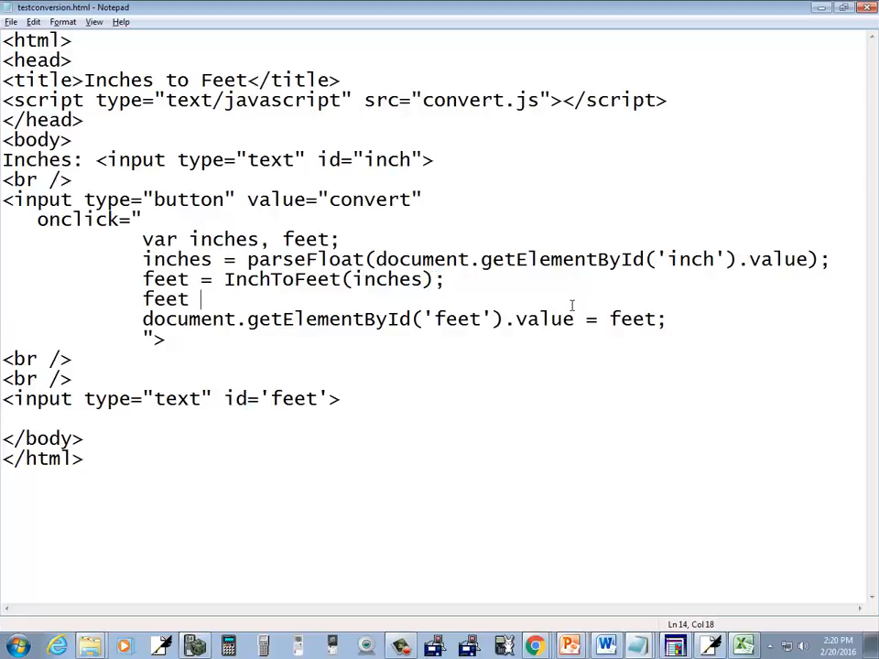
text(= feet * f)
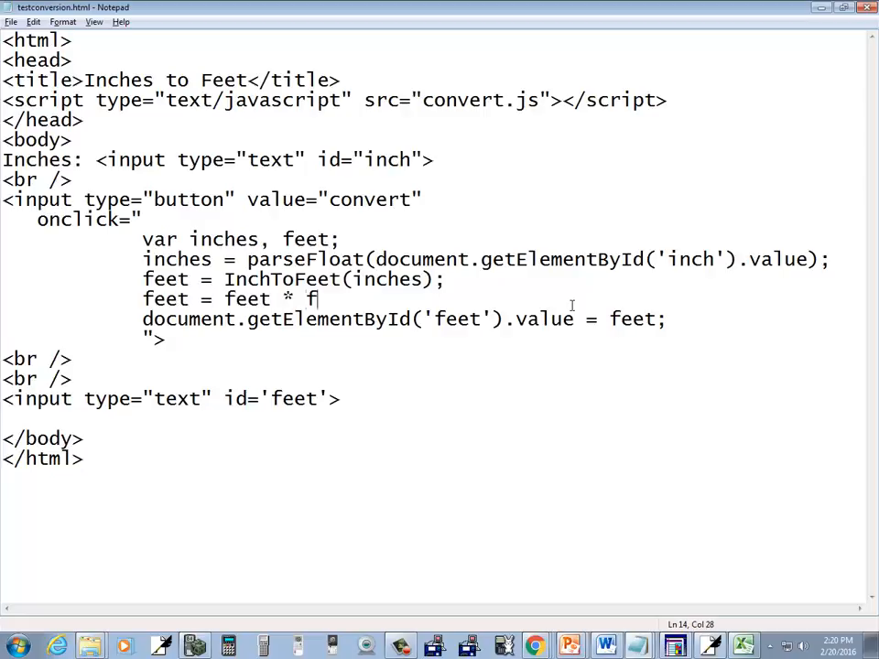
text(eet;)
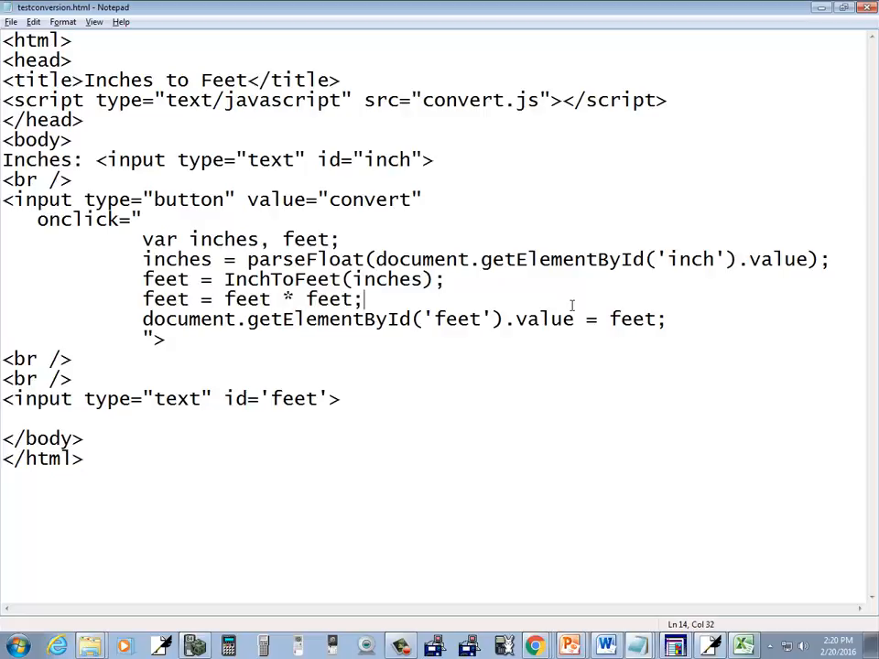
click(11, 21)
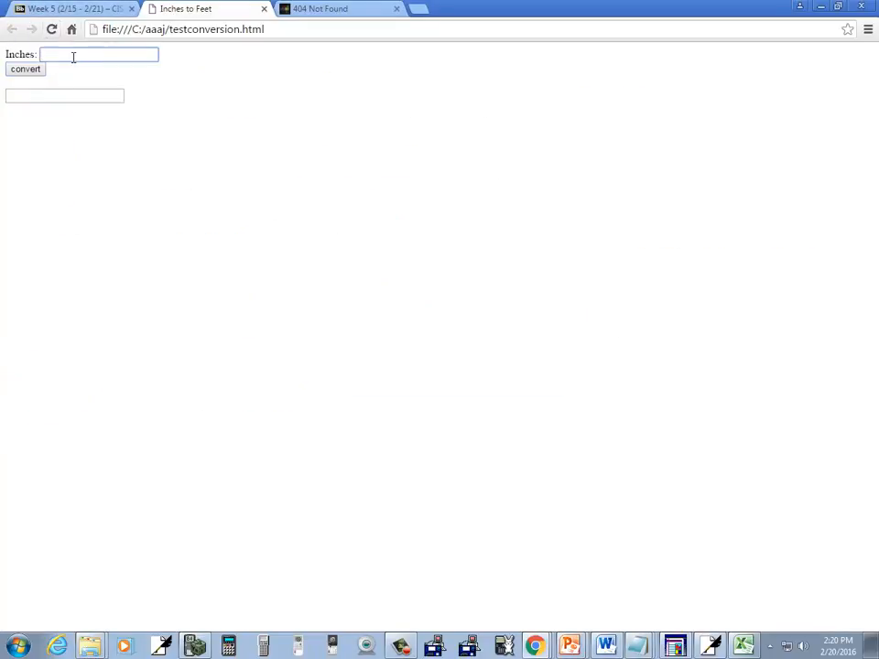
Convert 24 inches with the updated code, then select feet on Notepad's InchToFeet line.
text(24)
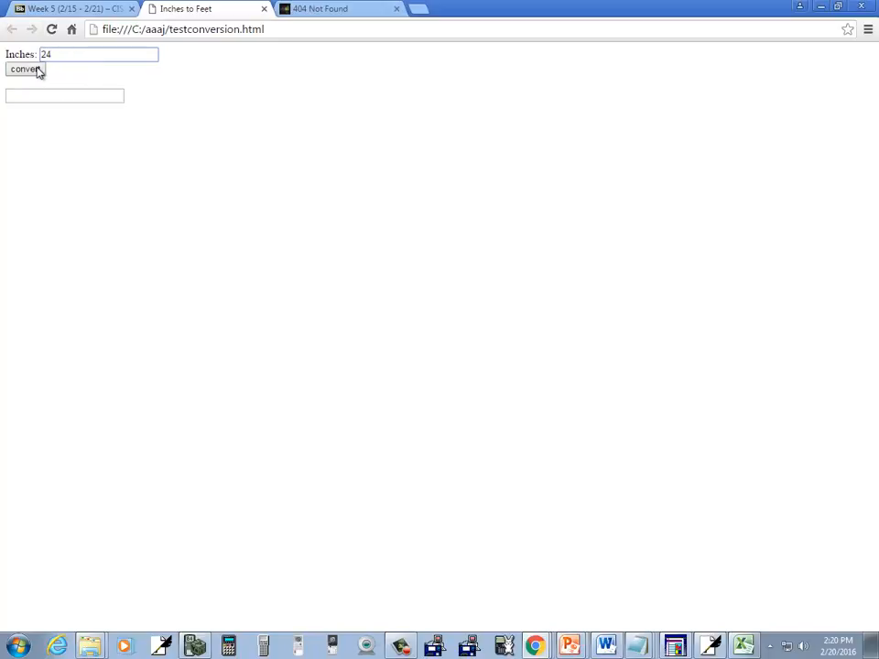
click(25, 69)
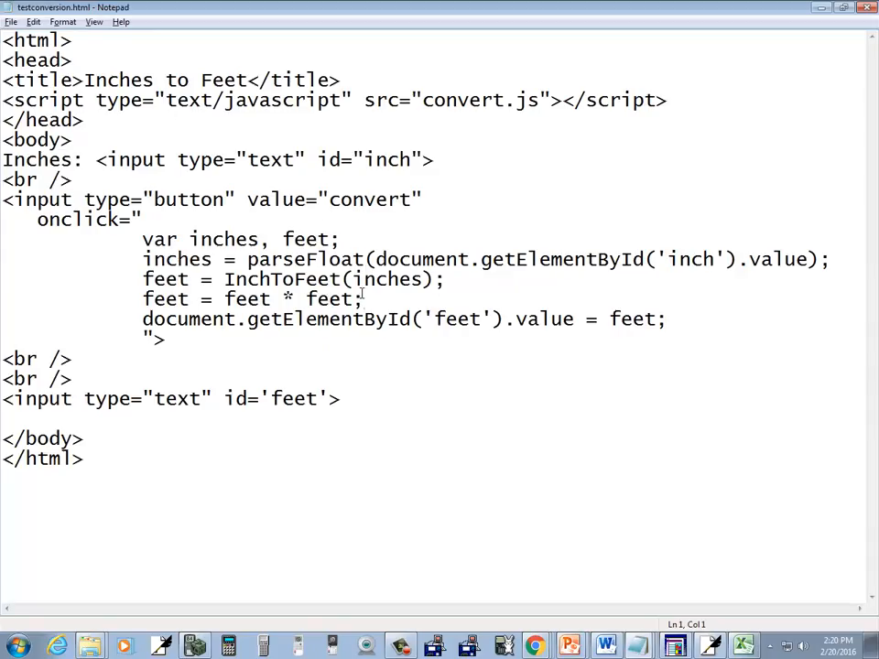
double_click(166, 279)
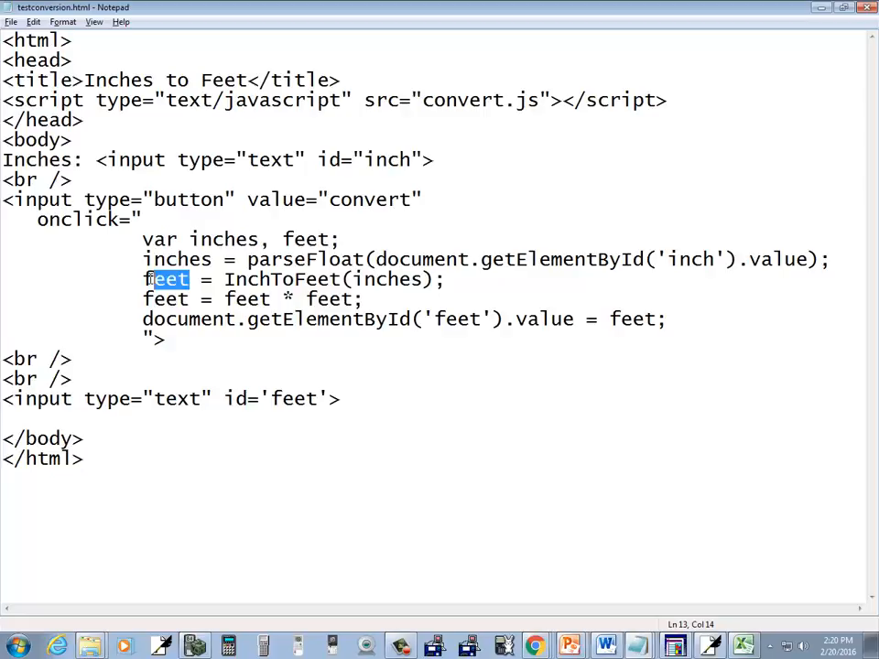